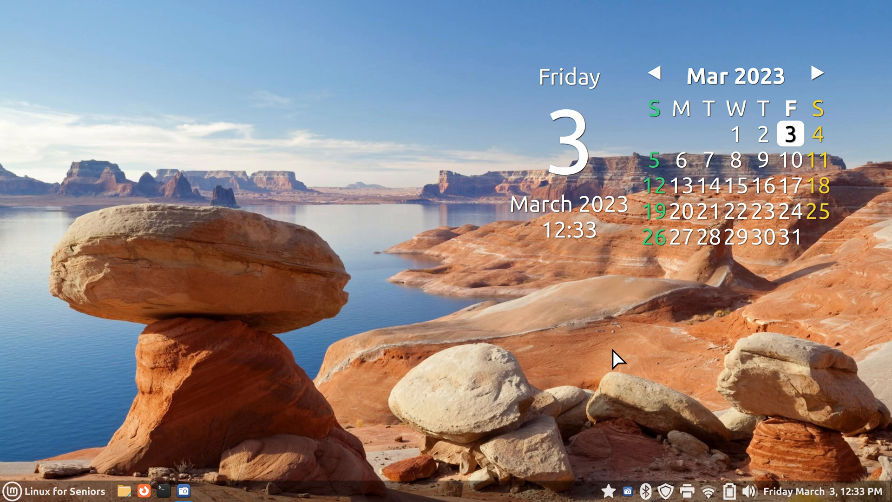
pyautogui.moveTo(586, 367)
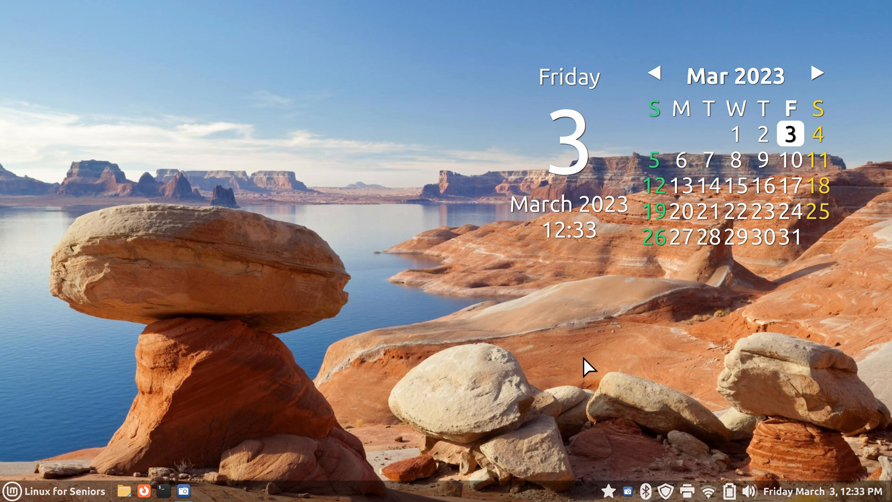
pyautogui.moveTo(555, 397)
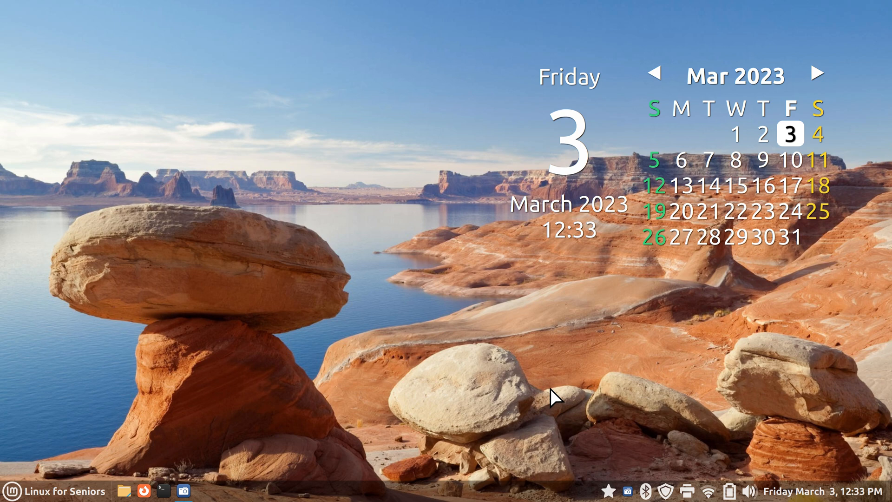
pyautogui.moveTo(483, 498)
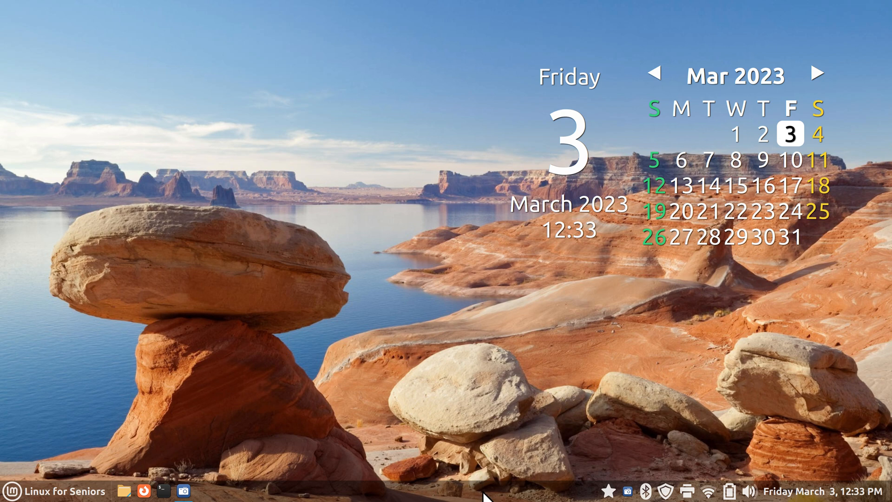
# Launch System Settings from the panel's right-click menu and move its window up-left
pyautogui.rightClick(483, 491)
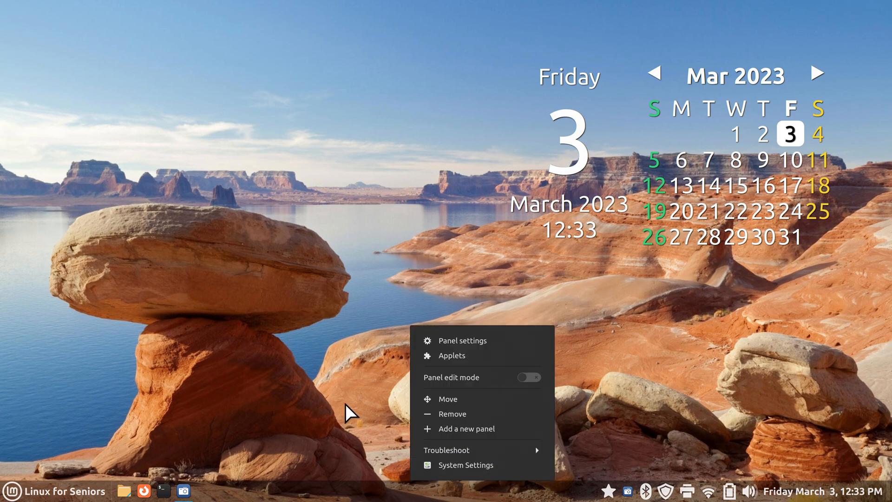
pyautogui.click(10, 490)
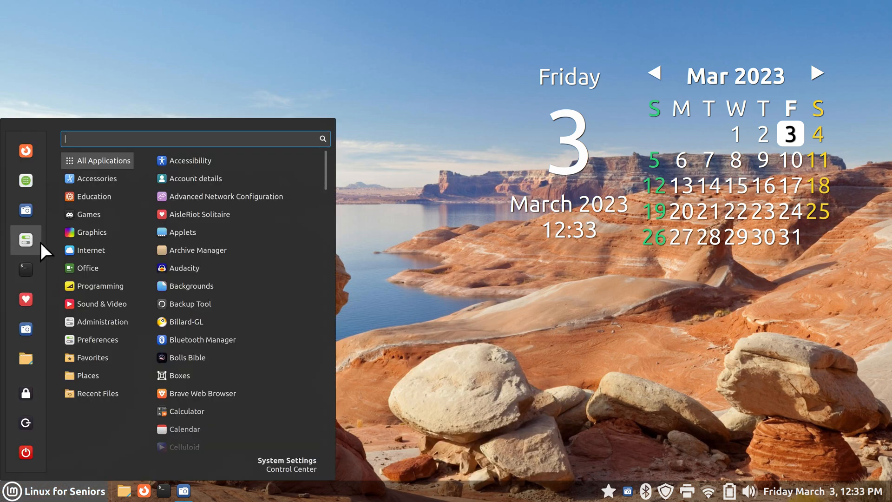
pyautogui.rightClick(483, 490)
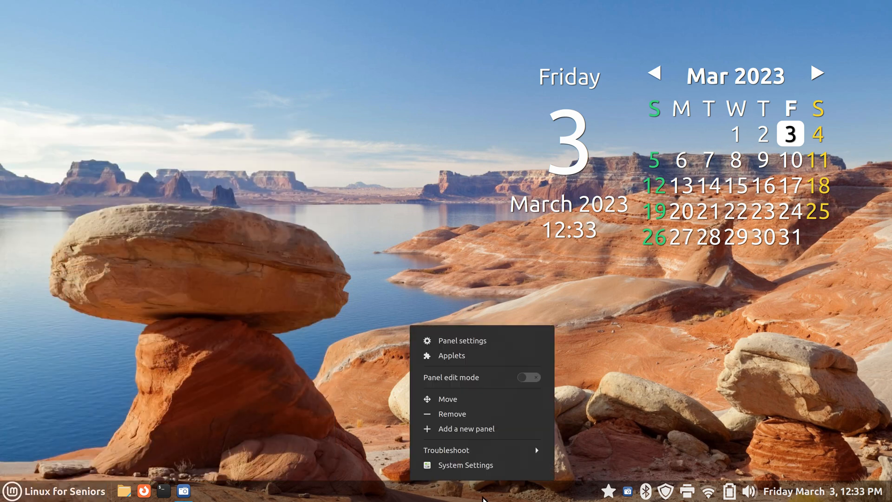
pyautogui.click(464, 464)
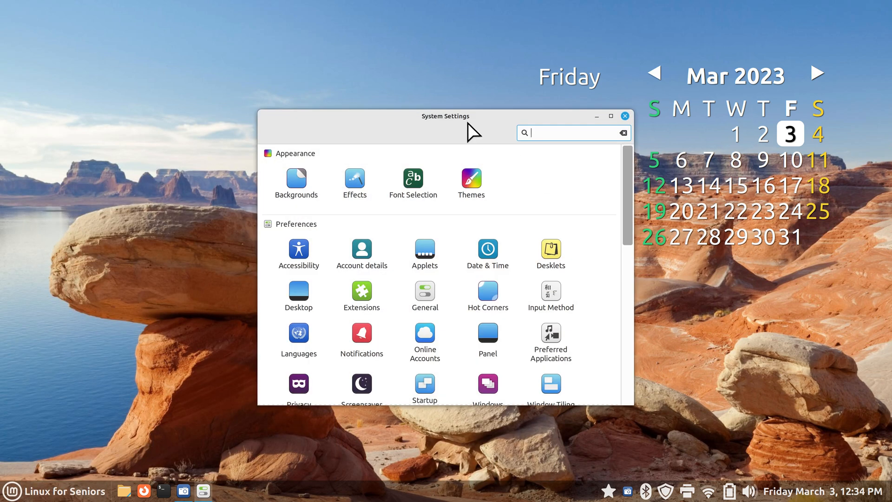
pyautogui.moveTo(445, 116); pyautogui.dragTo(409, 49)
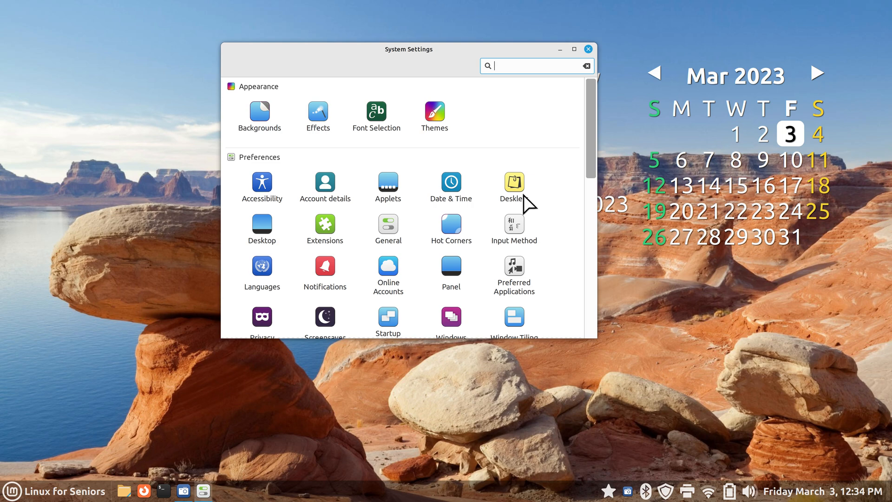
# Briefly view Font Selection, then return to the overview of all setting categories
pyautogui.click(376, 111)
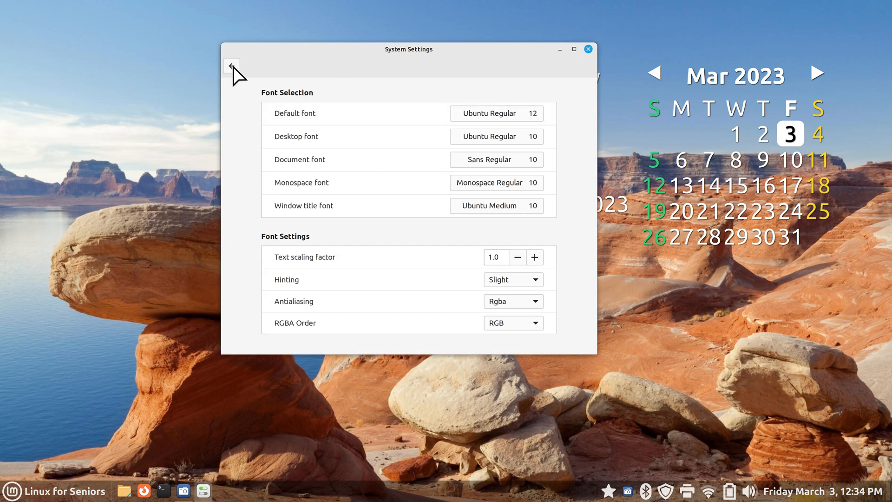
pyautogui.click(231, 64)
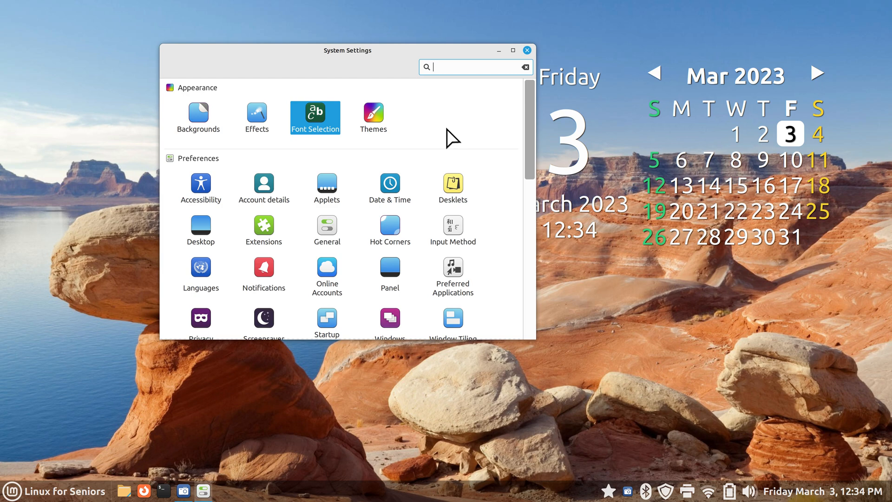
pyautogui.moveTo(437, 147)
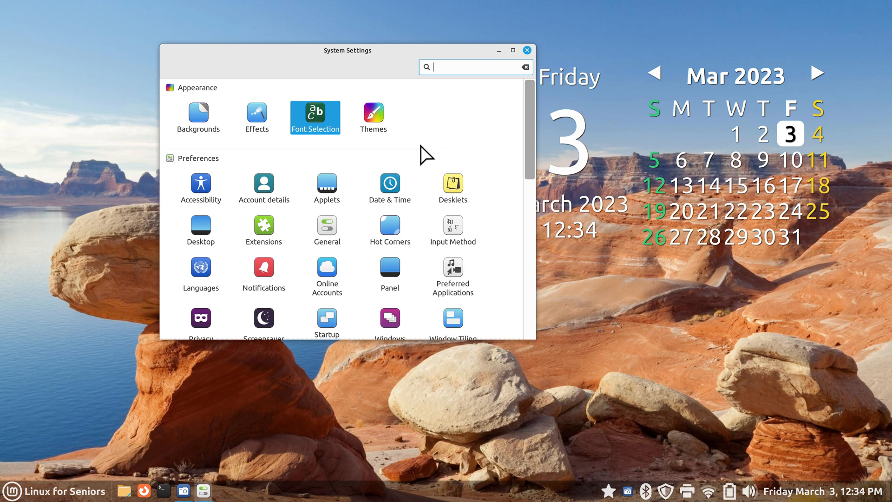
pyautogui.moveTo(371, 165)
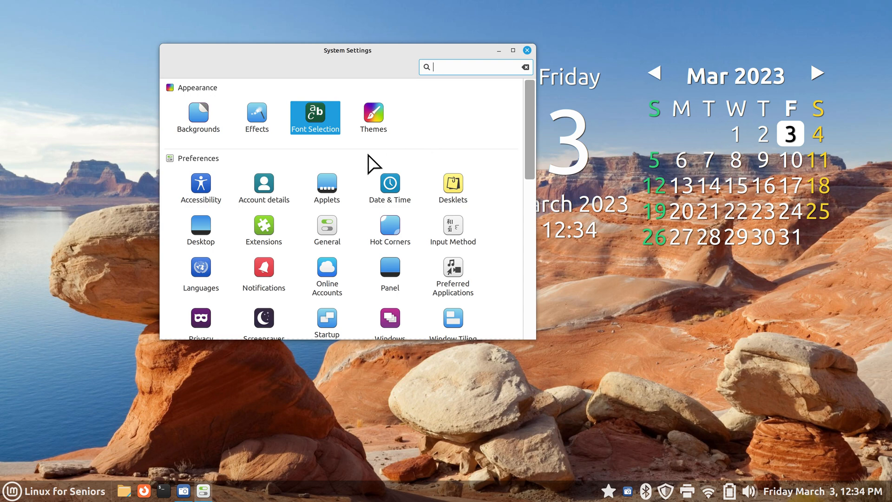
pyautogui.scroll(-3)
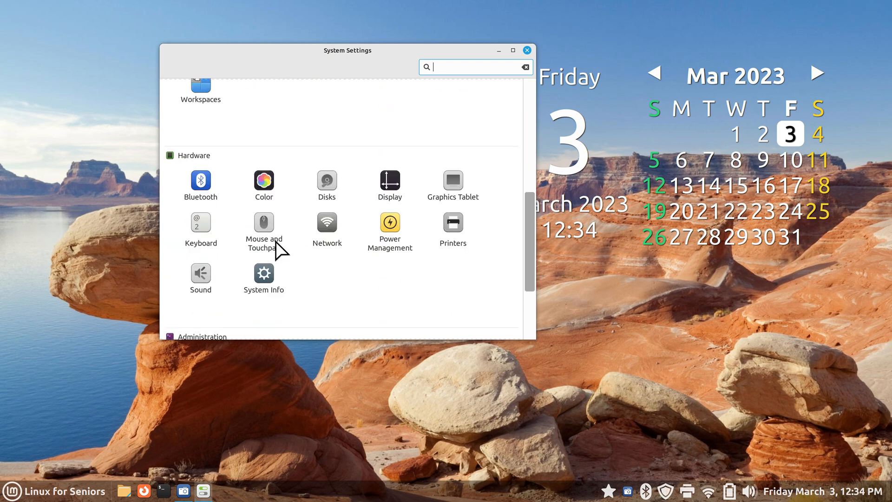
pyautogui.click(263, 278)
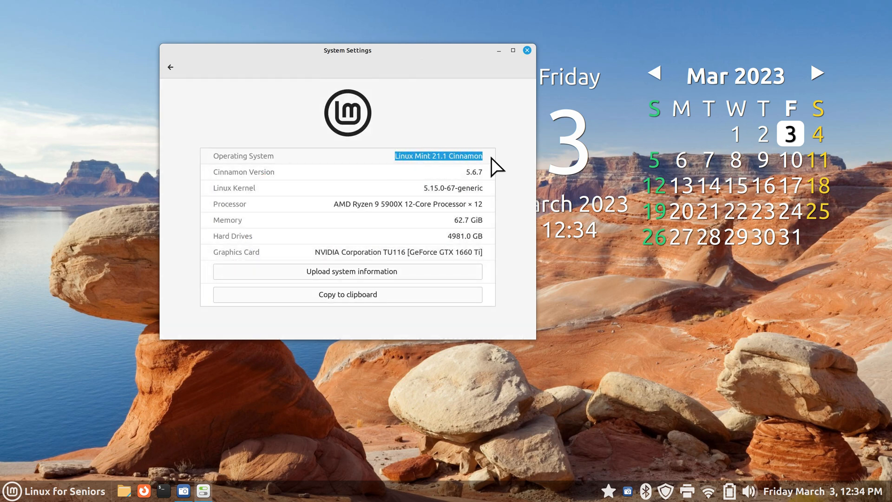
pyautogui.moveTo(409, 219)
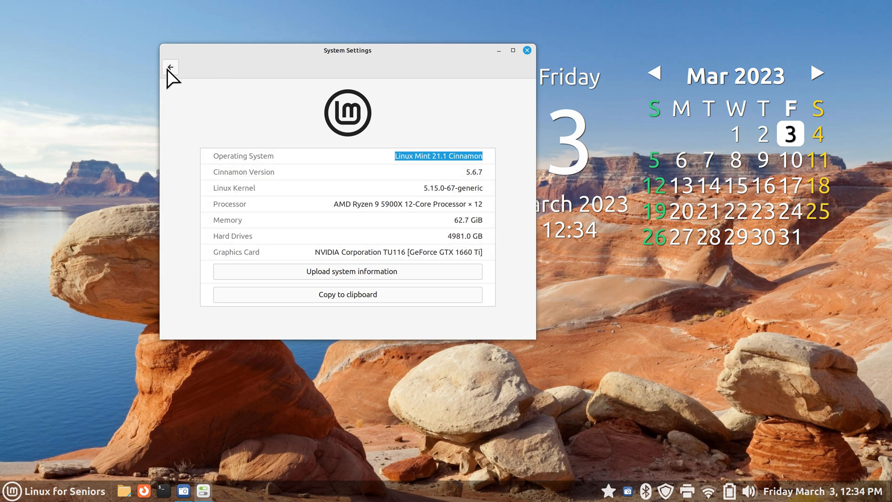
pyautogui.click(169, 67)
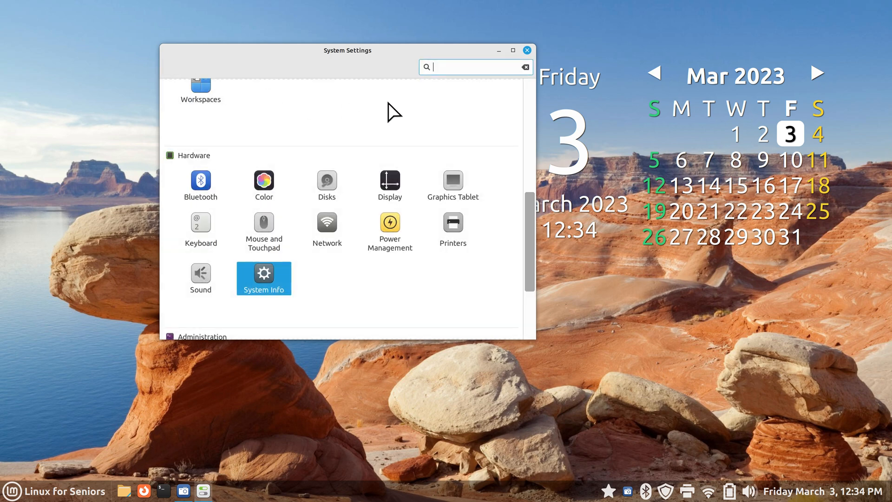
pyautogui.moveTo(346, 50); pyautogui.dragTo(408, 90)
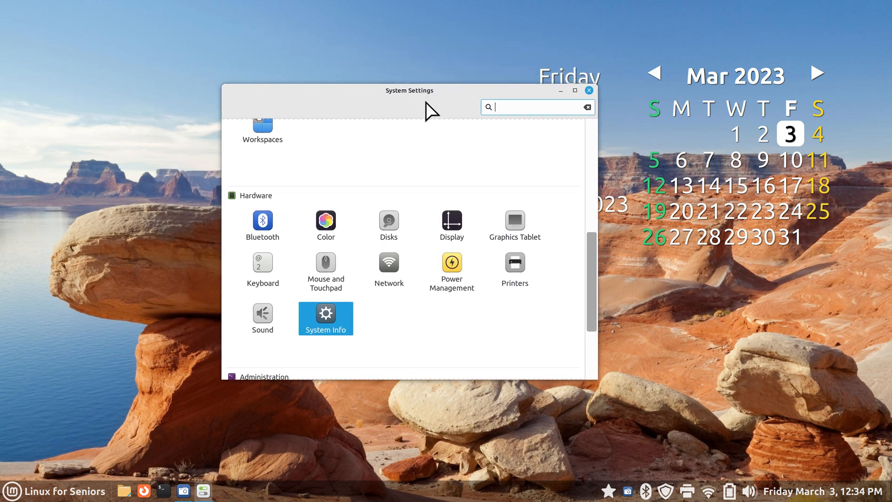
pyautogui.moveTo(457, 301)
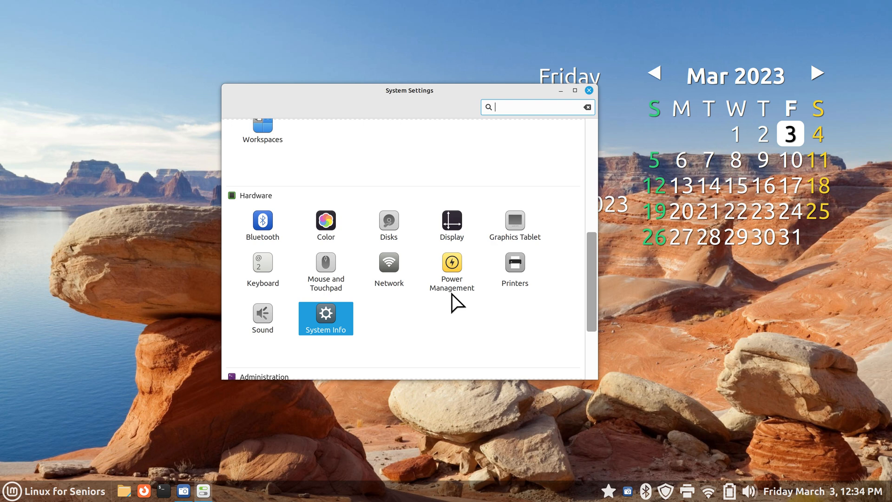
pyautogui.moveTo(453, 318)
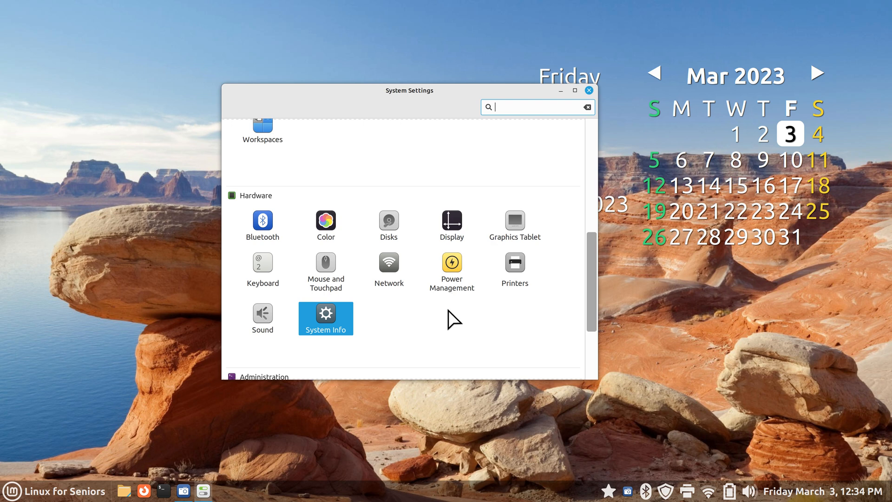
pyautogui.moveTo(270, 273)
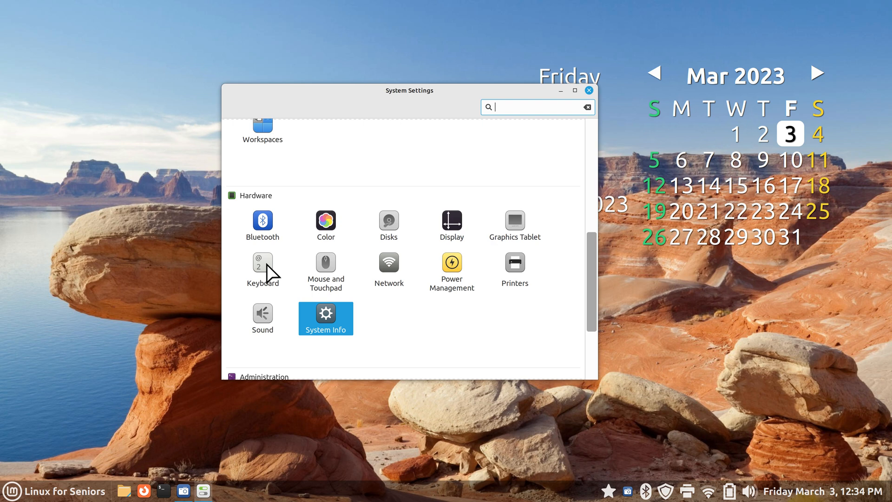
pyautogui.moveTo(267, 272)
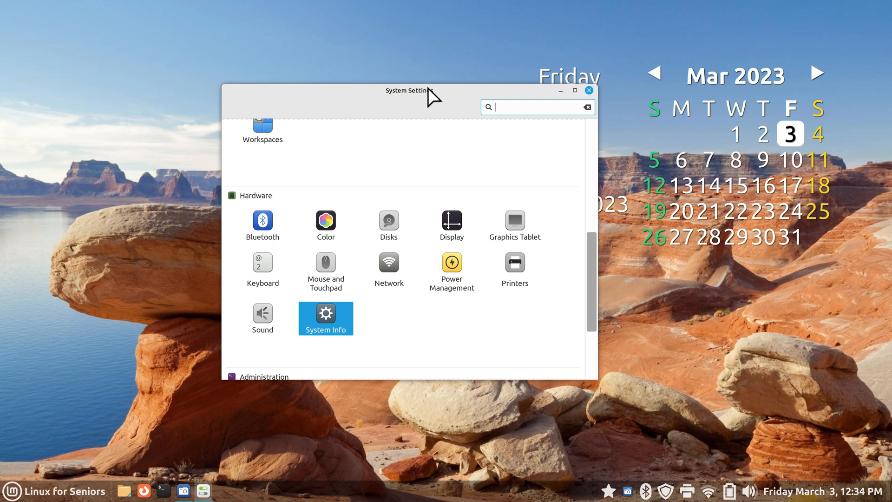
# Enter the Keyboard module, enlarge its window and switch to the Shortcuts page
pyautogui.click(262, 262)
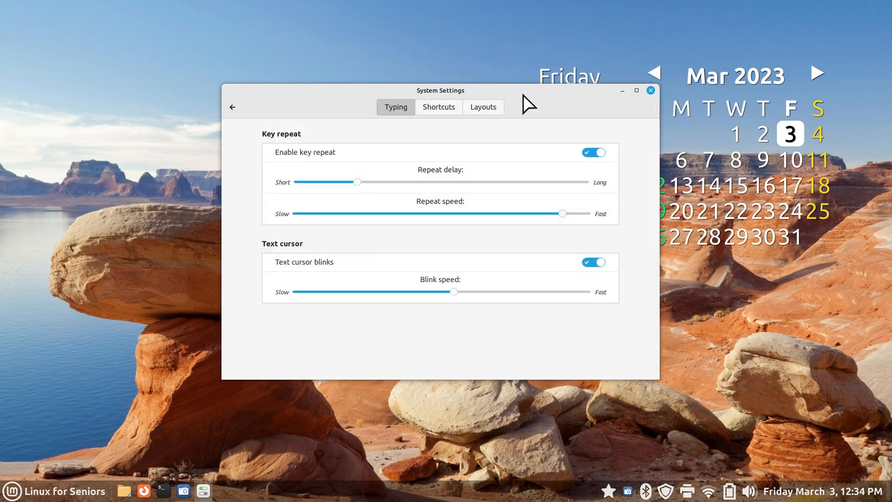
pyautogui.moveTo(440, 90); pyautogui.dragTo(368, 83)
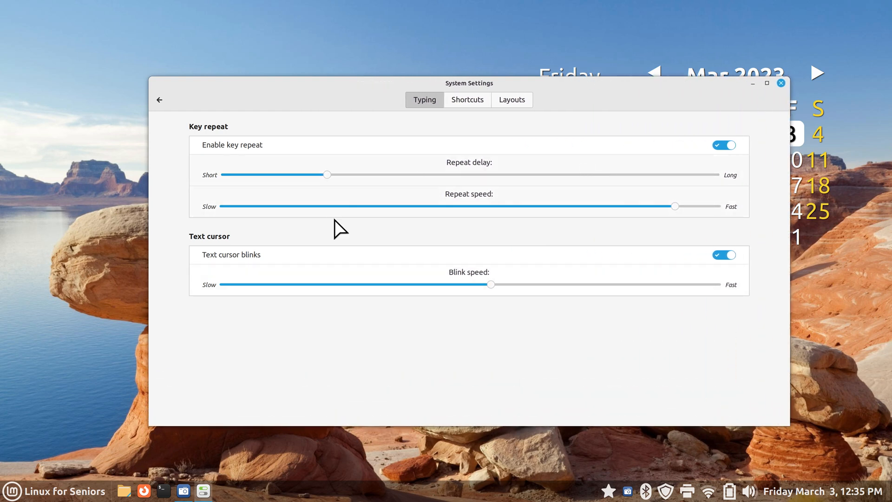
pyautogui.moveTo(512, 224)
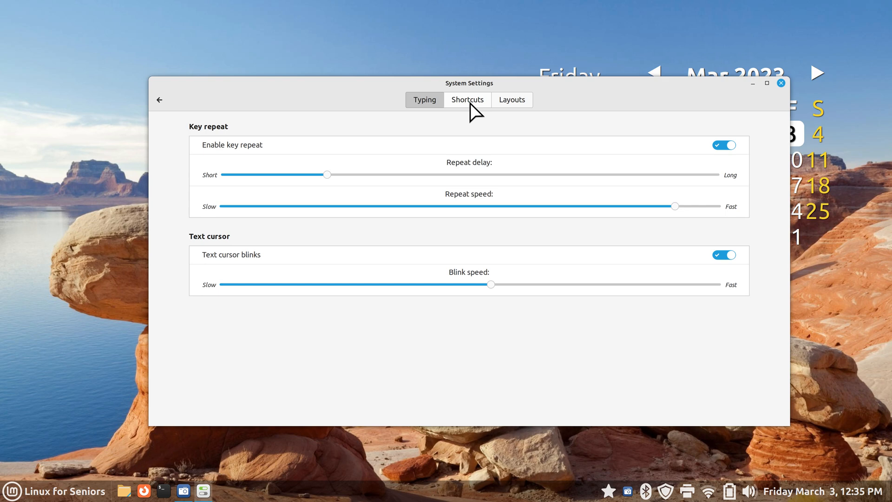
pyautogui.click(466, 99)
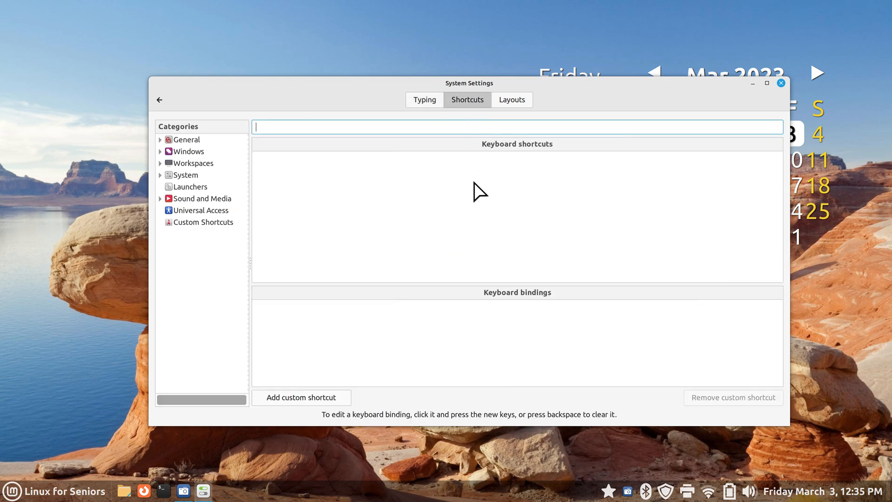
pyautogui.moveTo(451, 239)
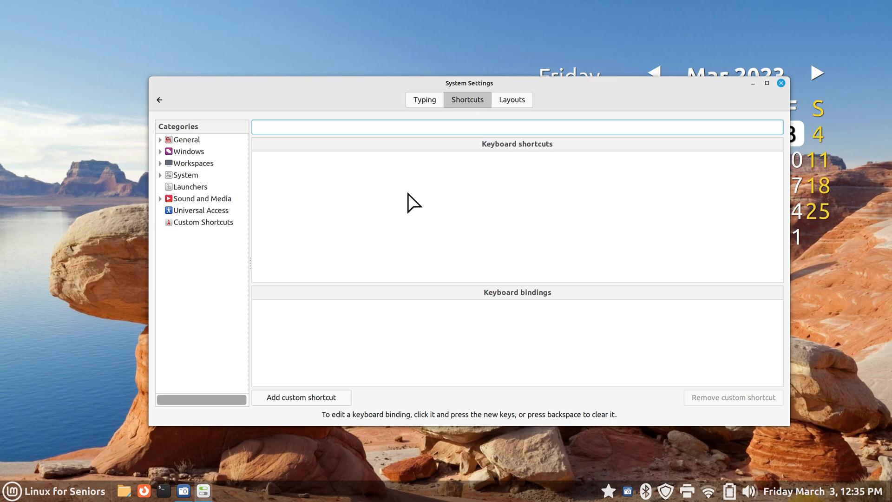
# In the System shortcut category, inspect Log out's bindings, then show Shut down's Ctrl+Alt+End binding
pyautogui.click(185, 175)
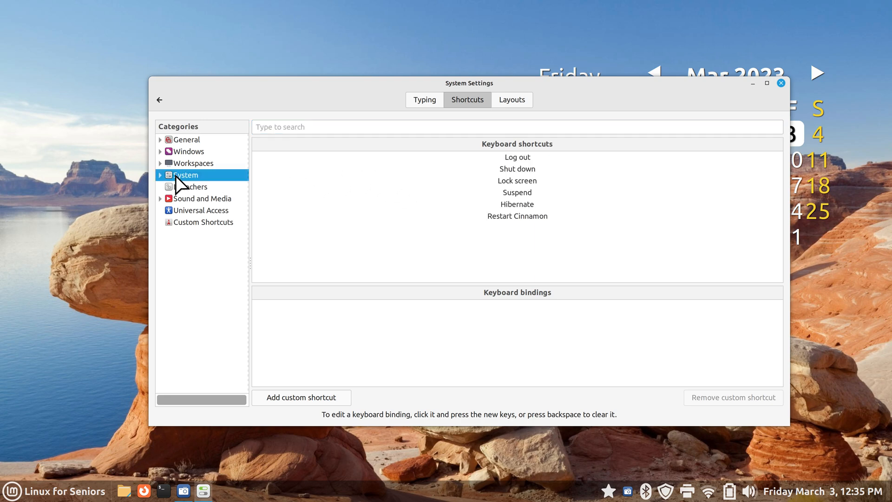
pyautogui.click(517, 157)
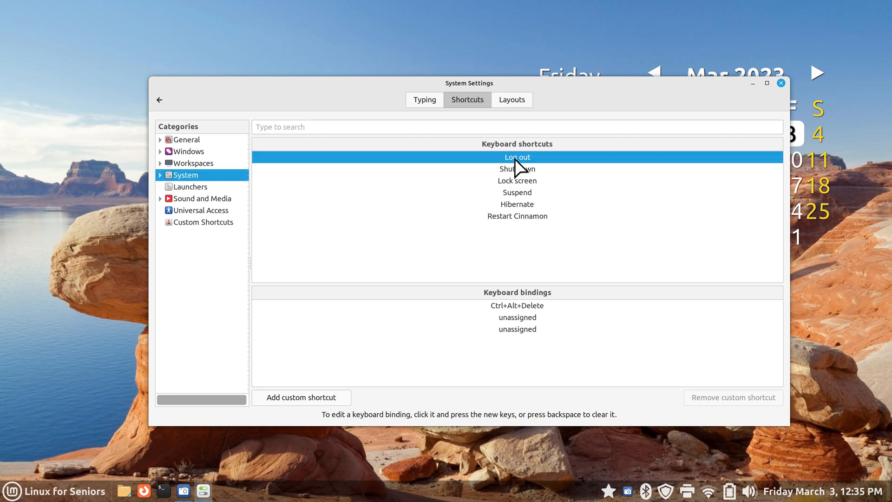
pyautogui.moveTo(530, 169)
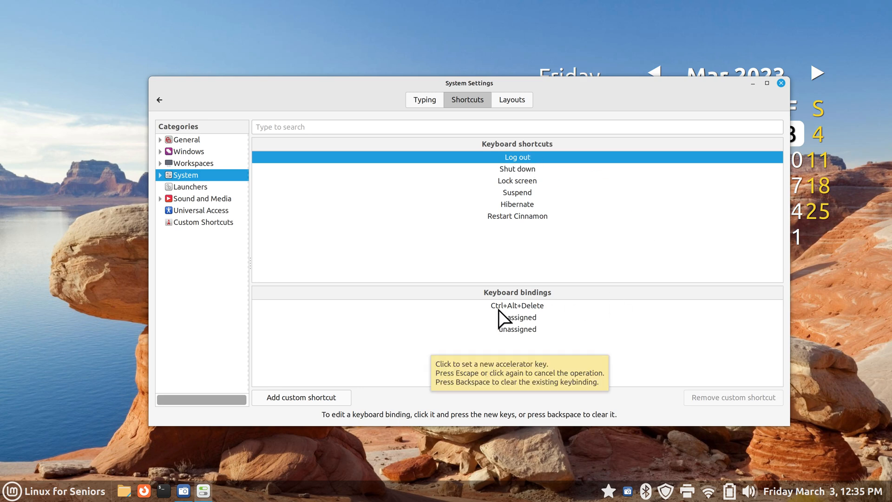
pyautogui.moveTo(526, 315)
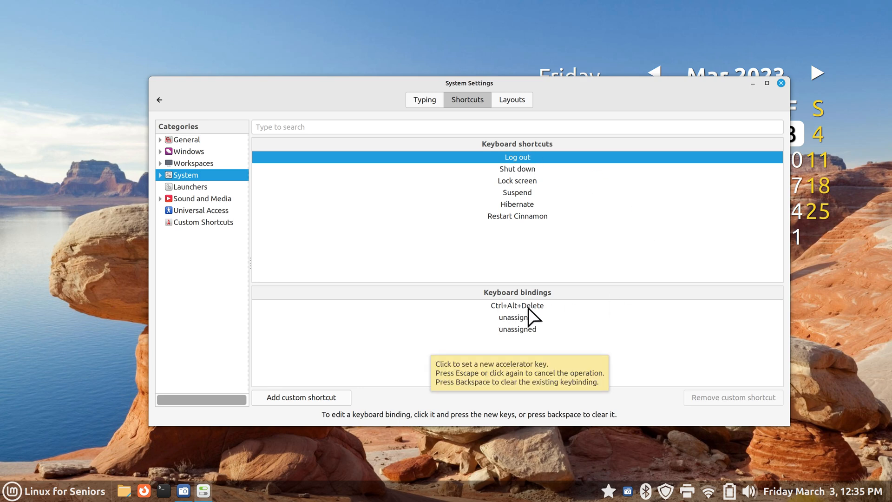
pyautogui.click(517, 305)
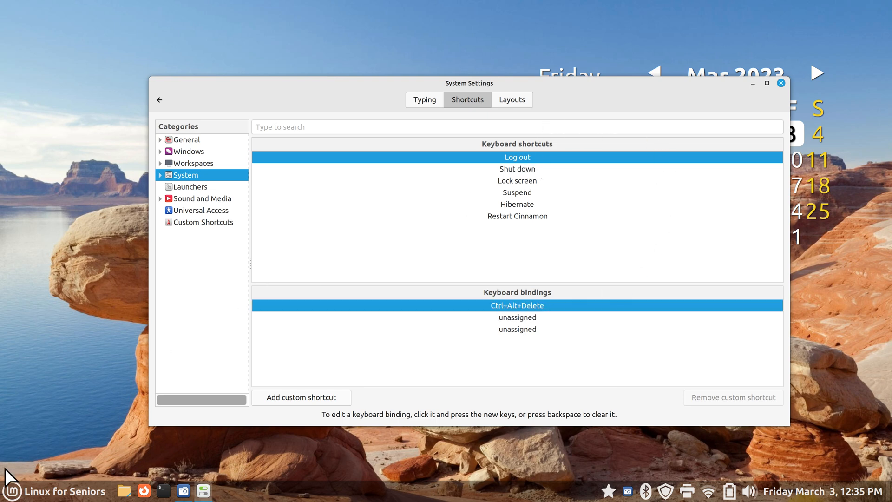
pyautogui.click(12, 491)
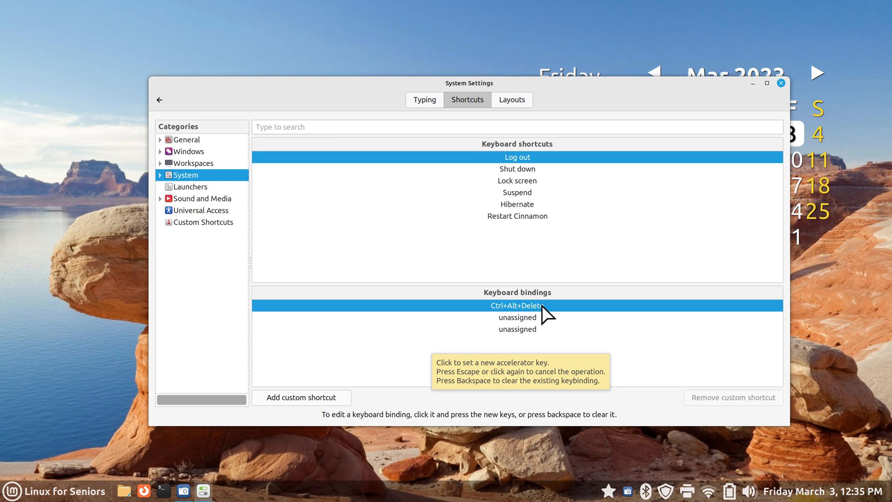
pyautogui.moveTo(498, 319)
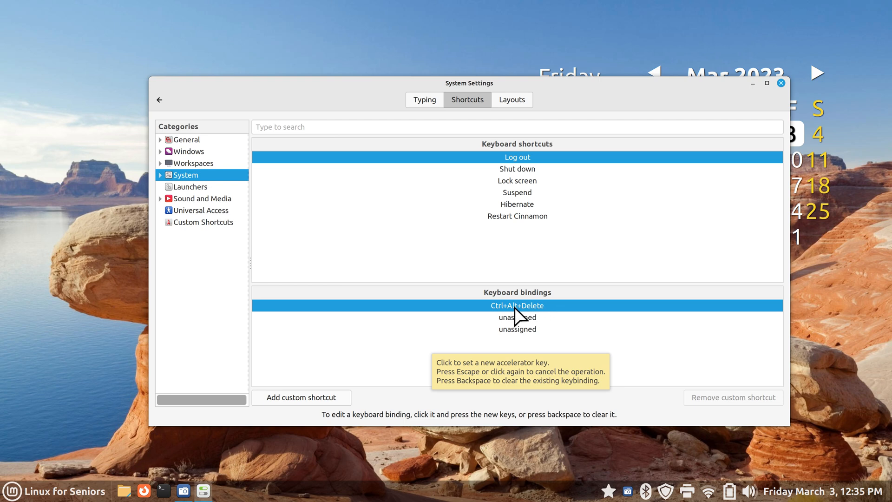
pyautogui.moveTo(535, 315)
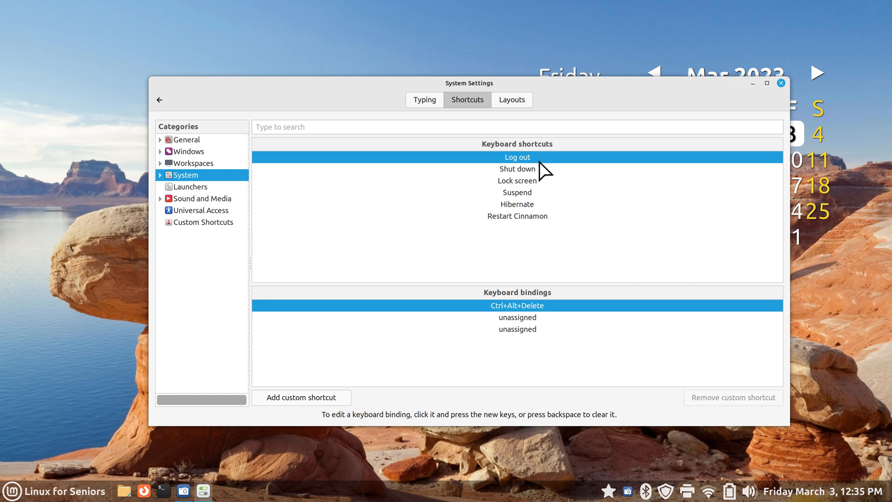
pyautogui.moveTo(549, 196)
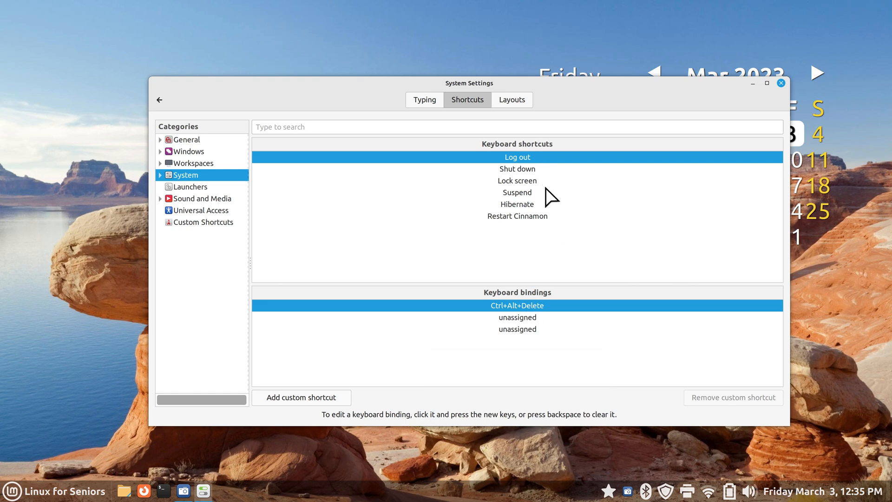
pyautogui.click(516, 168)
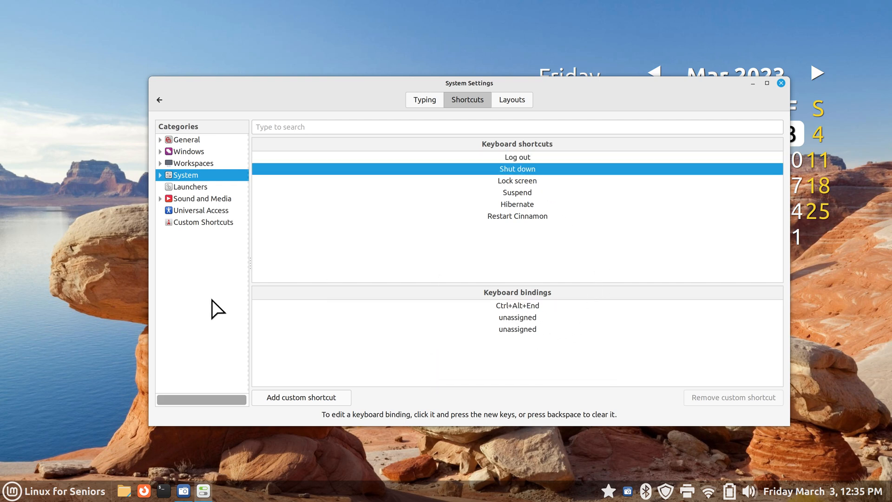
# Record F12 in Shut down's first unassigned slot as a second binding beside Ctrl+Alt+End
pyautogui.click(8, 491)
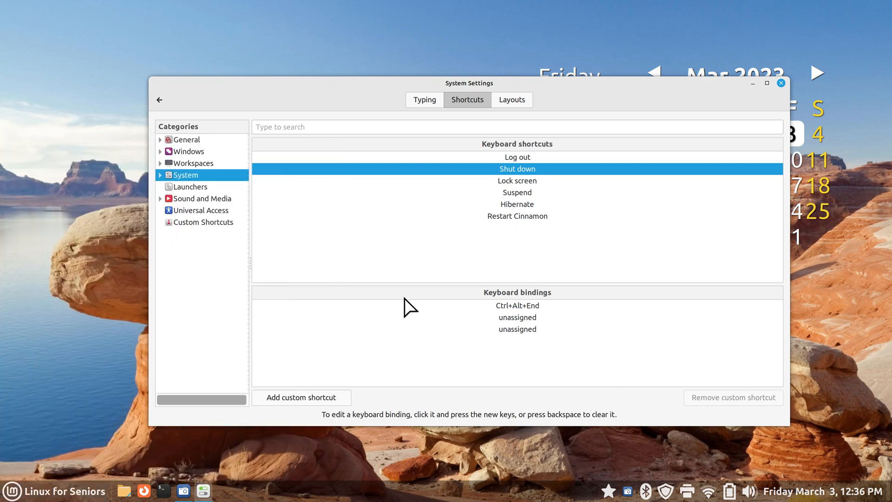
pyautogui.moveTo(420, 301)
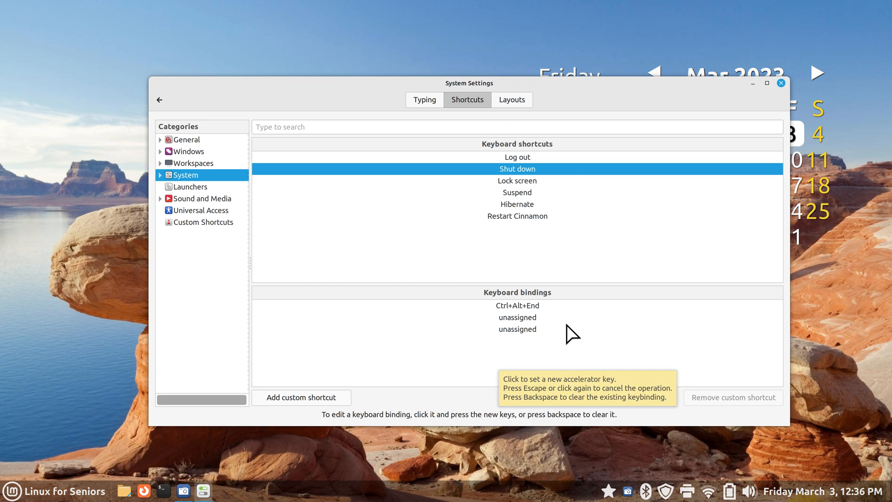
pyautogui.moveTo(516, 313)
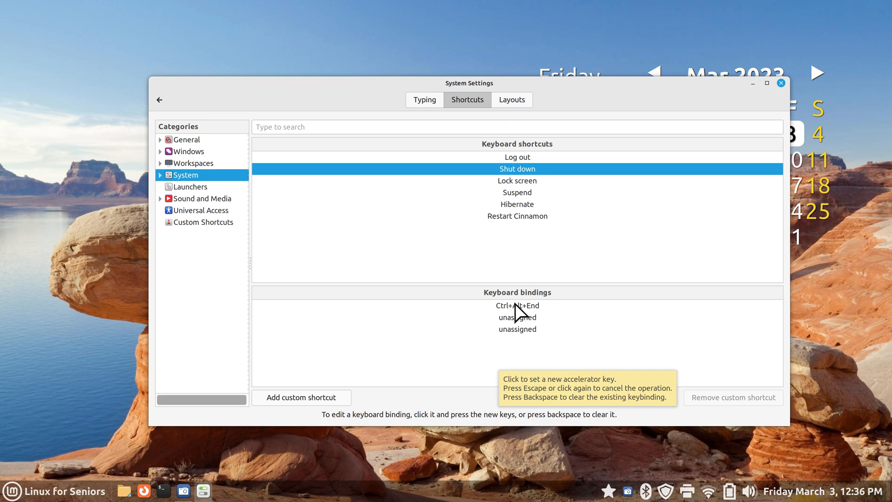
pyautogui.click(516, 306)
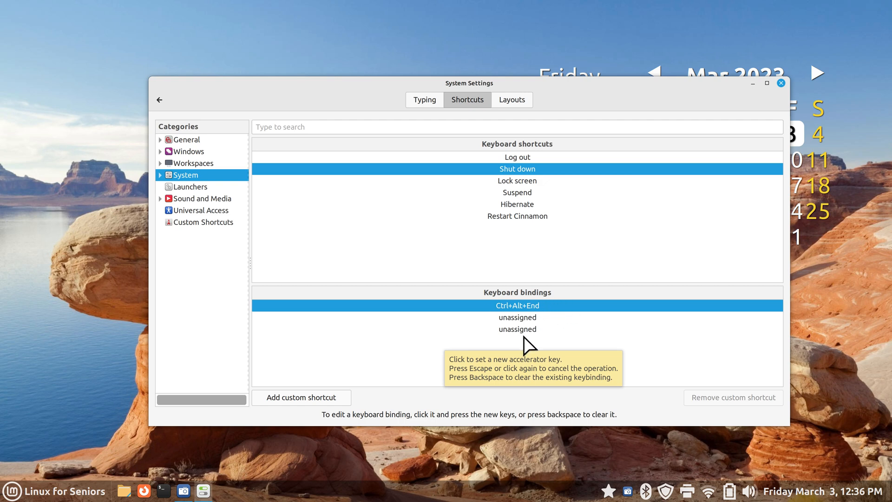
pyautogui.click(516, 317)
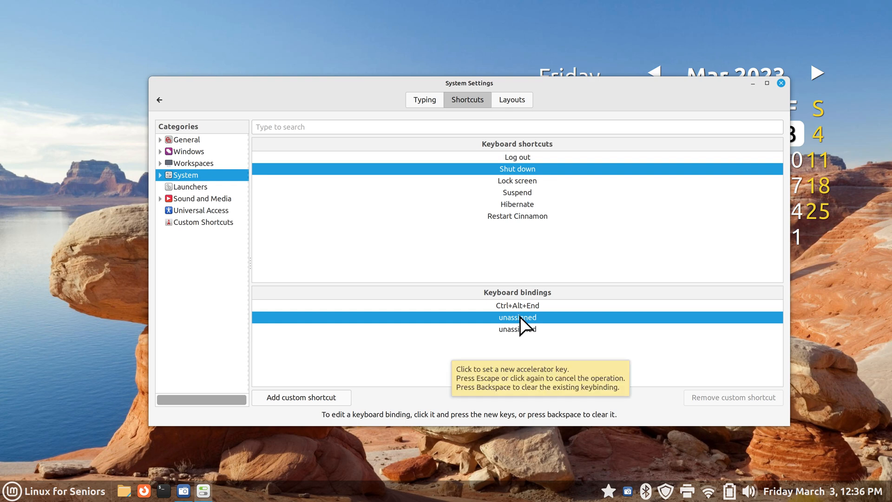
pyautogui.click(517, 317)
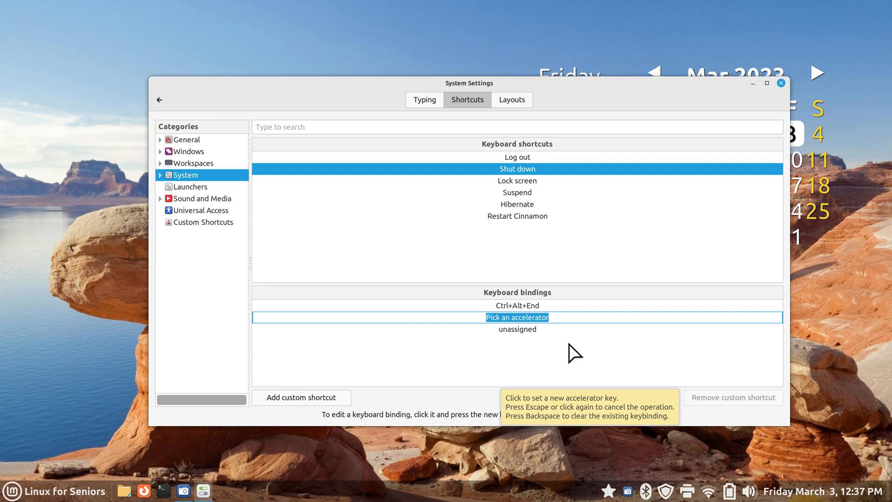
pyautogui.press('F12')
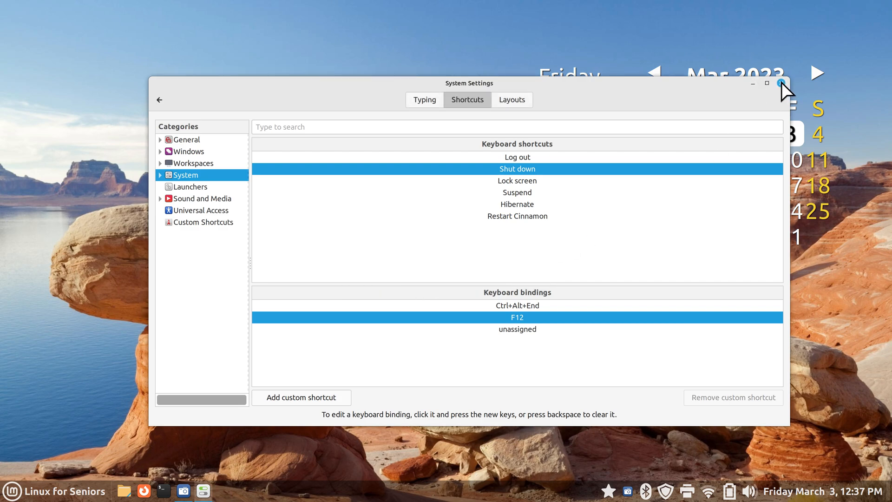
# Close System Settings and trigger the shutdown prompt twice with the new shortcut, cancelling each
pyautogui.click(780, 83)
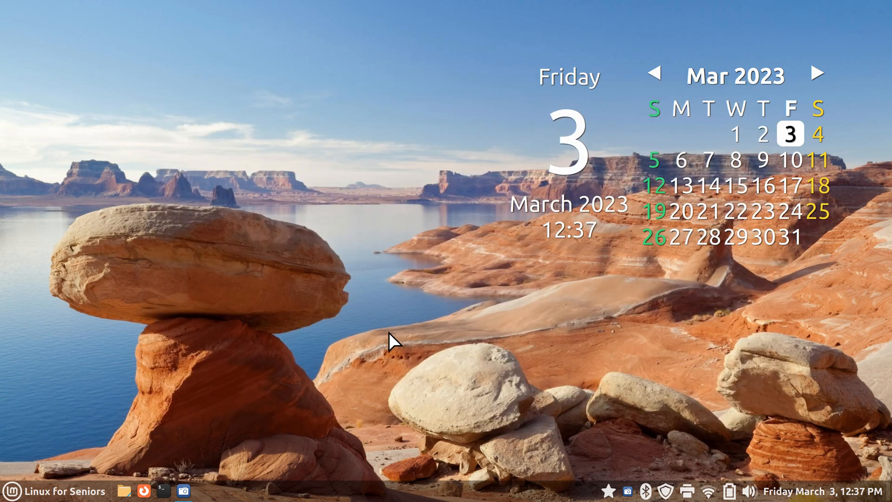
pyautogui.click(204, 490)
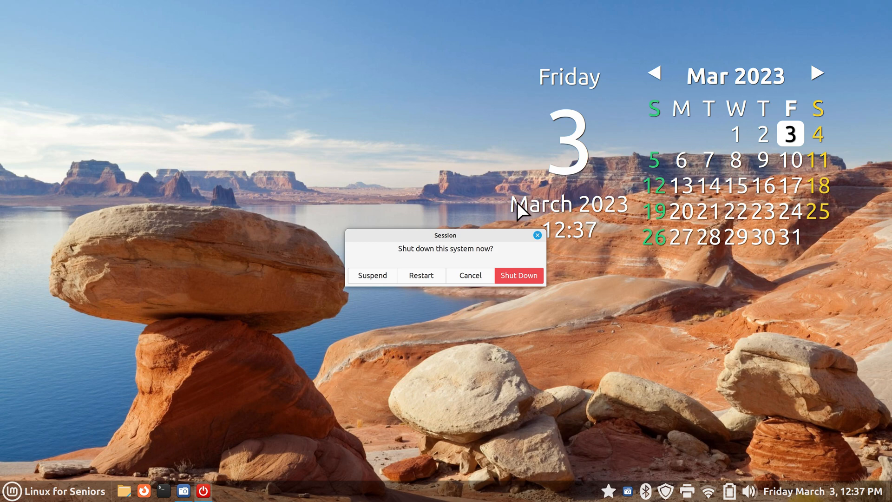
pyautogui.click(470, 275)
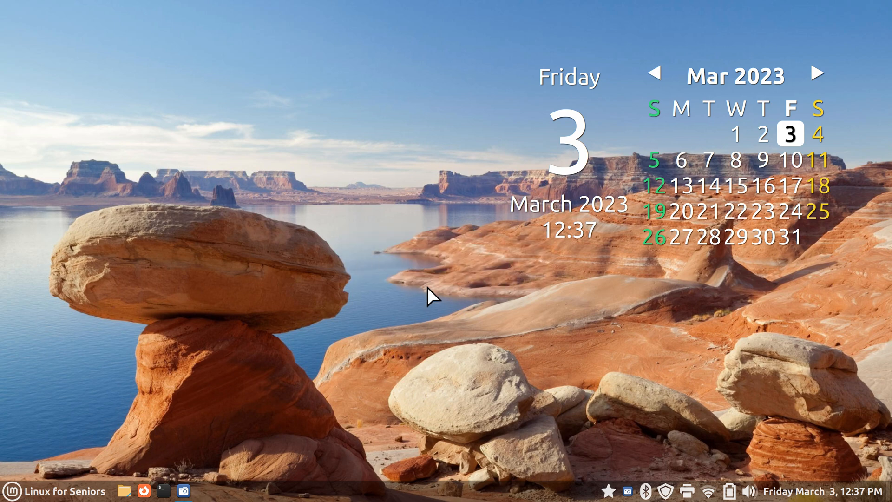
pyautogui.click(203, 490)
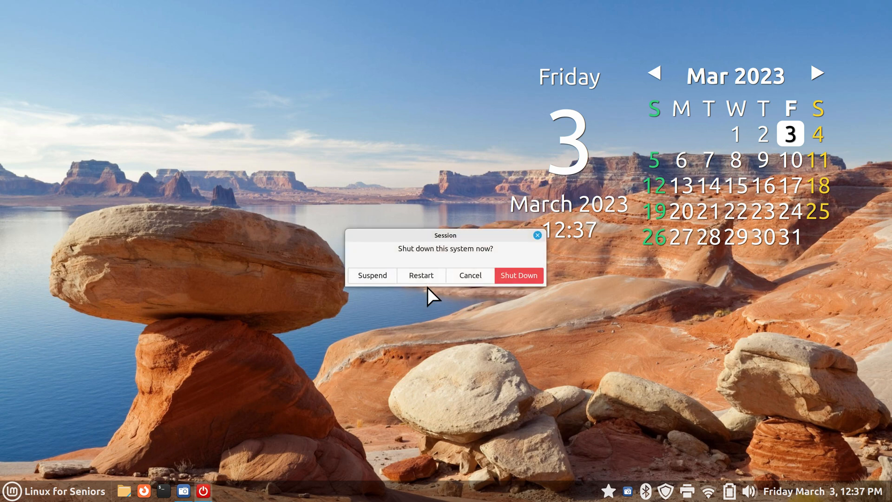
pyautogui.moveTo(518, 260)
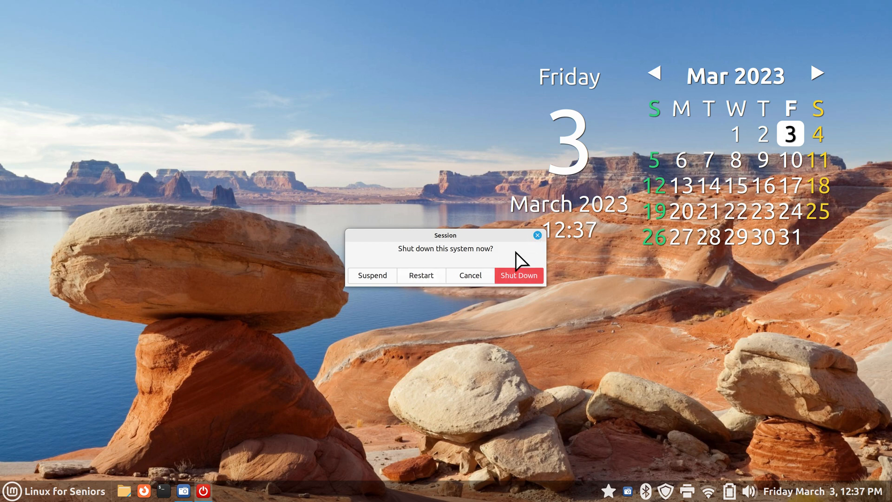
pyautogui.click(469, 275)
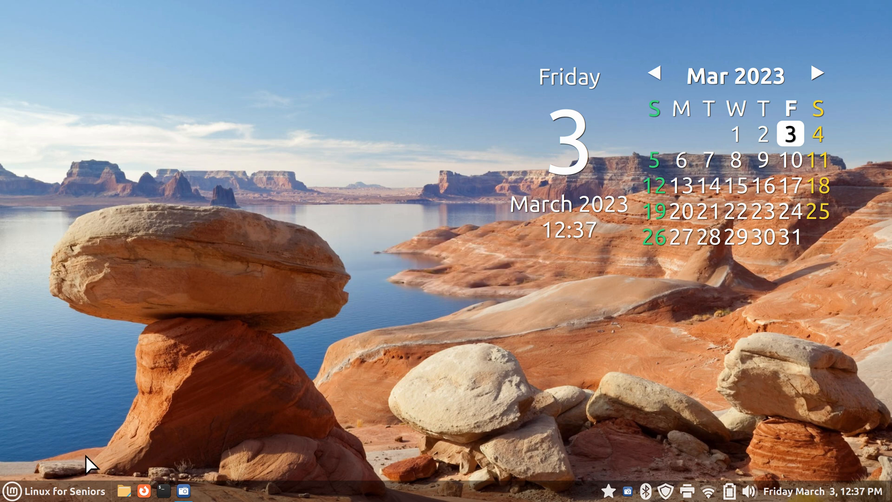
# Trigger and cancel the shutdown prompt once more, then reopen System Settings
pyautogui.click(202, 491)
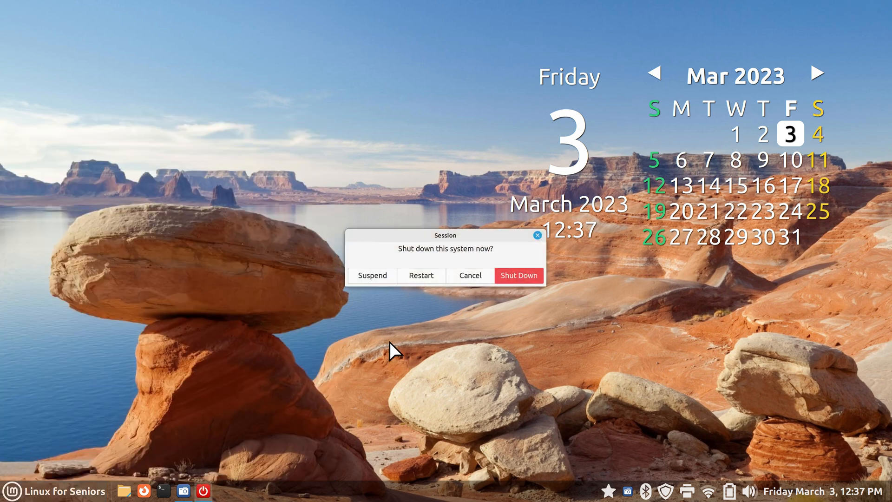
pyautogui.click(469, 275)
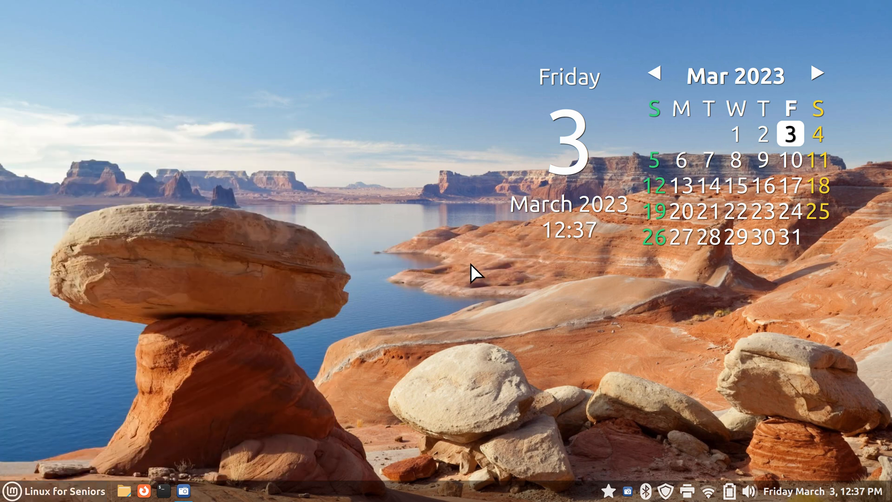
pyautogui.click(11, 491)
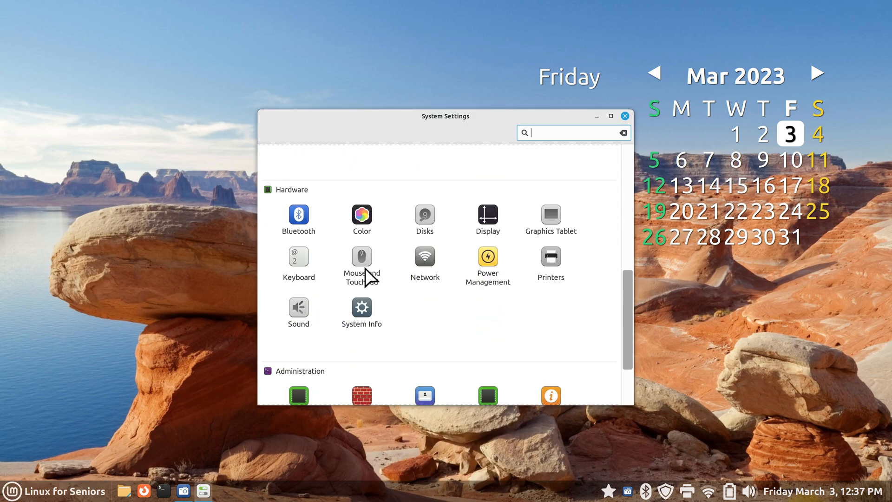
# Back in System shortcuts, test F12 for Shut down, cancel the prompt and select the third unassigned slot
pyautogui.click(298, 256)
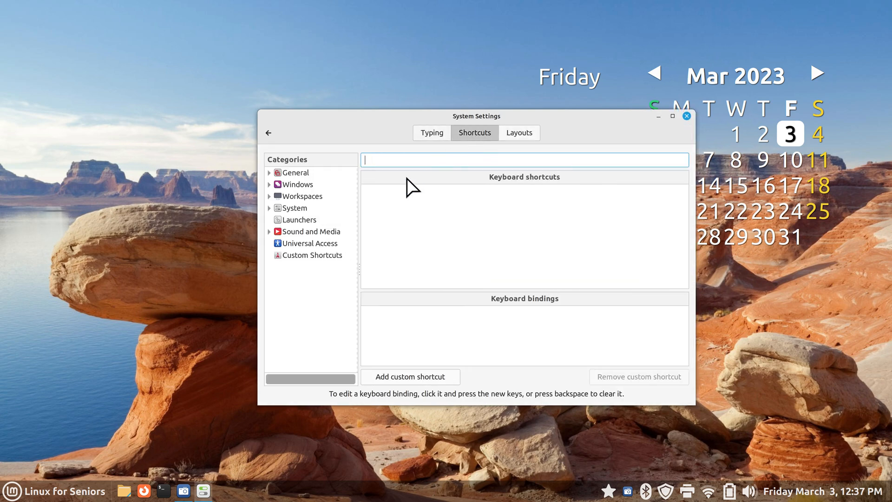
pyautogui.click(294, 207)
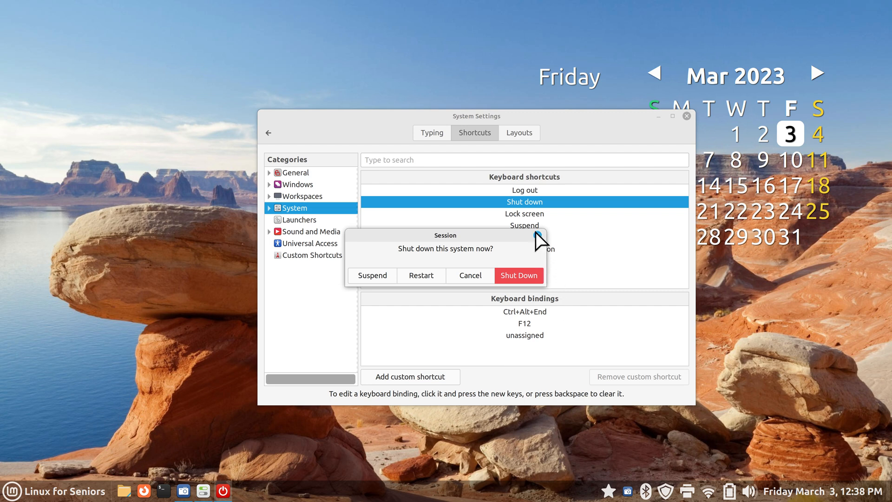
pyautogui.click(470, 275)
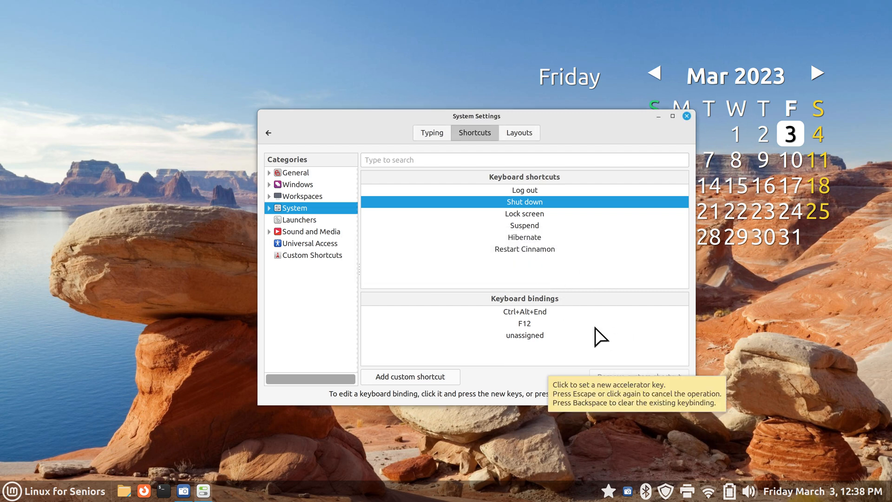
pyautogui.moveTo(560, 346)
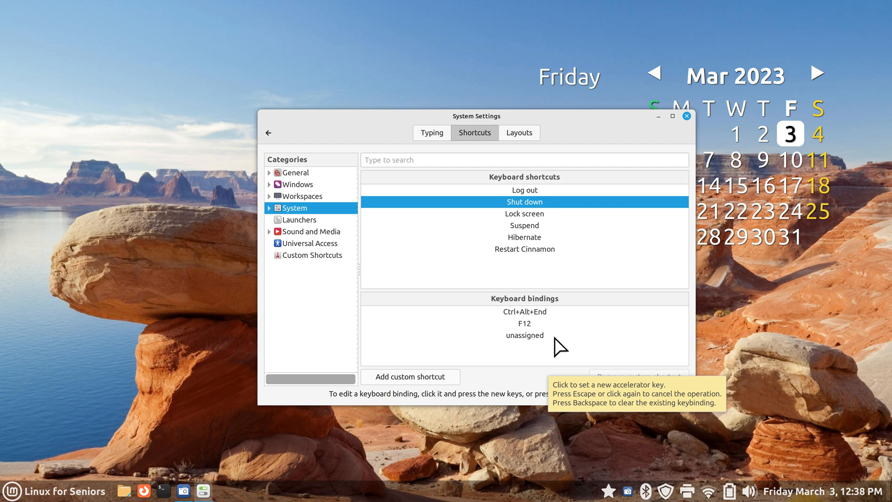
pyautogui.click(523, 336)
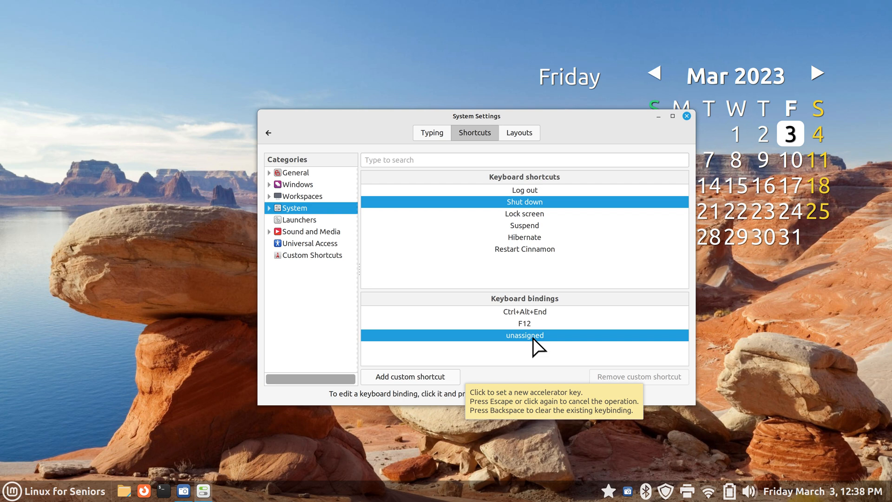
# Record Alt+P as Shut down's third binding and verify it raises the shutdown prompt
pyautogui.click(523, 335)
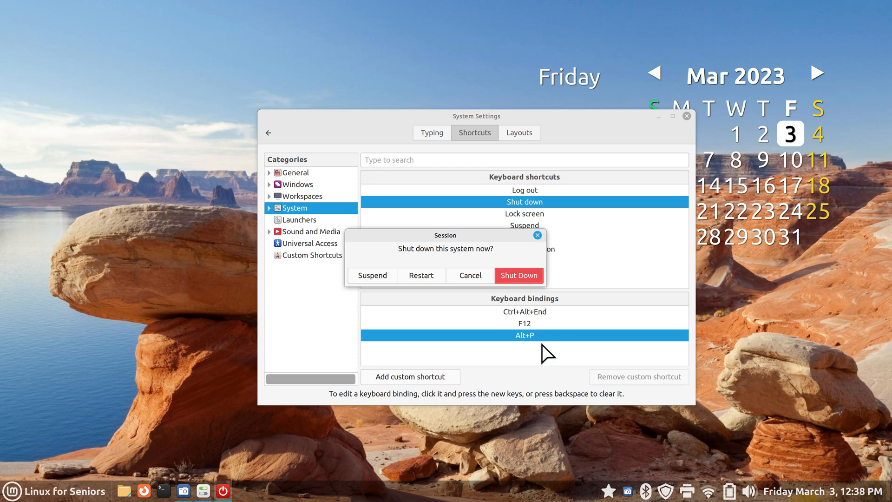
pyautogui.moveTo(544, 242)
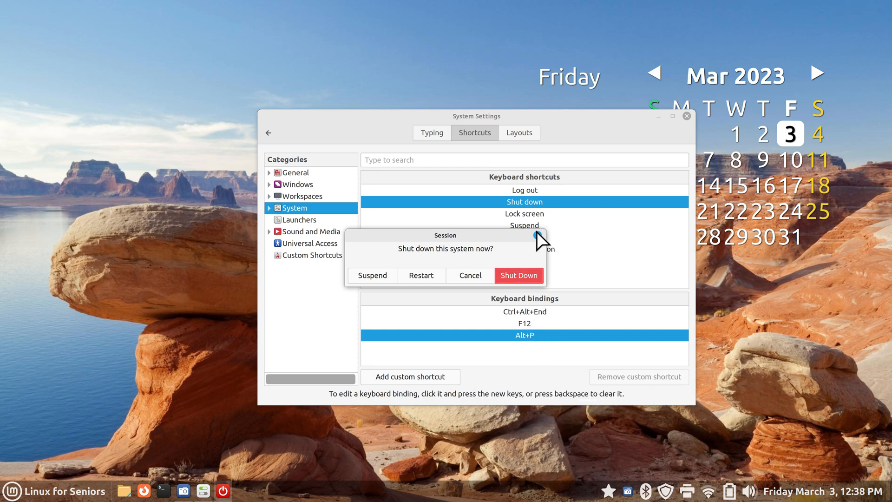
pyautogui.moveTo(524, 347)
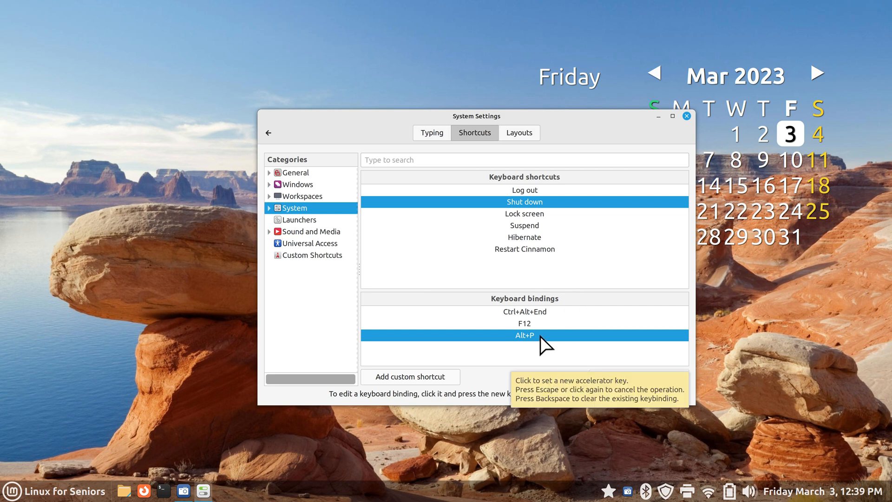
# Clear the Alt+P binding to unassigned and start capturing new keys in that slot
pyautogui.click(524, 336)
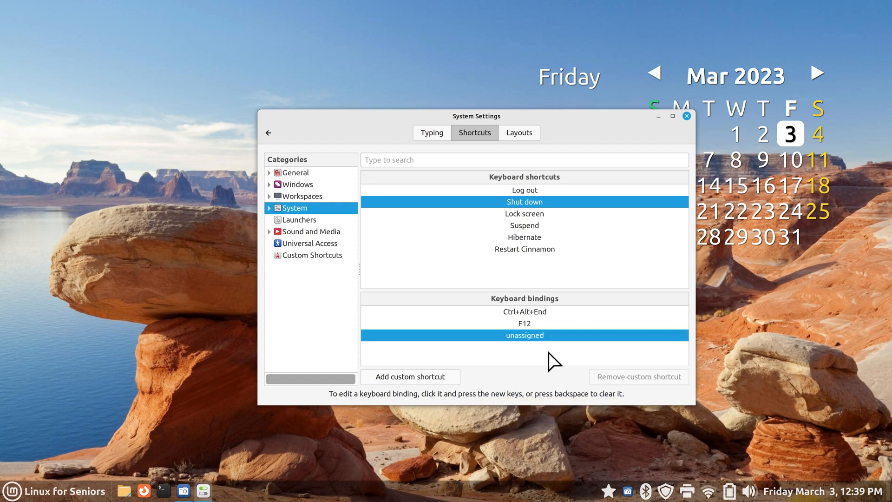
pyautogui.moveTo(551, 364)
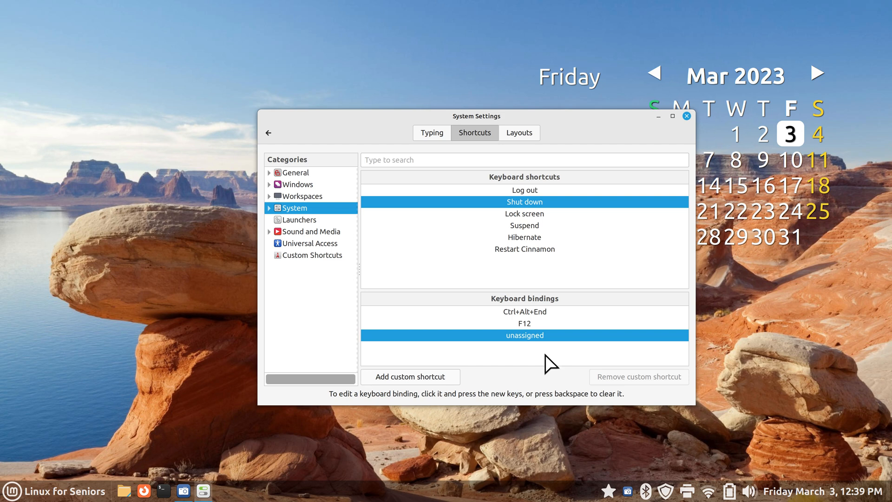
pyautogui.moveTo(523, 336)
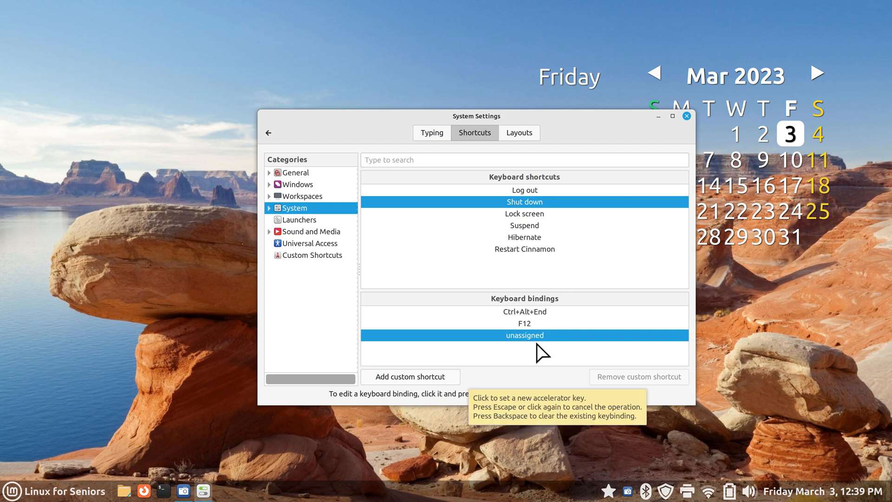
pyautogui.moveTo(531, 345)
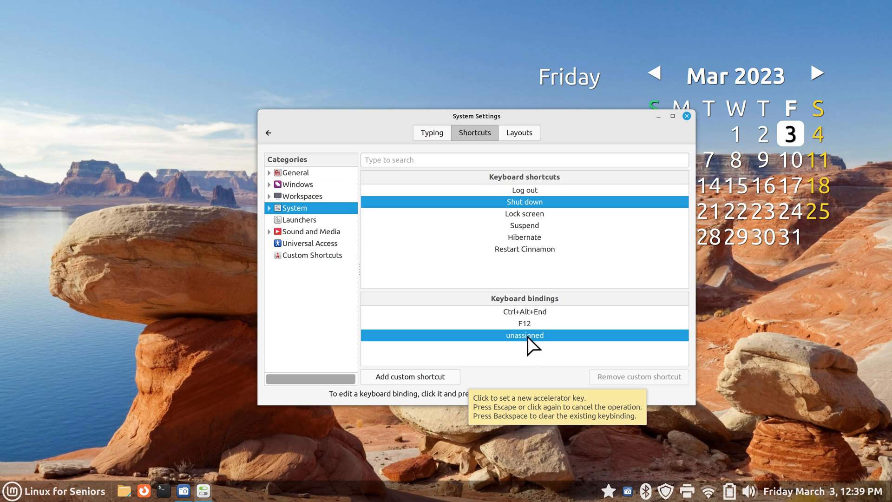
pyautogui.click(524, 335)
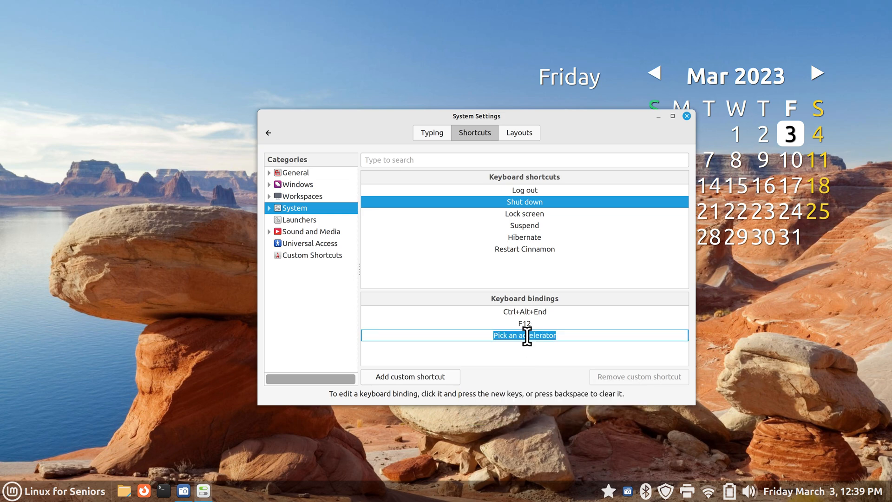
# Try Return twice as the binding, cancel after the unsafe-key warning, and close System Settings
pyautogui.press('Return')
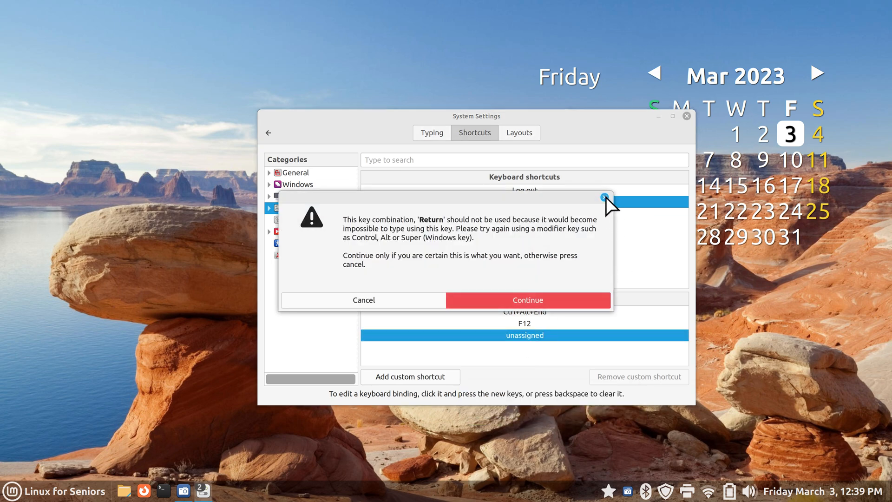
pyautogui.click(364, 300)
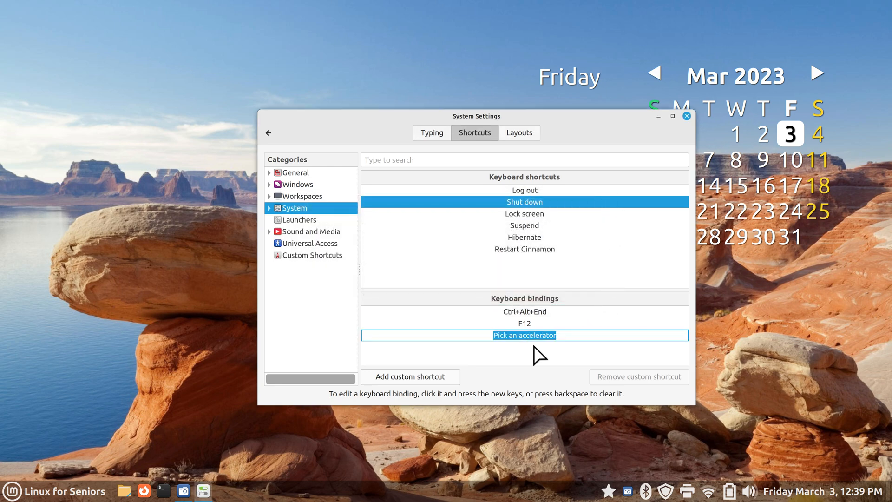
pyautogui.moveTo(547, 358)
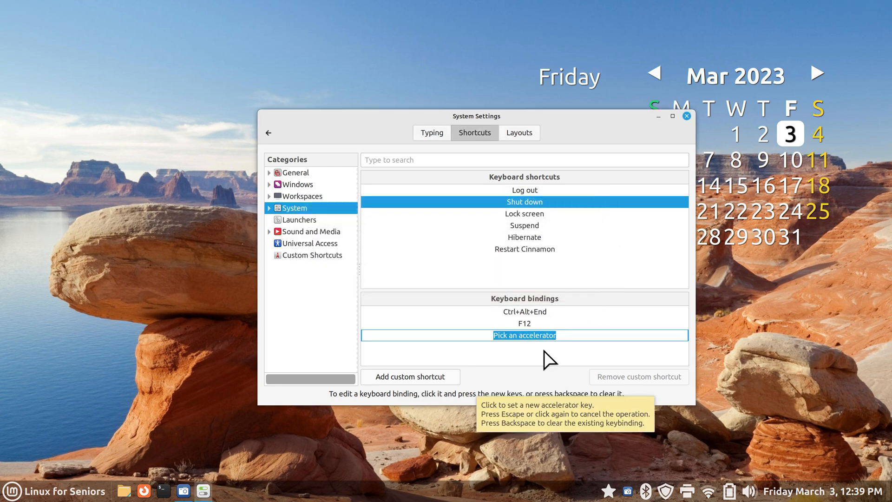
pyautogui.press('Return')
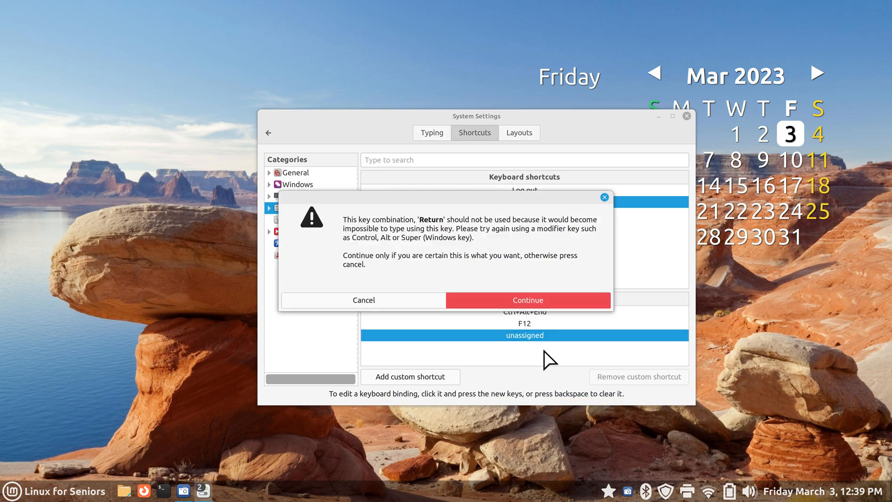
pyautogui.moveTo(375, 242)
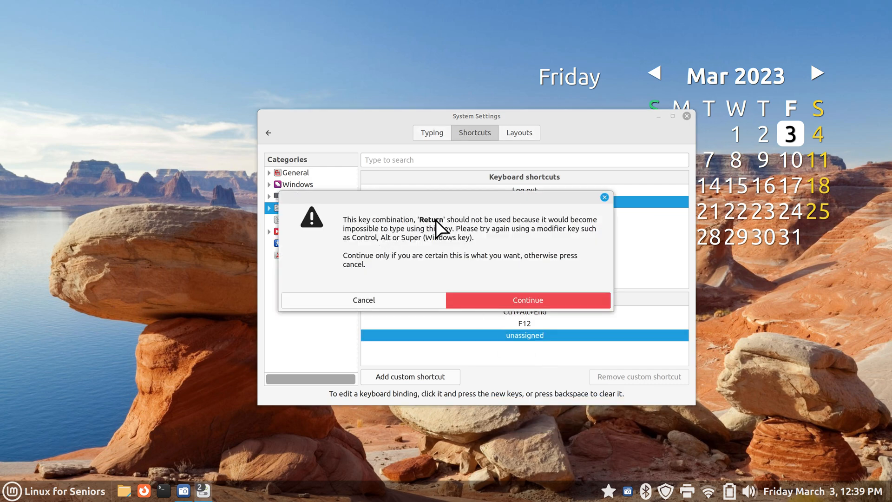
pyautogui.moveTo(506, 234)
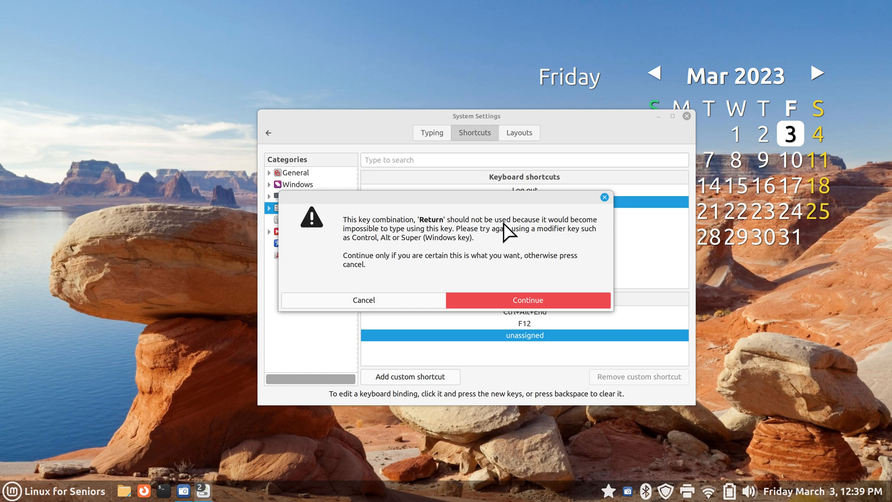
pyautogui.moveTo(452, 243)
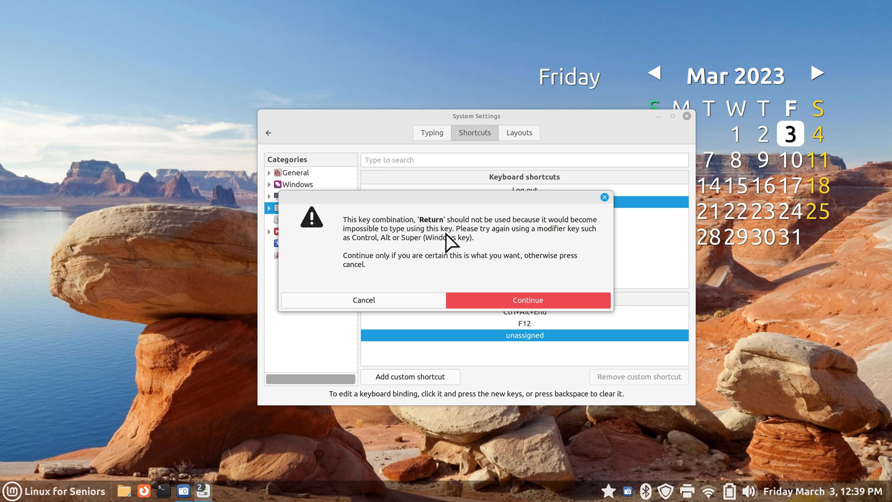
pyautogui.moveTo(472, 244)
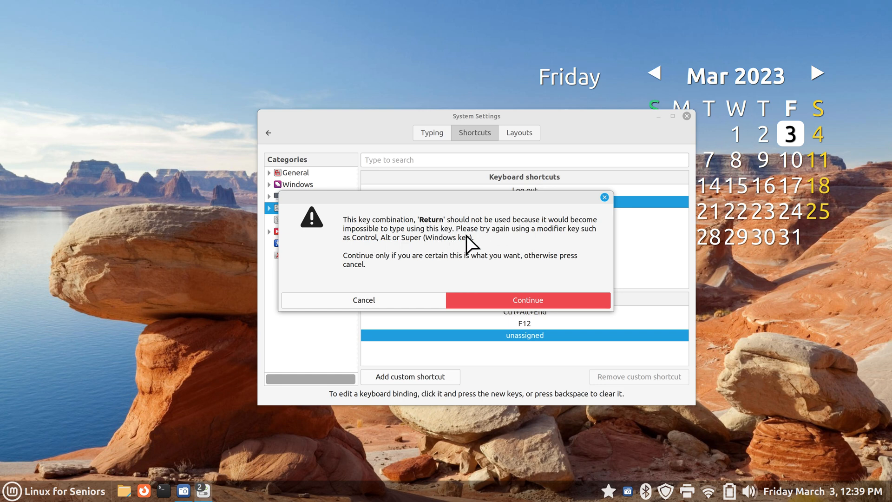
pyautogui.moveTo(544, 246)
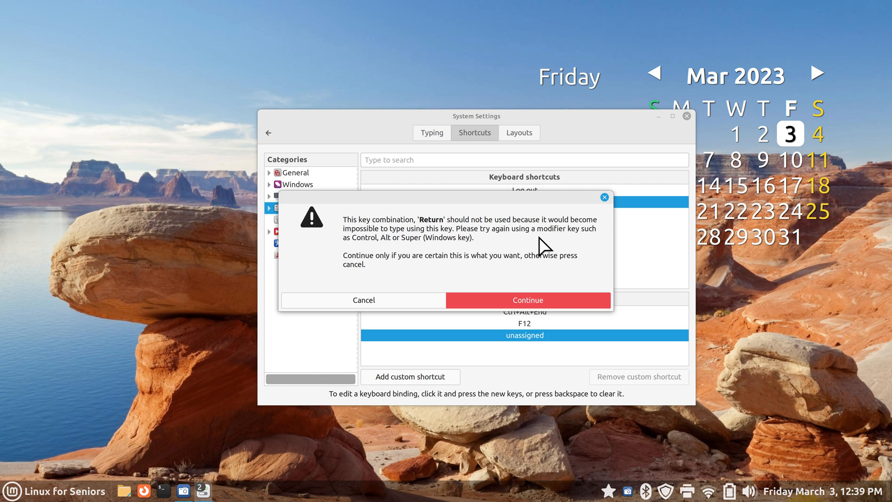
pyautogui.moveTo(551, 245)
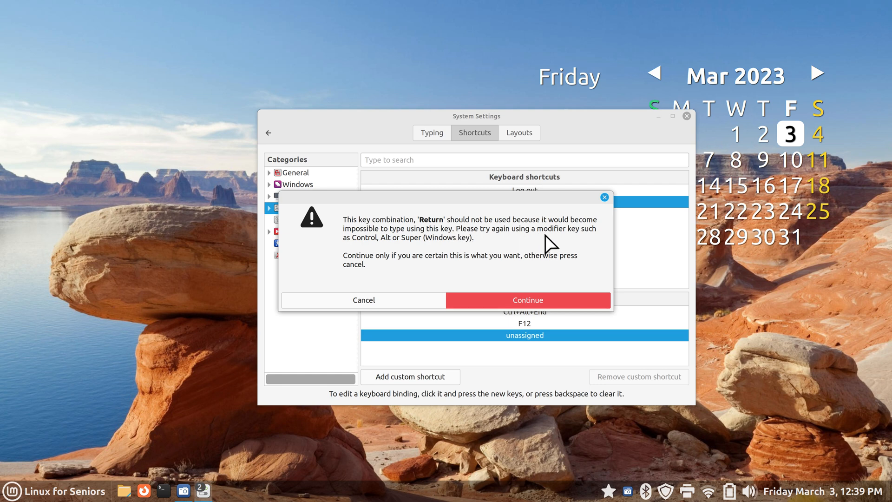
pyautogui.moveTo(386, 250)
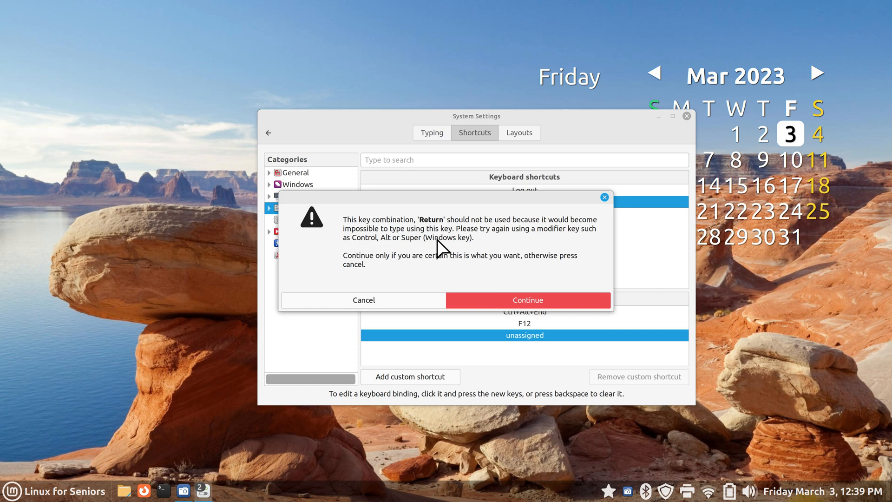
pyautogui.moveTo(563, 252)
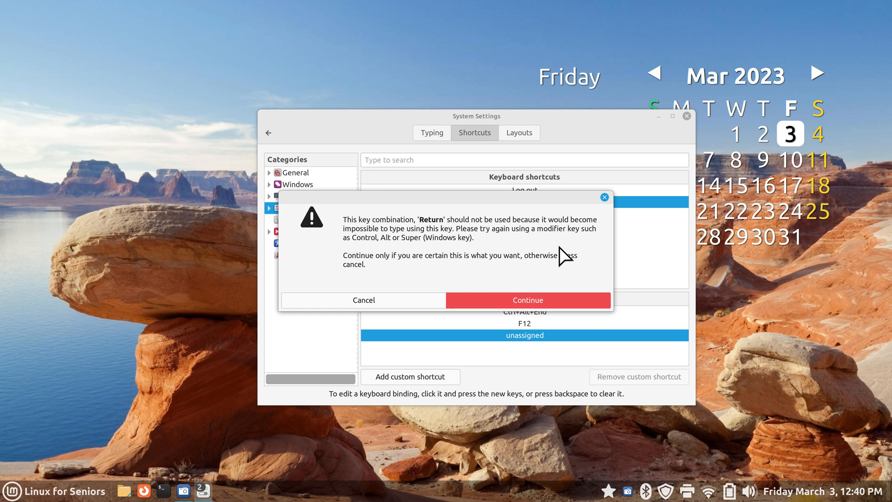
pyautogui.moveTo(566, 255)
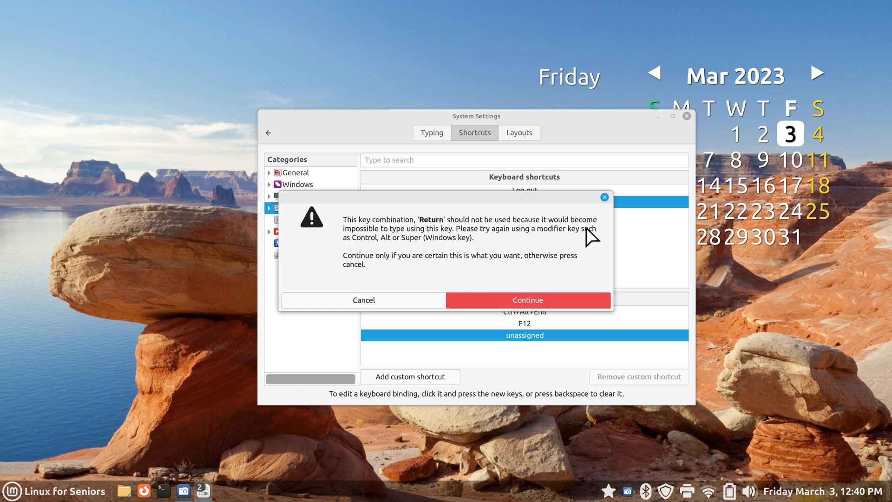
pyautogui.moveTo(406, 241)
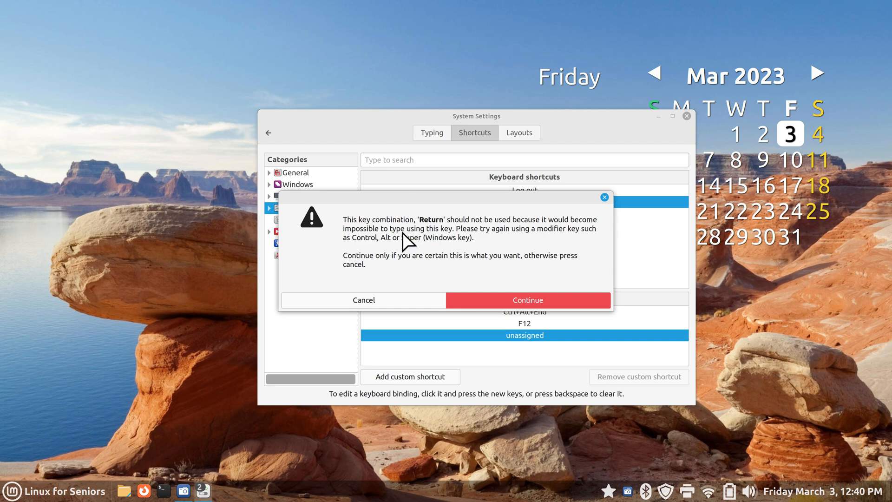
pyautogui.click(363, 300)
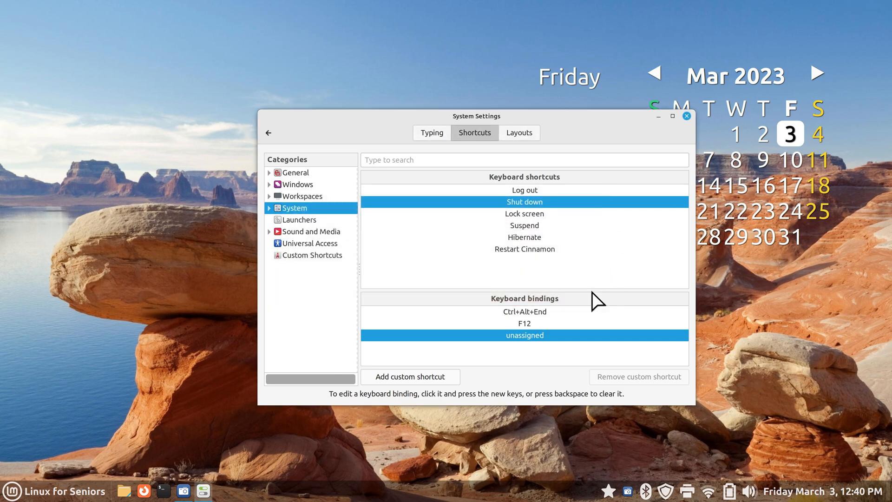
pyautogui.moveTo(546, 362)
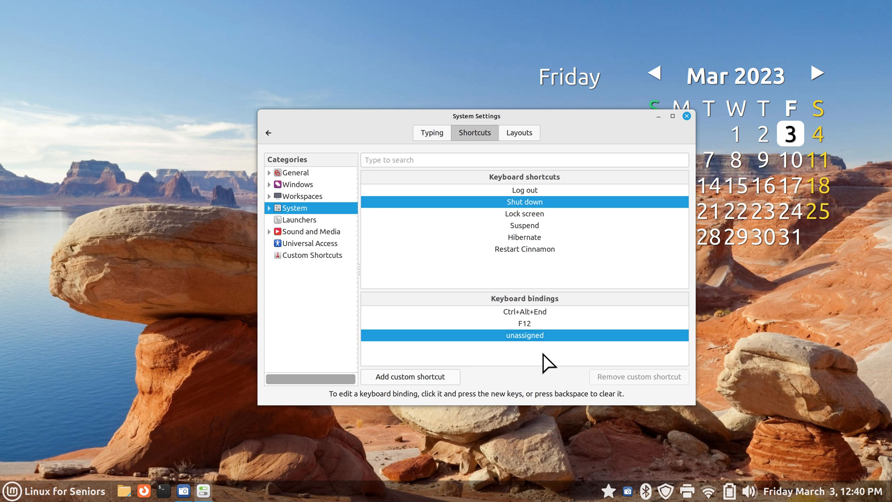
pyautogui.click(523, 324)
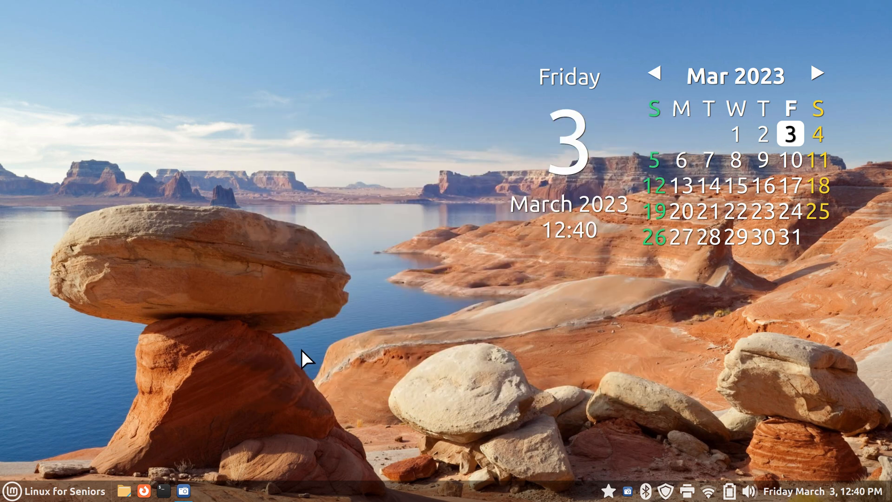
# Reopen System Settings from the panel and scroll down to the Keyboard module
pyautogui.click(202, 490)
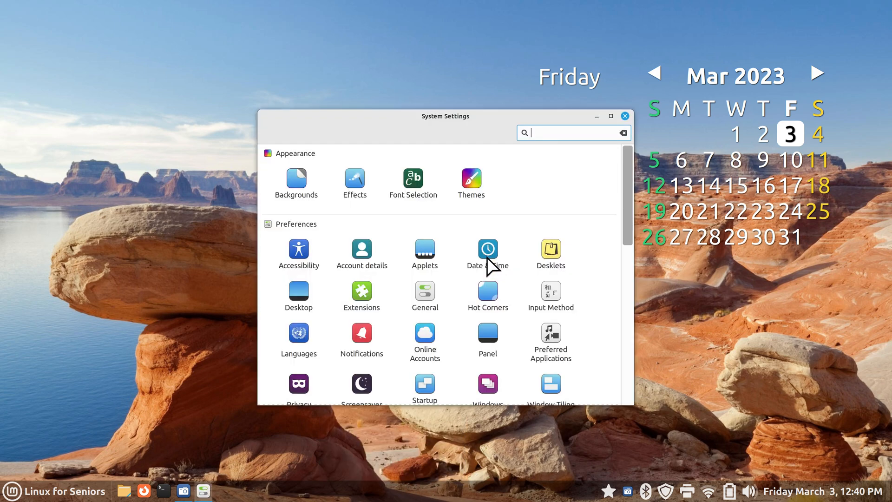
pyautogui.scroll(-3)
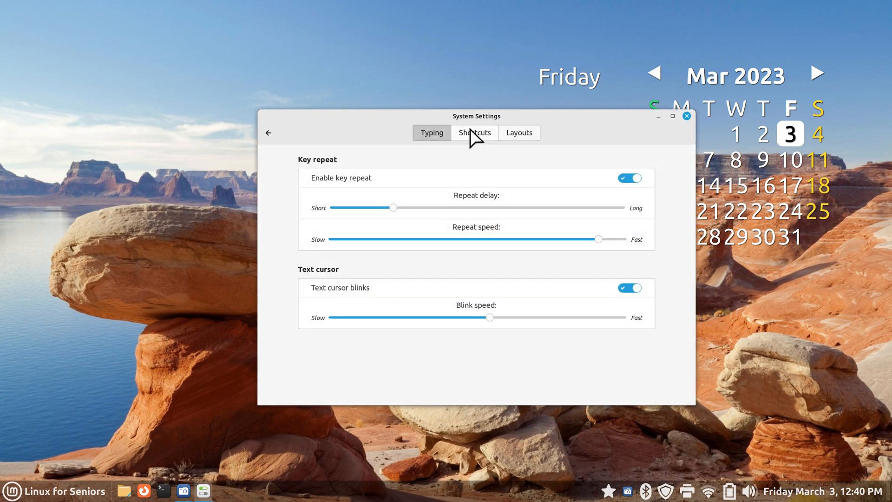
# Show the System shortcuts, Shut down then Restart Cinnamon, and select its Ctrl+Alt+Escape binding
pyautogui.click(474, 133)
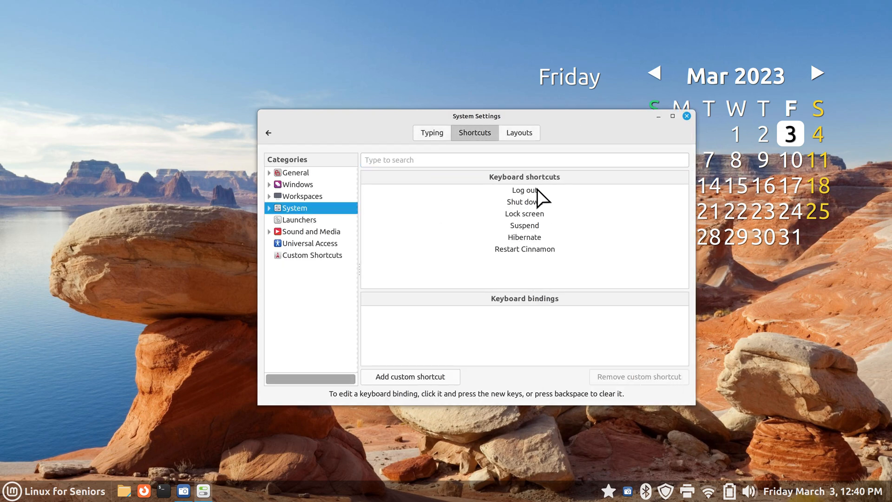
pyautogui.click(524, 202)
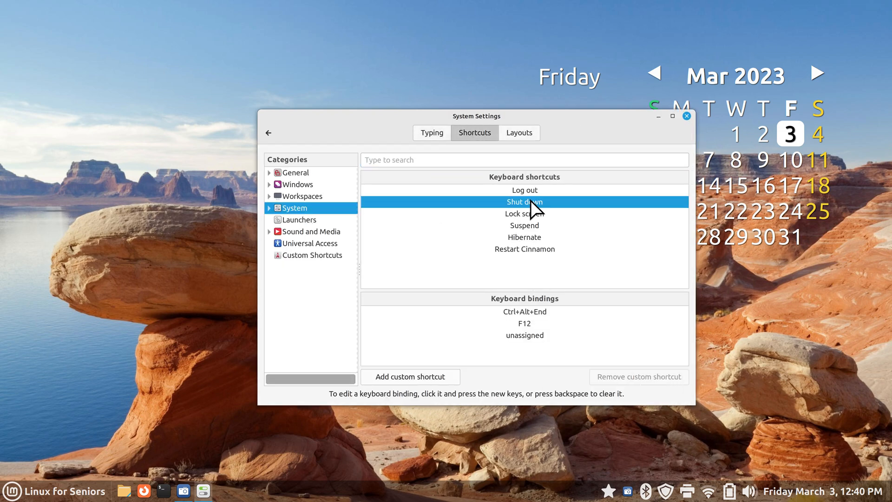
pyautogui.click(524, 249)
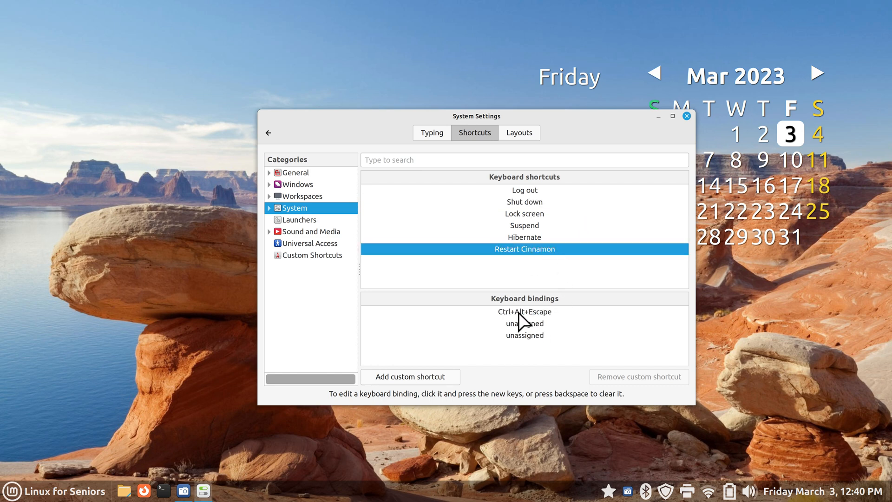
pyautogui.click(524, 312)
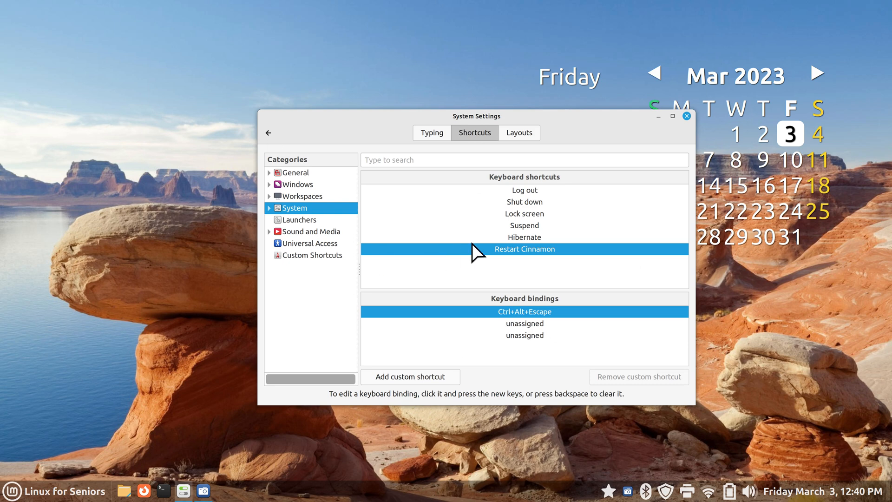
pyautogui.moveTo(483, 492)
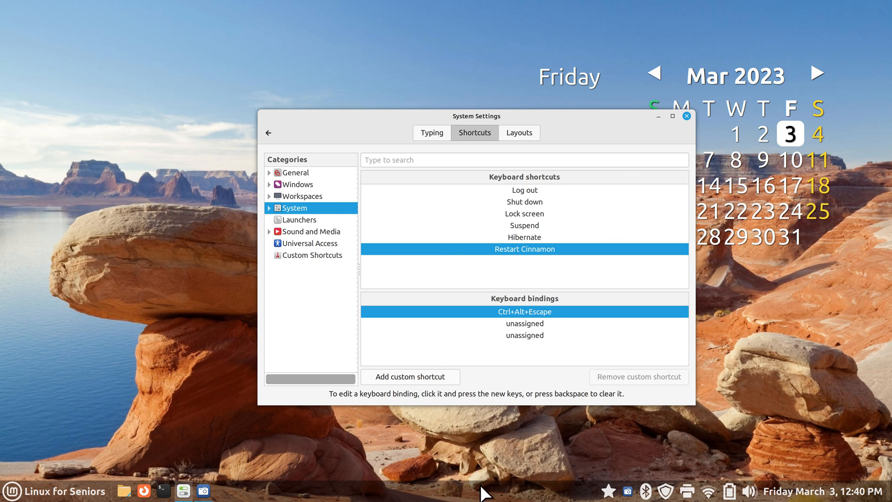
# Restart Cinnamon from the panel's right-click Troubleshoot menu
pyautogui.rightClick(485, 491)
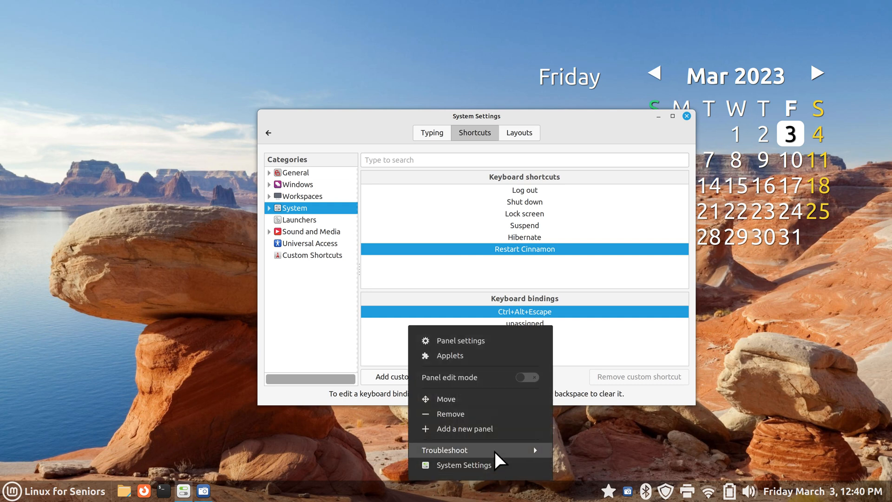
pyautogui.click(444, 450)
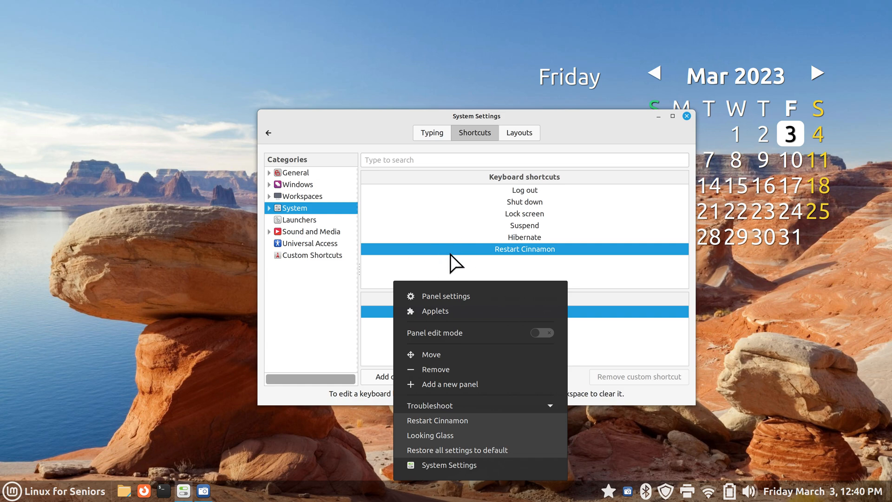
pyautogui.moveTo(501, 434)
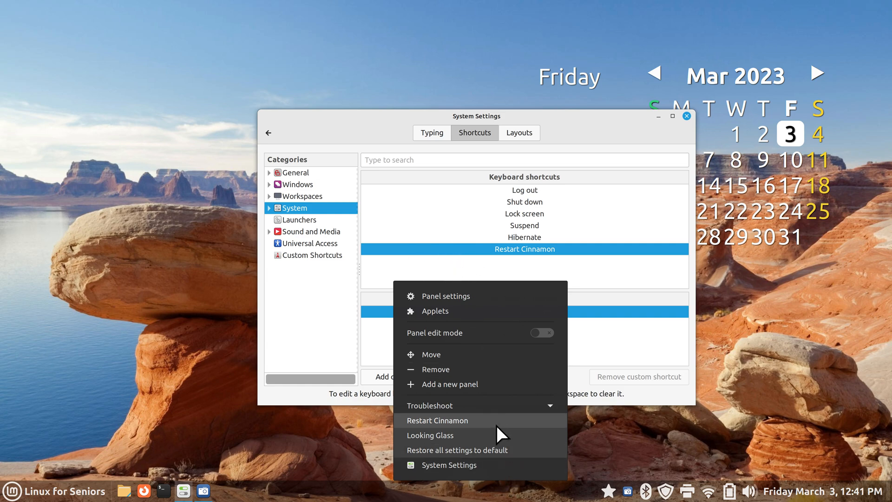
pyautogui.click(437, 420)
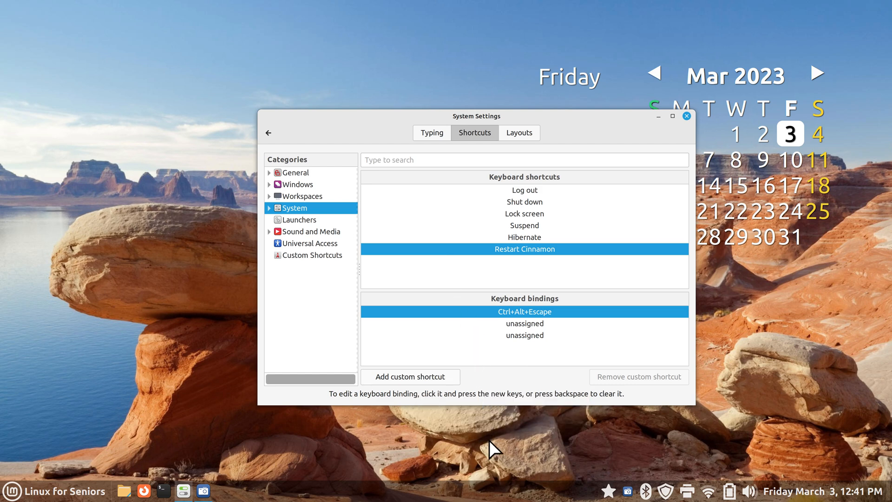
# Run the "r" command in Cinnamon's command prompt to restart the desktop
pyautogui.doubleClick(523, 249)
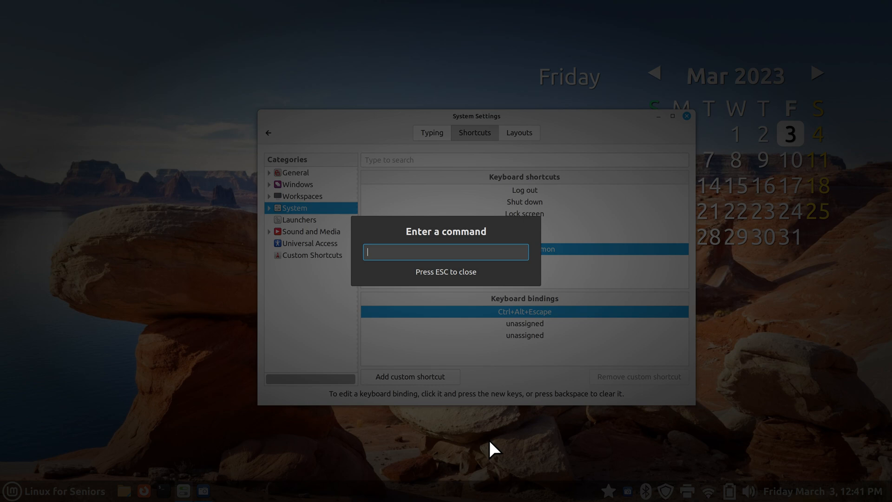
pyautogui.write('r')
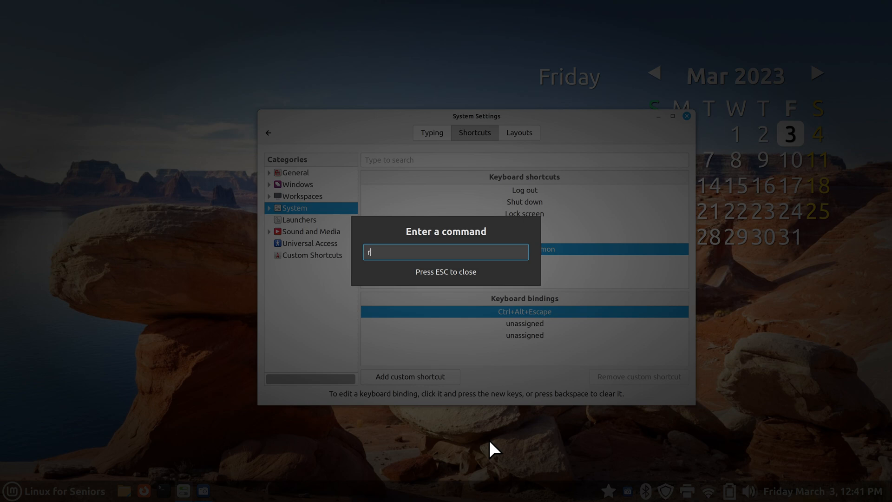
pyautogui.press('Return')
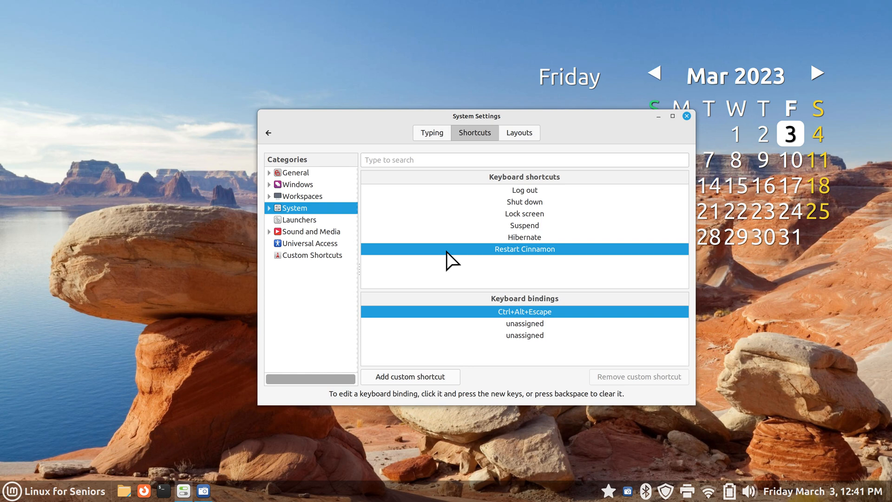
pyautogui.moveTo(541, 330)
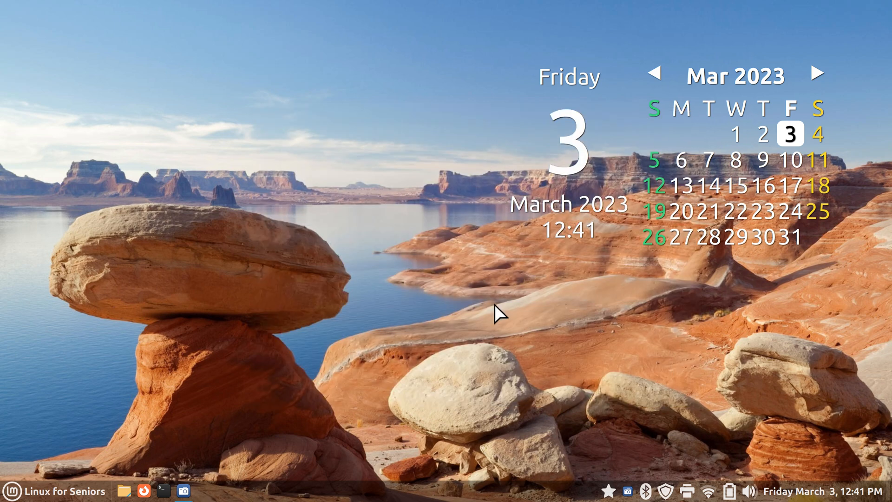
pyautogui.moveTo(399, 318)
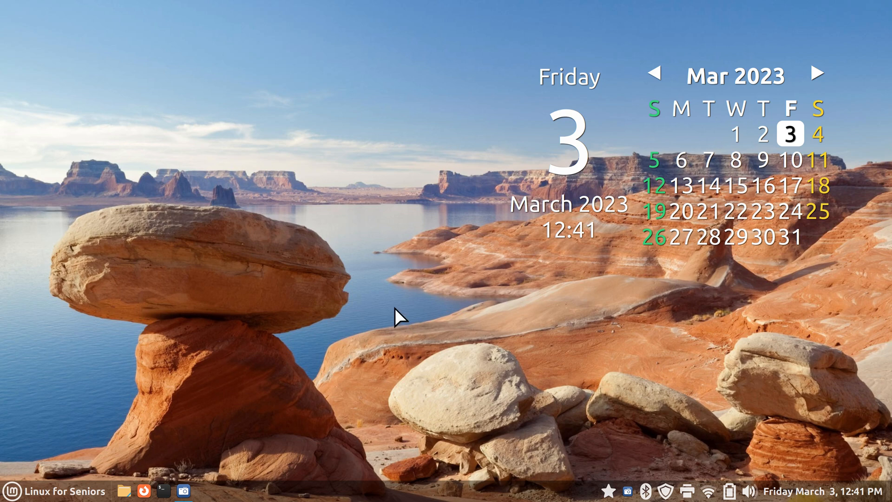
pyautogui.moveTo(357, 373)
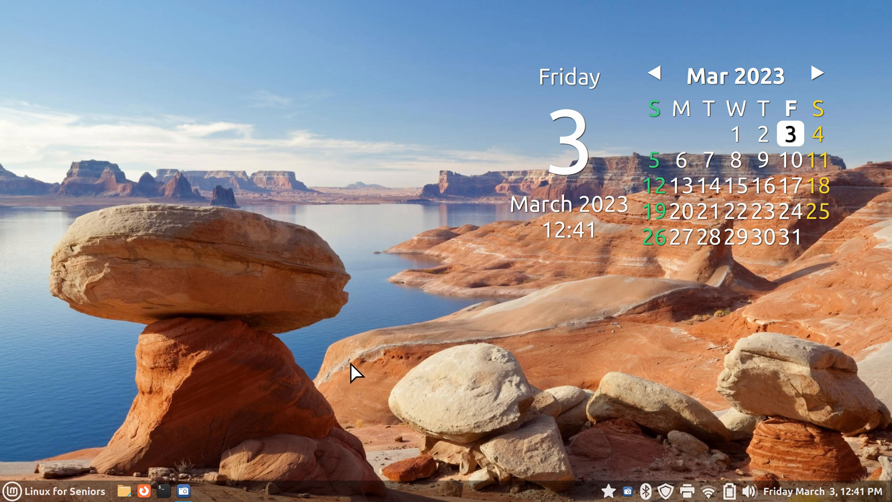
pyautogui.moveTo(376, 361)
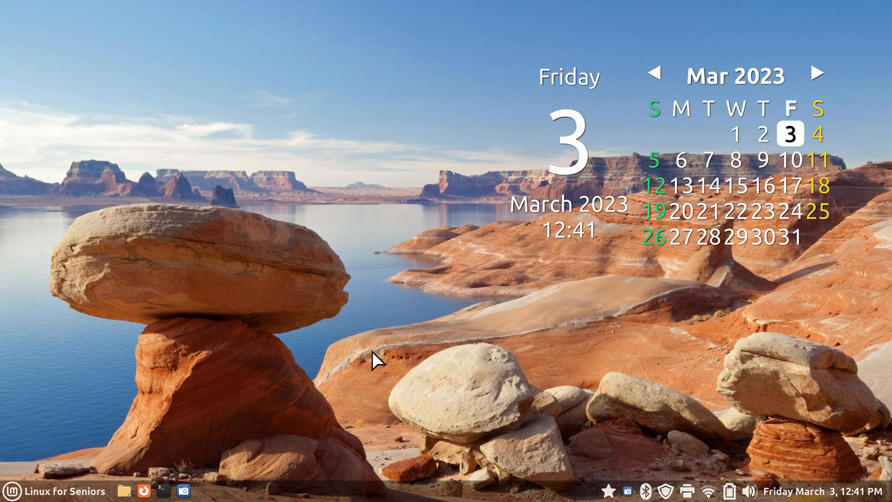
pyautogui.moveTo(473, 365)
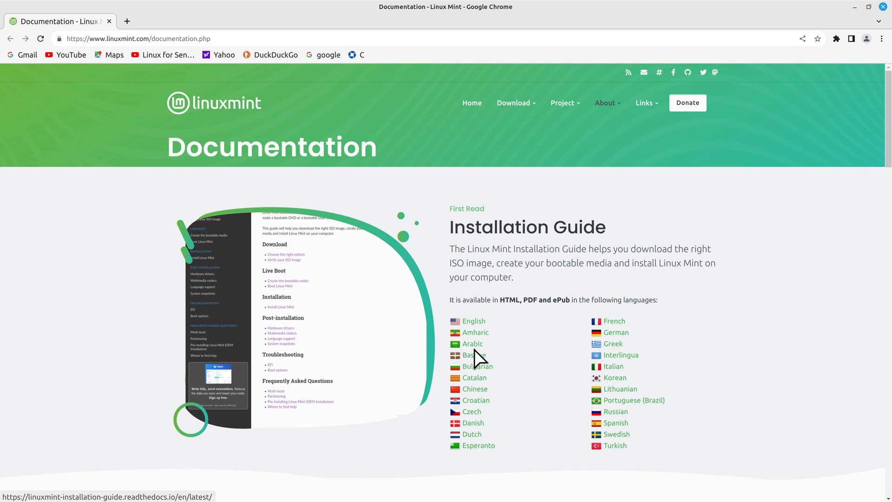
pyautogui.moveTo(526, 331)
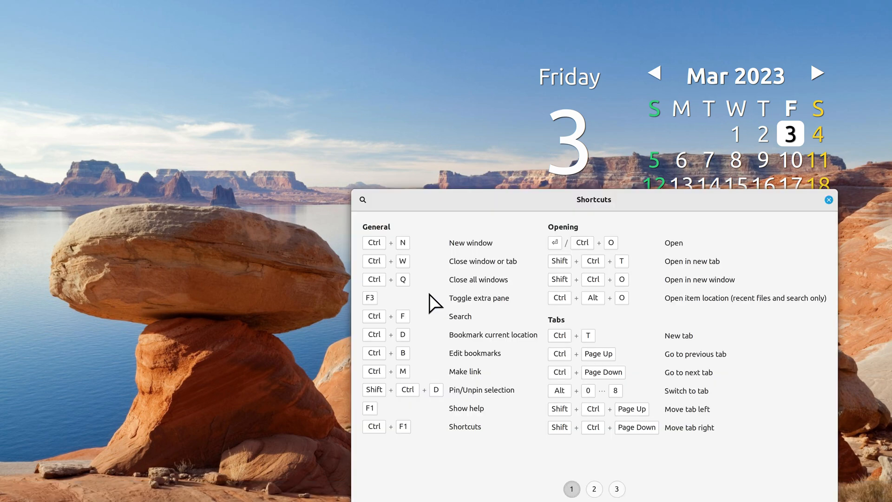
# Reposition the Nemo Shortcuts window and show its third page of Editing shortcuts
pyautogui.moveTo(594, 199); pyautogui.dragTo(435, 92)
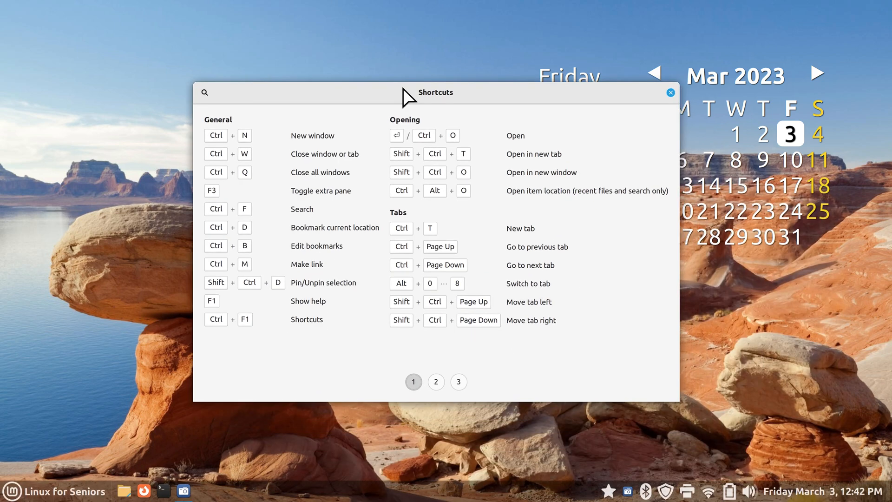
pyautogui.moveTo(416, 111)
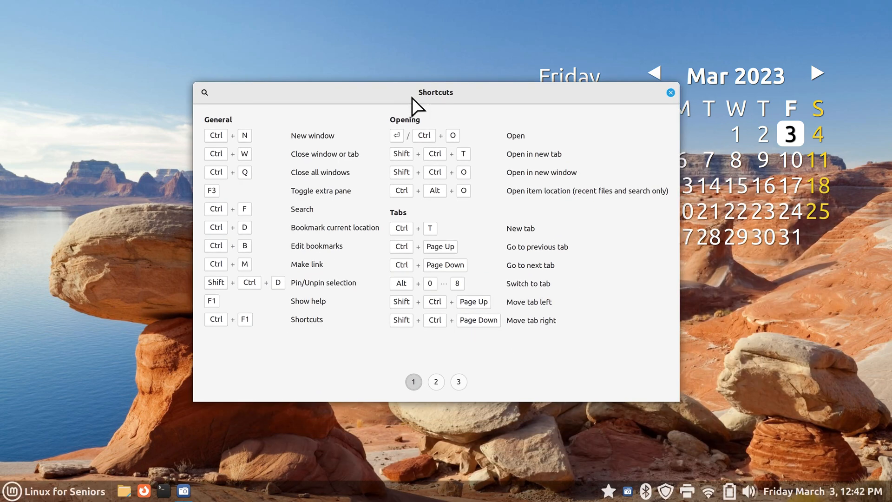
pyautogui.click(458, 382)
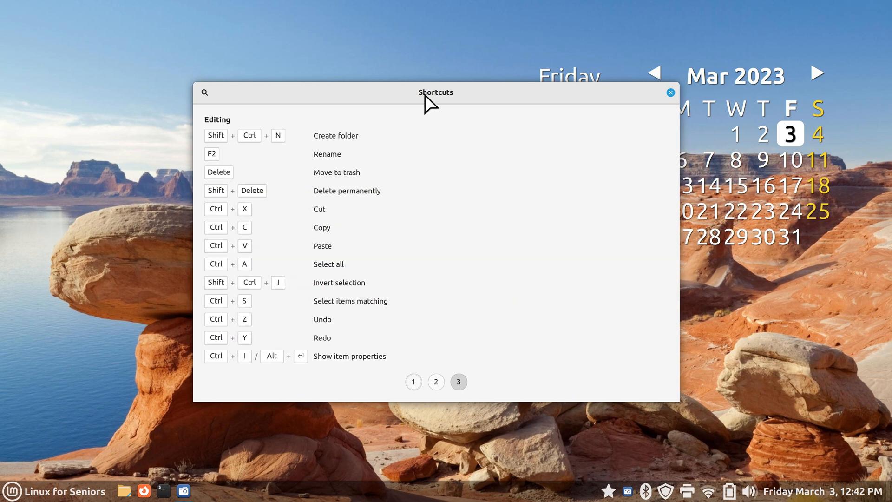
pyautogui.moveTo(435, 92); pyautogui.dragTo(603, 85)
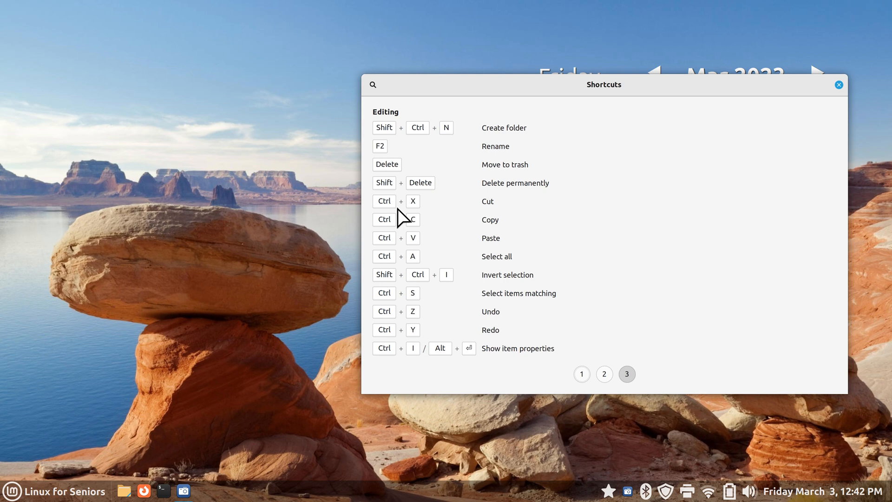
pyautogui.moveTo(591, 234)
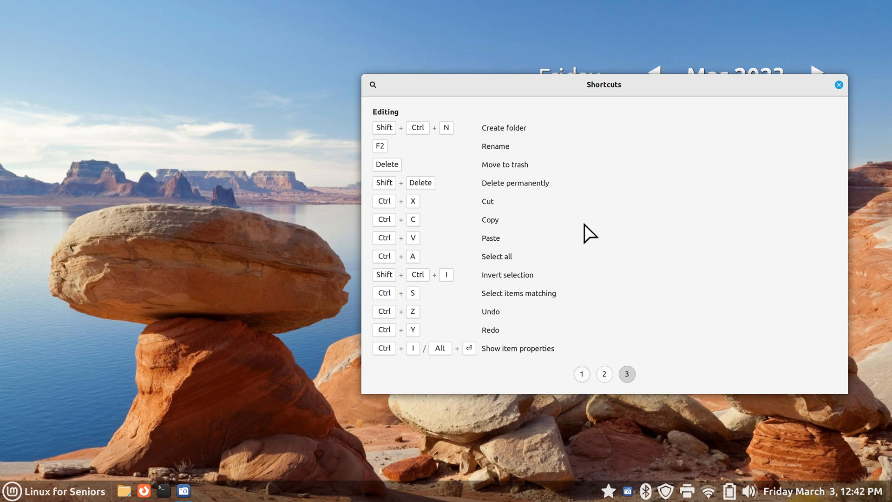
pyautogui.moveTo(409, 211)
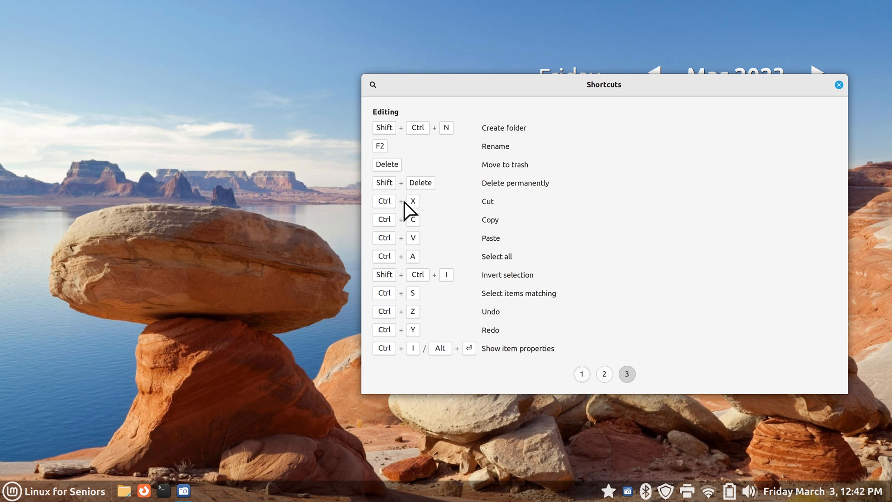
pyautogui.moveTo(385, 256)
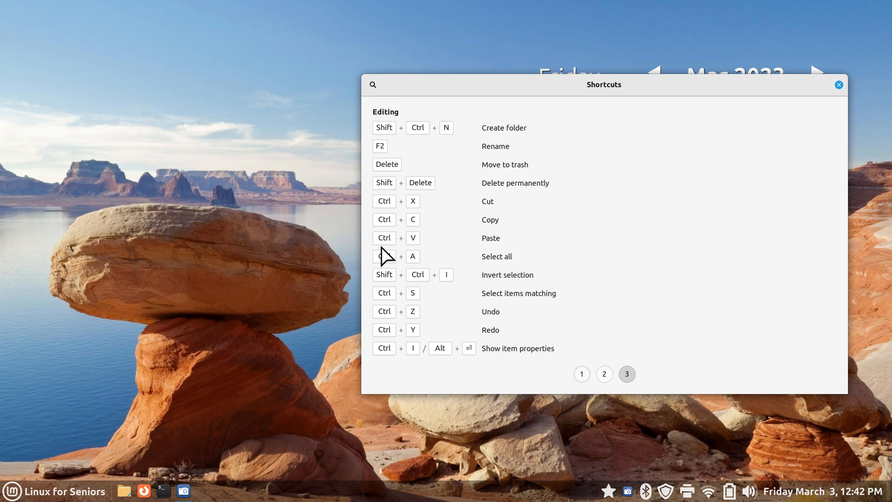
pyautogui.moveTo(405, 196)
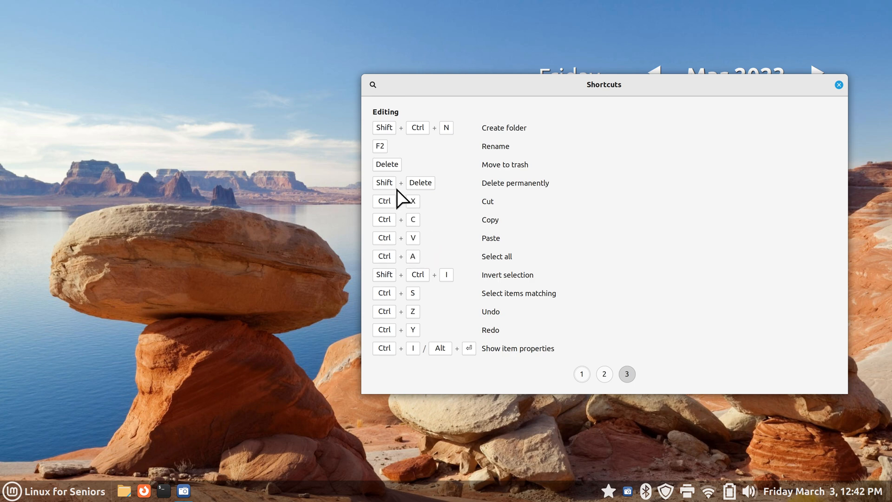
pyautogui.moveTo(435, 245)
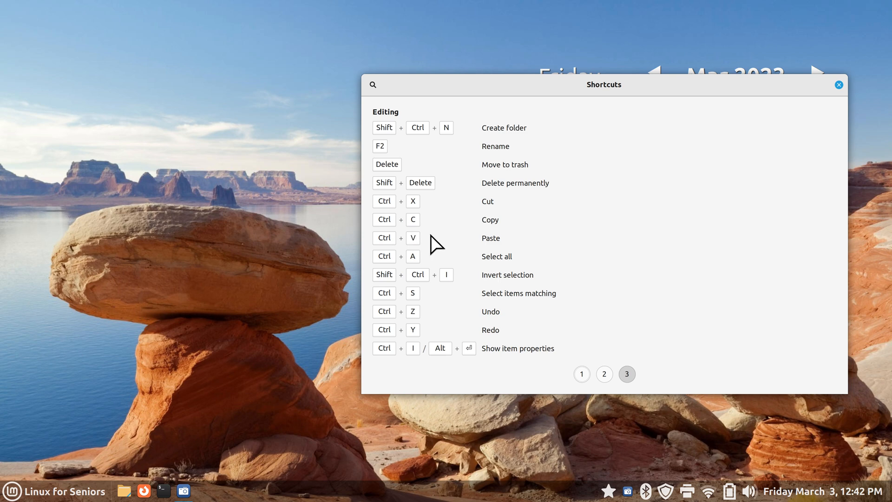
pyautogui.moveTo(572, 267)
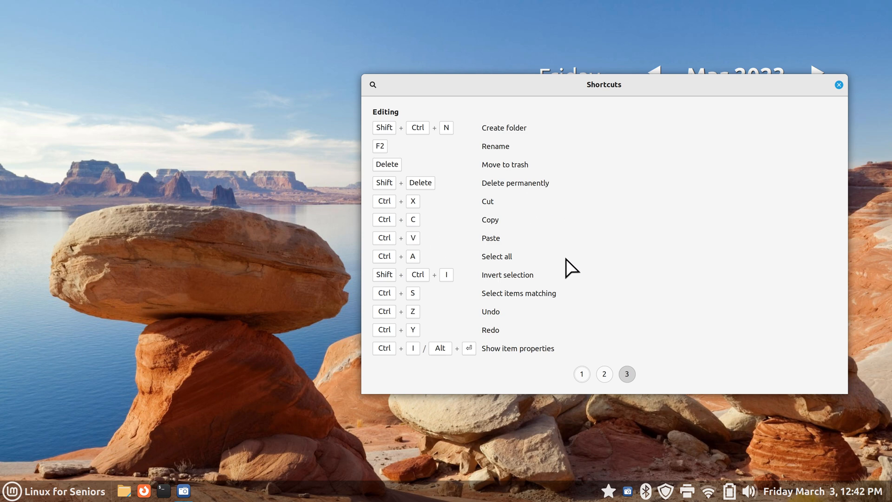
pyautogui.moveTo(604, 84); pyautogui.dragTo(615, 81)
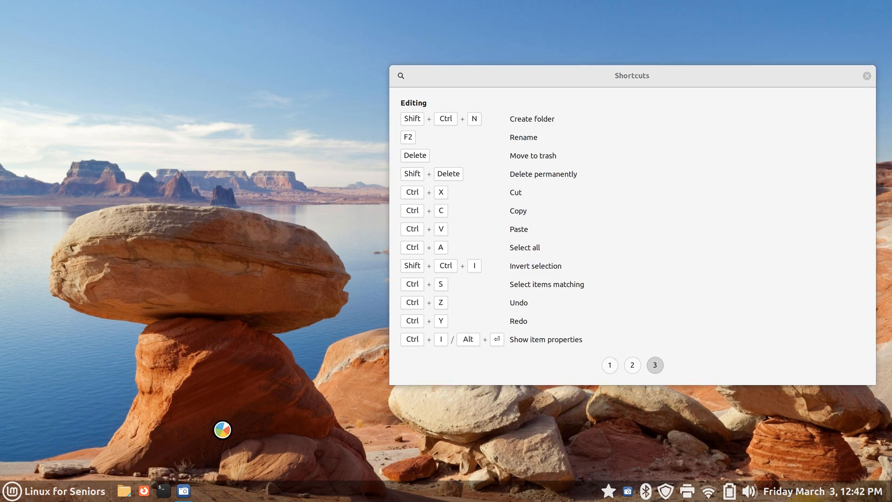
# Load the Linux for Seniors YouTube channel from its bookmark and select its address
pyautogui.click(143, 490)
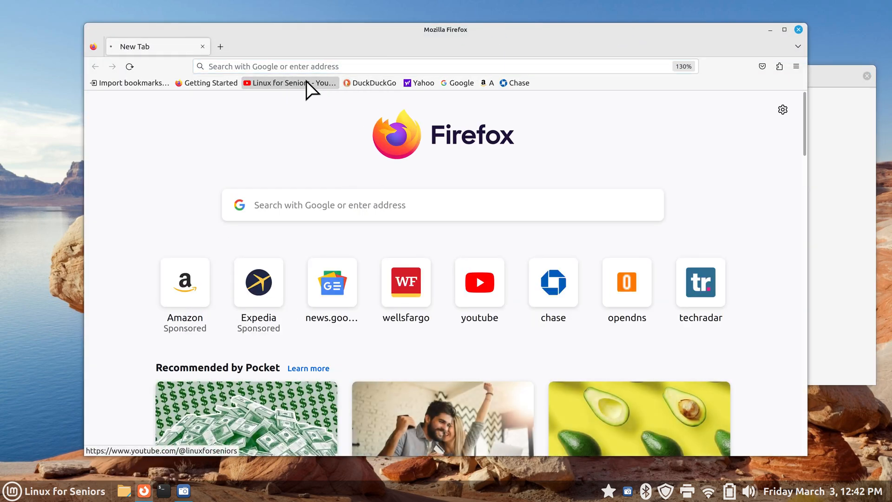
pyautogui.click(290, 83)
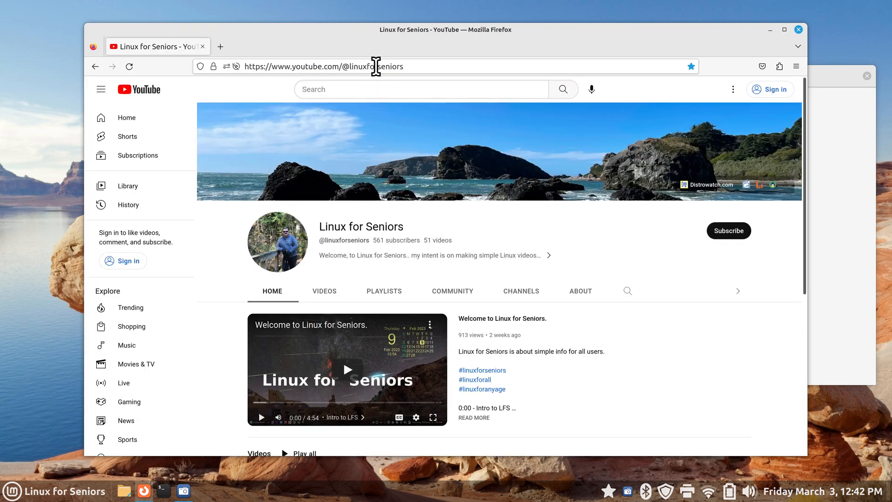
pyautogui.click(375, 66)
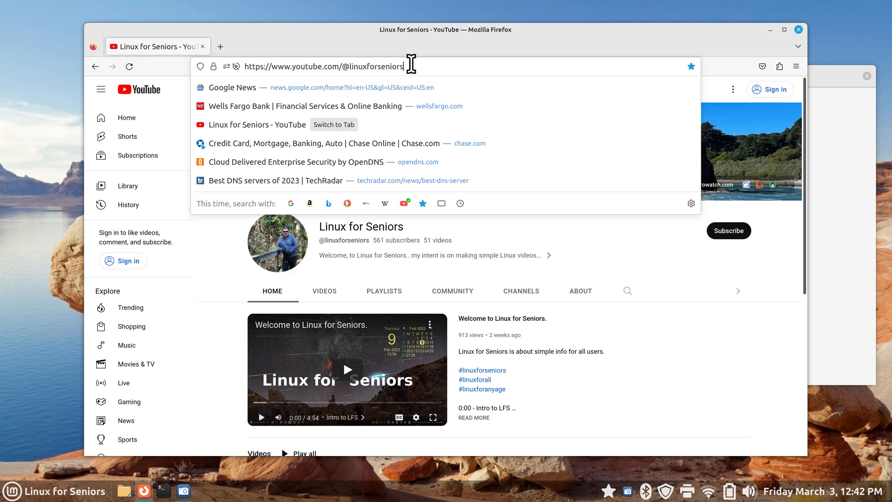
pyautogui.moveTo(437, 62)
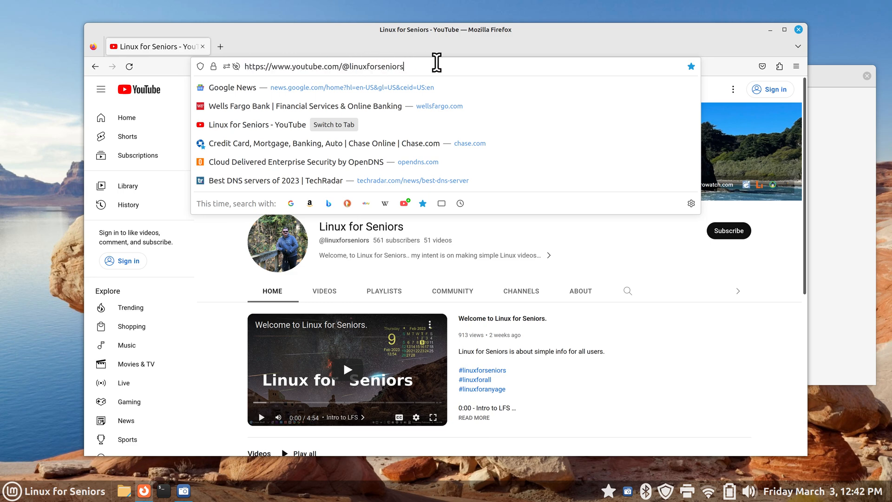
pyautogui.moveTo(310, 66)
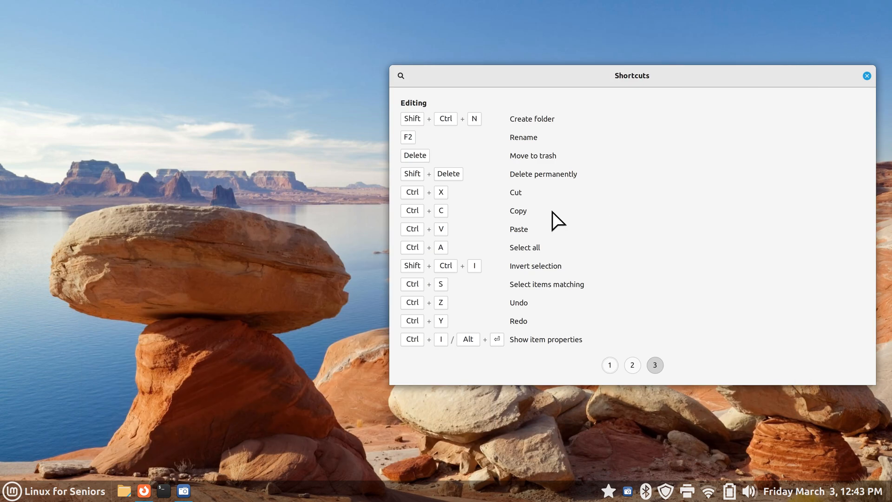
pyautogui.moveTo(135, 142)
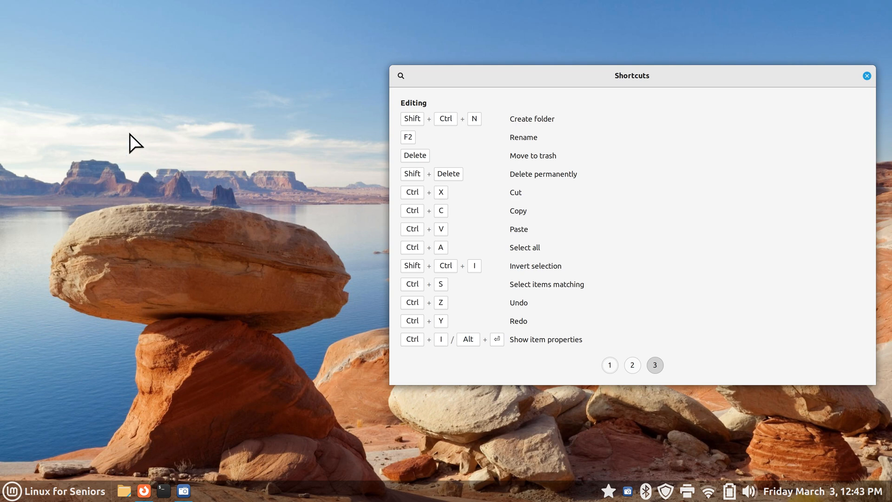
pyautogui.rightClick(137, 144)
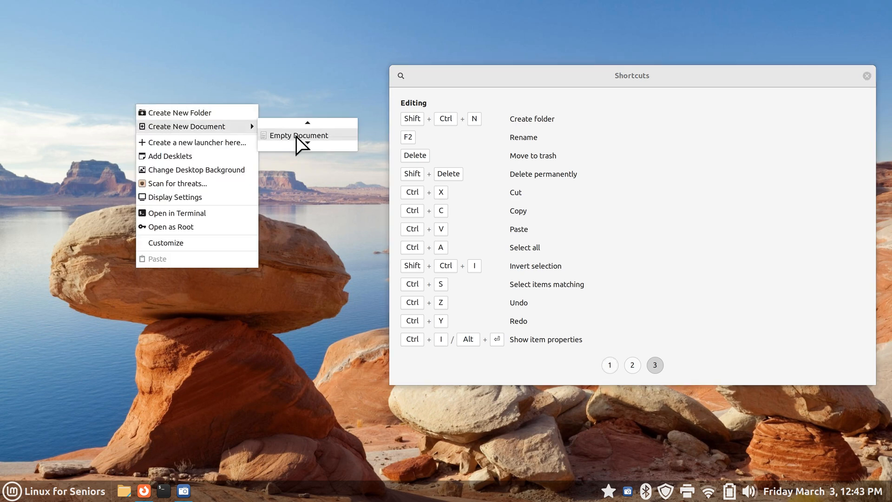
pyautogui.click(299, 135)
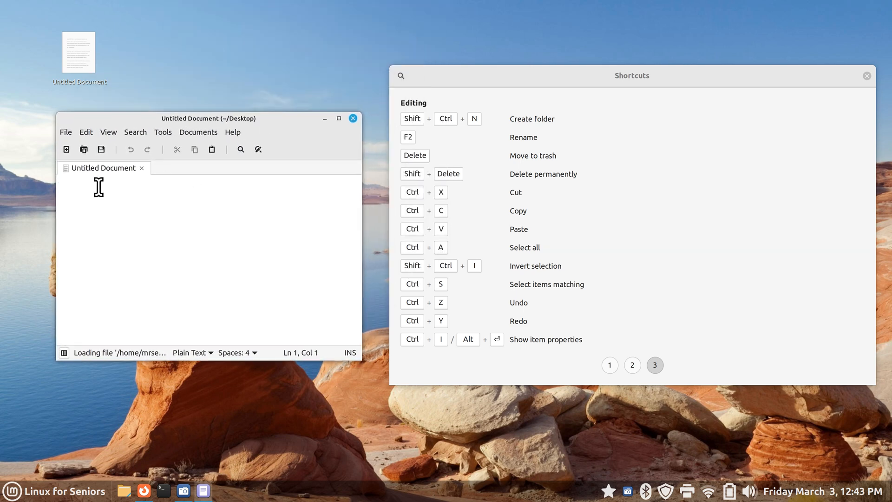
pyautogui.rightClick(100, 187)
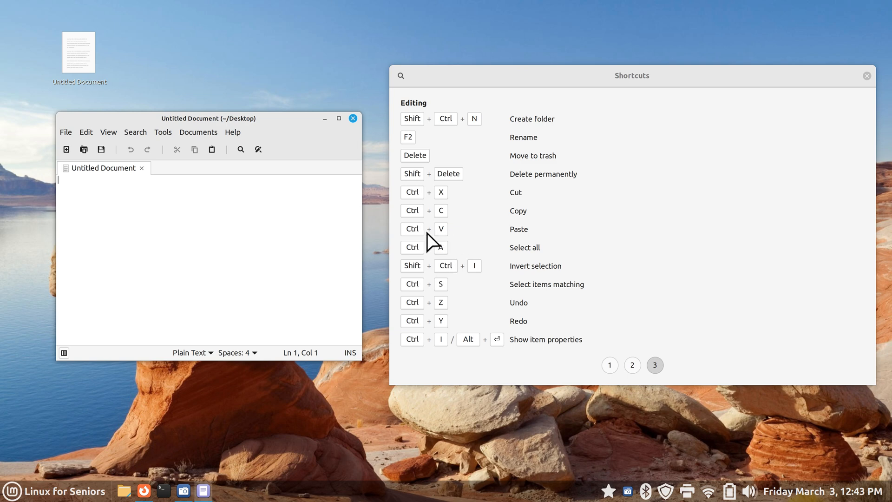
pyautogui.moveTo(226, 275)
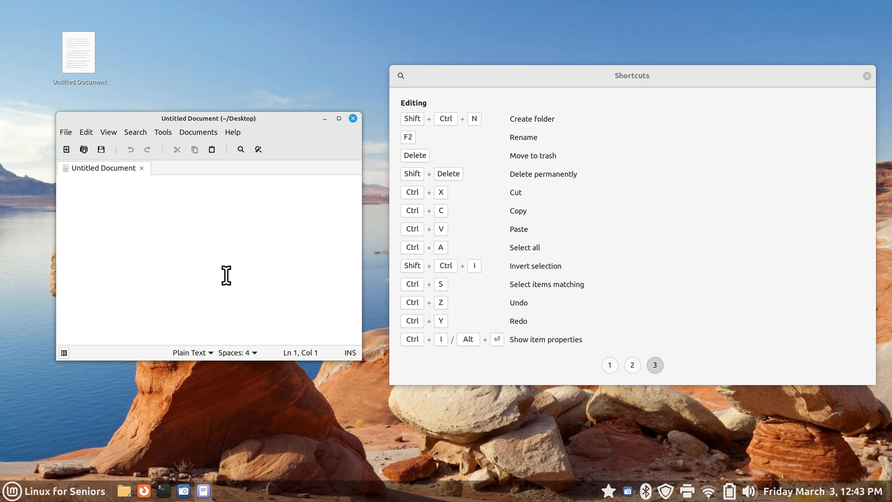
pyautogui.write('https://www.youtube.com/@linuxforseniors')
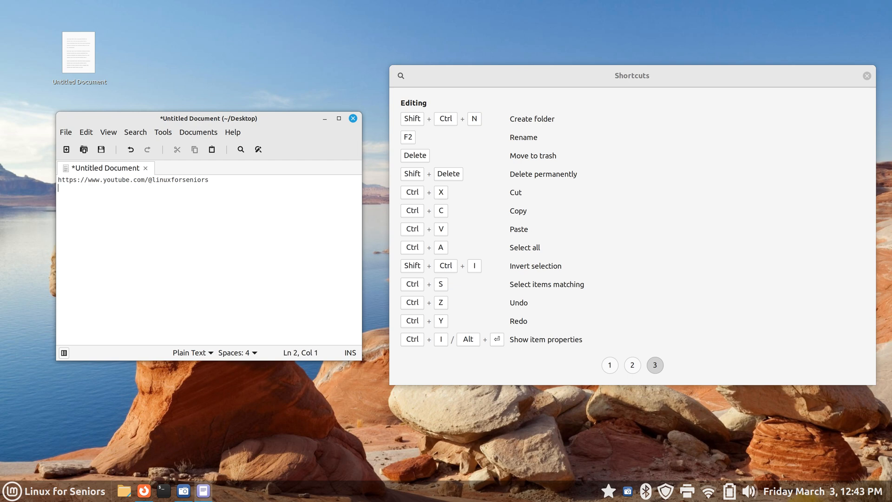
# Add throwaway lines "cv", "sdcvmcxvn", "cxvm, xcv," and "vc bm xvc" below the address
pyautogui.write('cv')
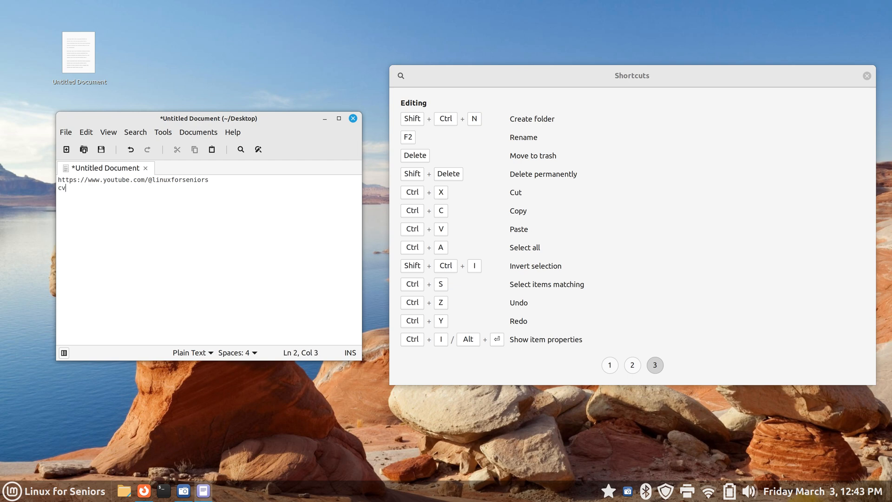
pyautogui.write('sdcvmcxvn')
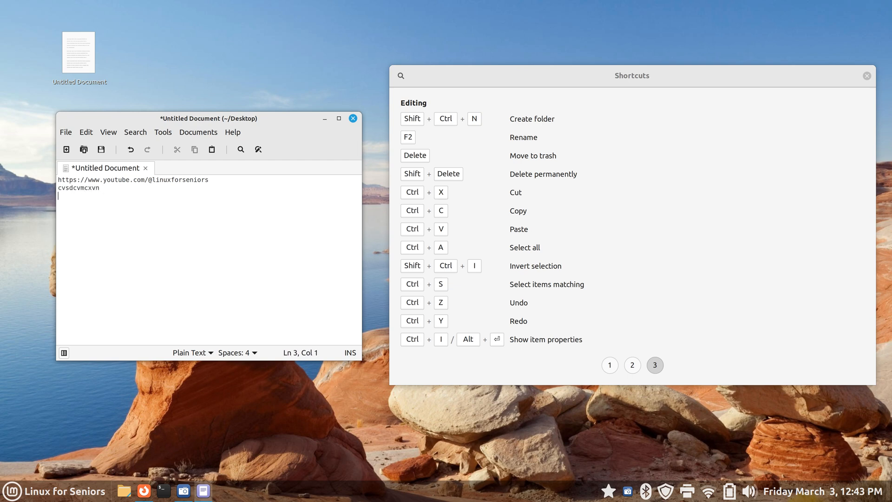
pyautogui.write('cxvm, xcv,')
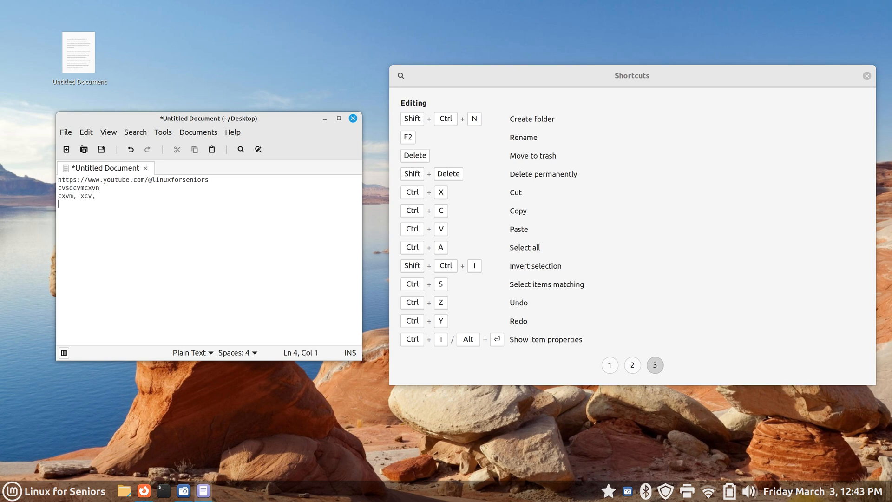
pyautogui.write('vc bm xvc')
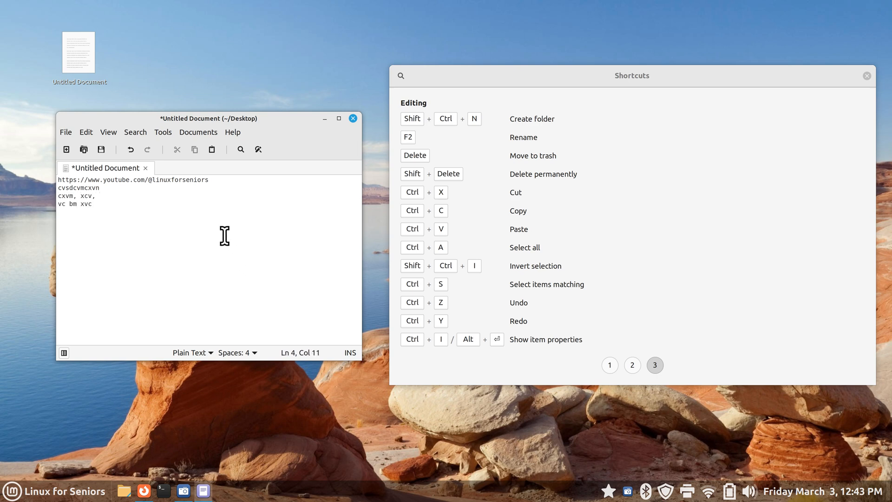
pyautogui.doubleClick(155, 179)
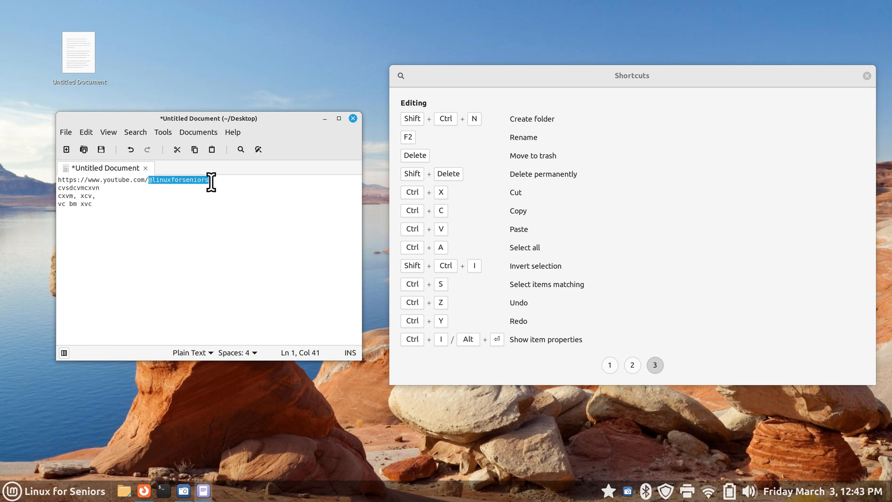
pyautogui.moveTo(426, 228)
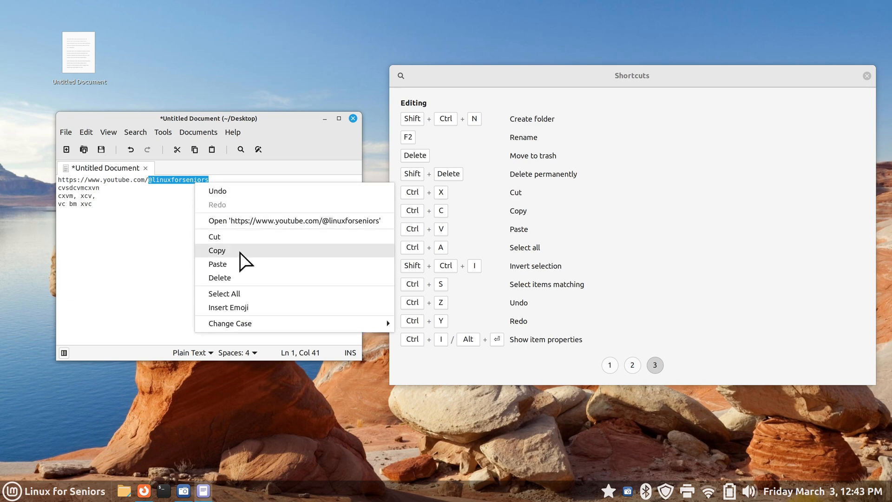
pyautogui.click(216, 250)
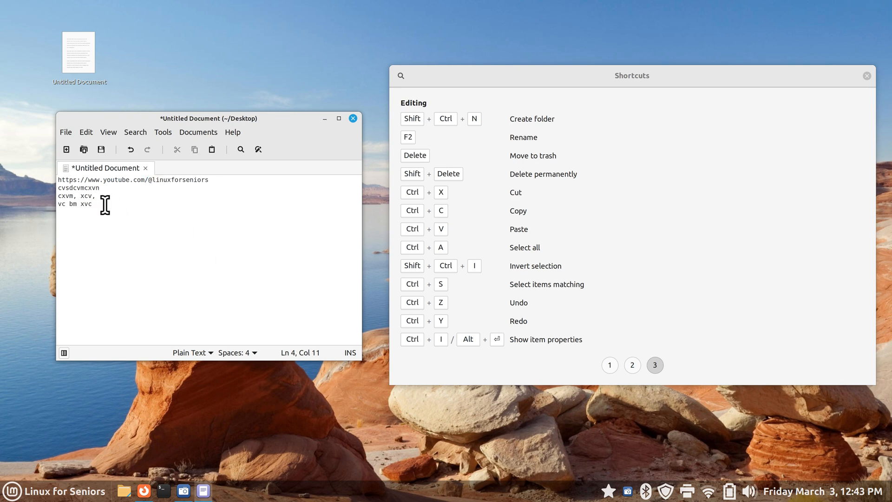
pyautogui.write('@linuxforseniors')
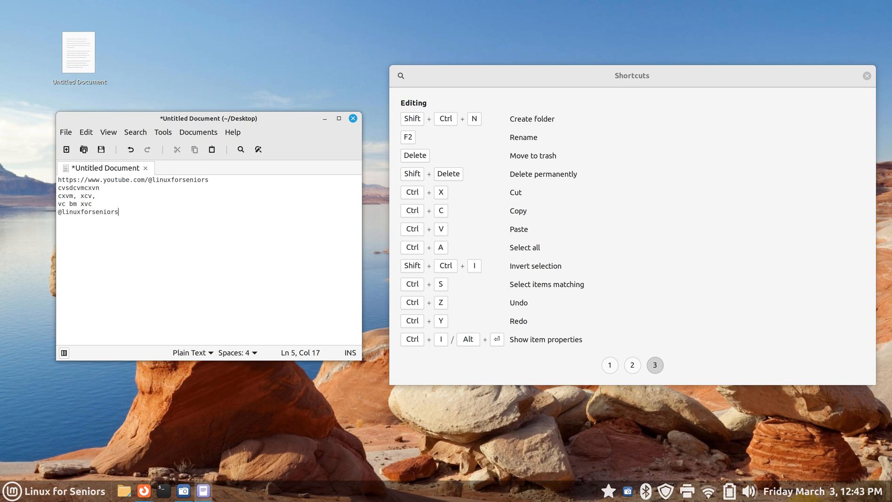
pyautogui.moveTo(111, 224)
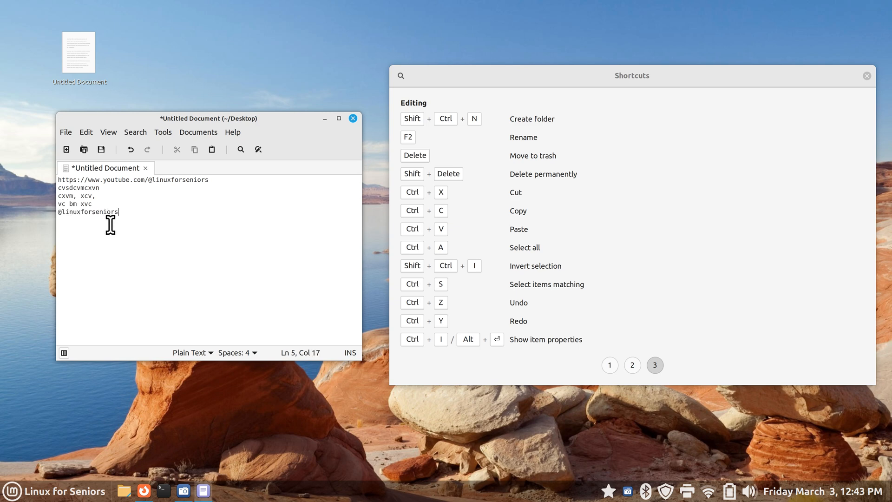
pyautogui.moveTo(87, 231)
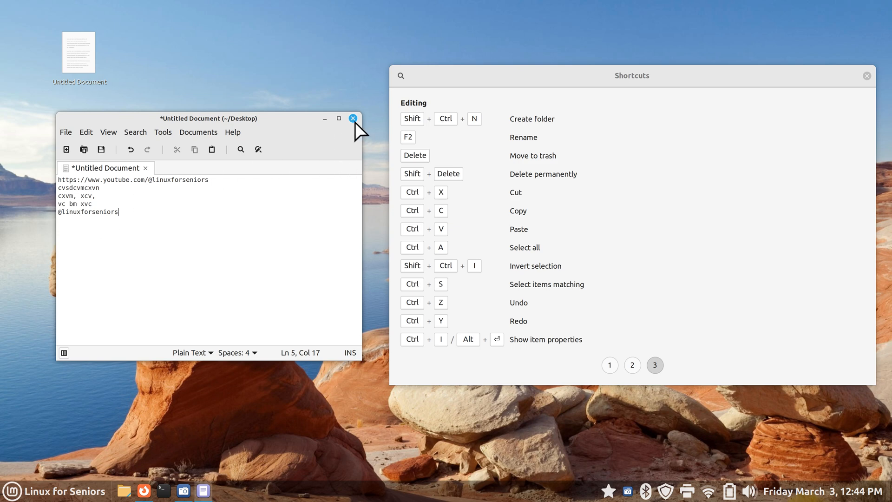
# Close Xed, page through Shortcuts pages 2, 1 and 3, then close the Shortcuts window
pyautogui.click(353, 118)
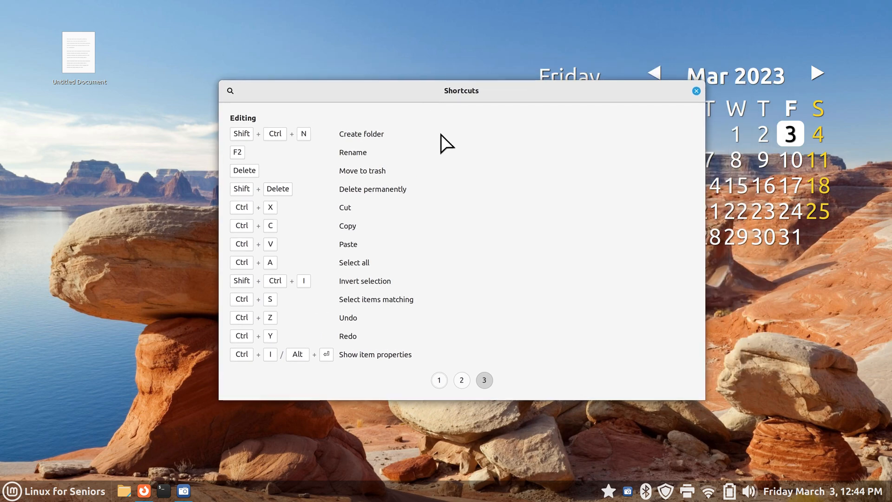
pyautogui.moveTo(344, 284)
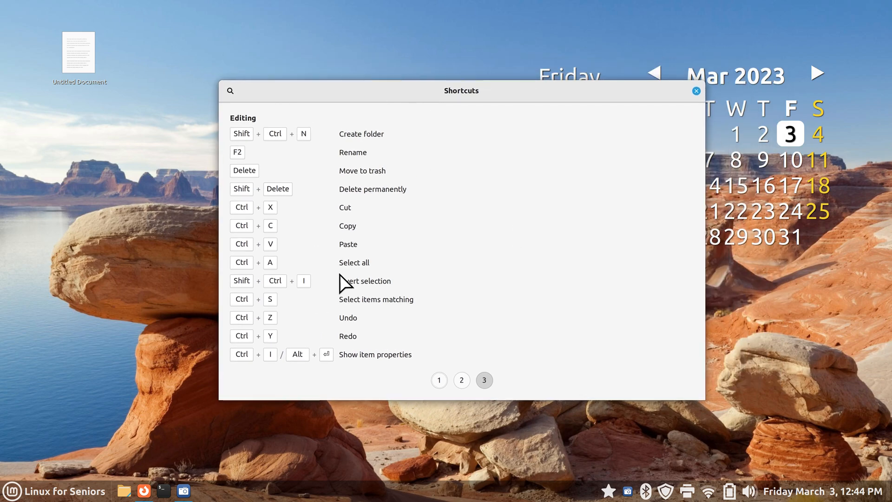
pyautogui.click(462, 379)
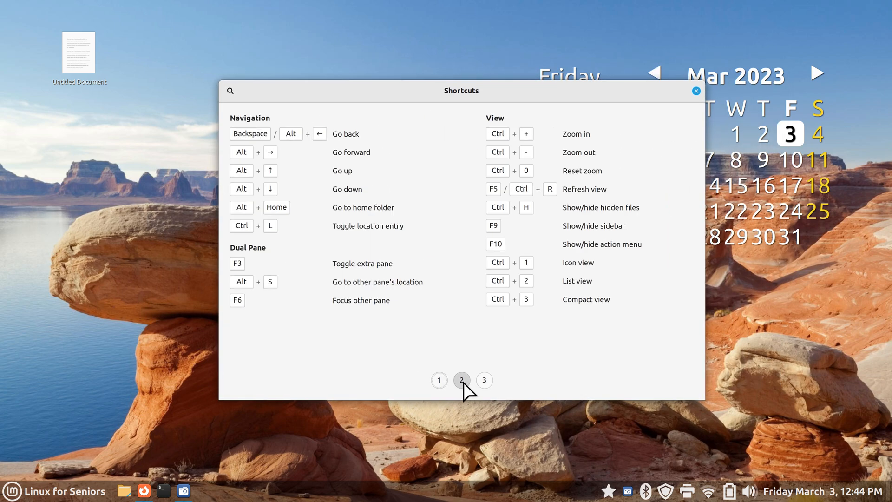
pyautogui.click(439, 379)
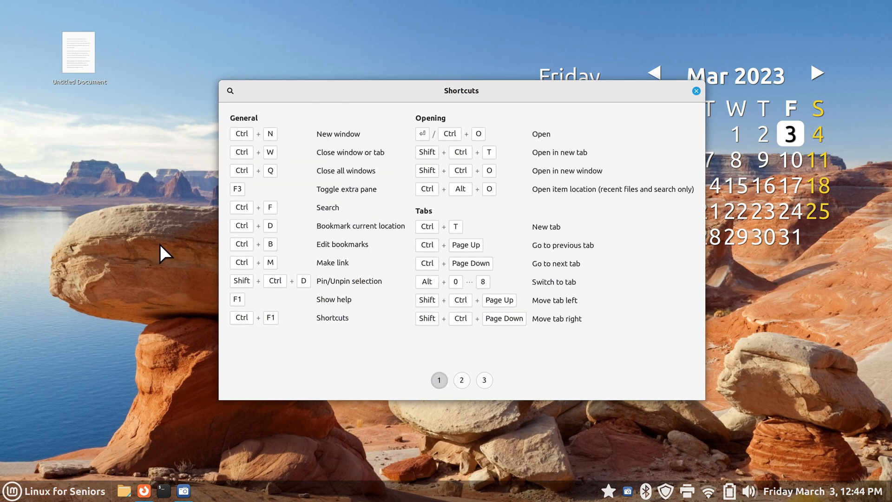
pyautogui.moveTo(349, 233)
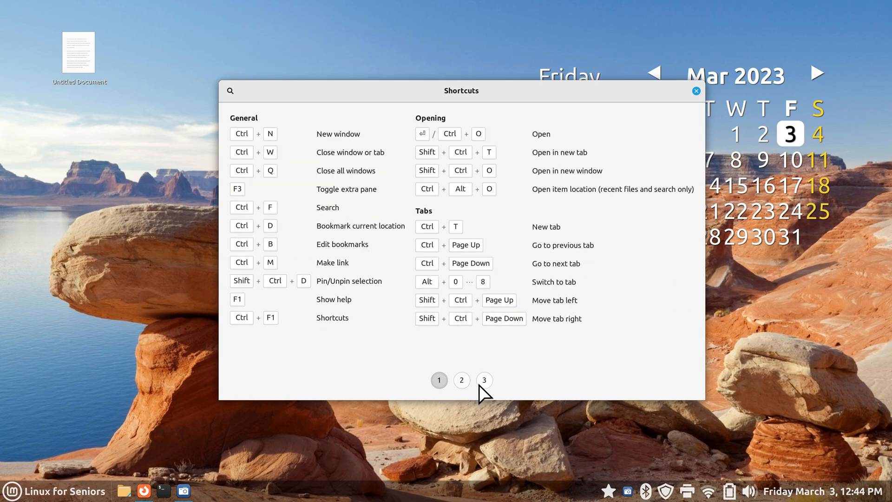
pyautogui.click(483, 380)
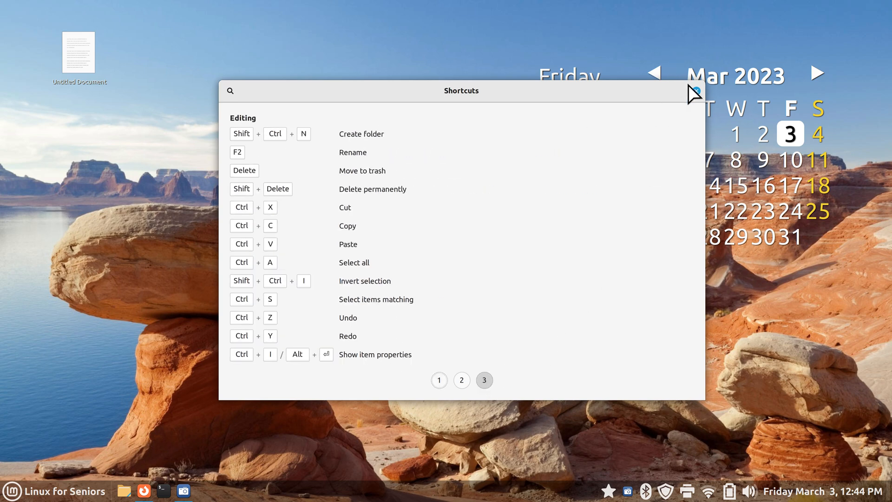
pyautogui.click(695, 90)
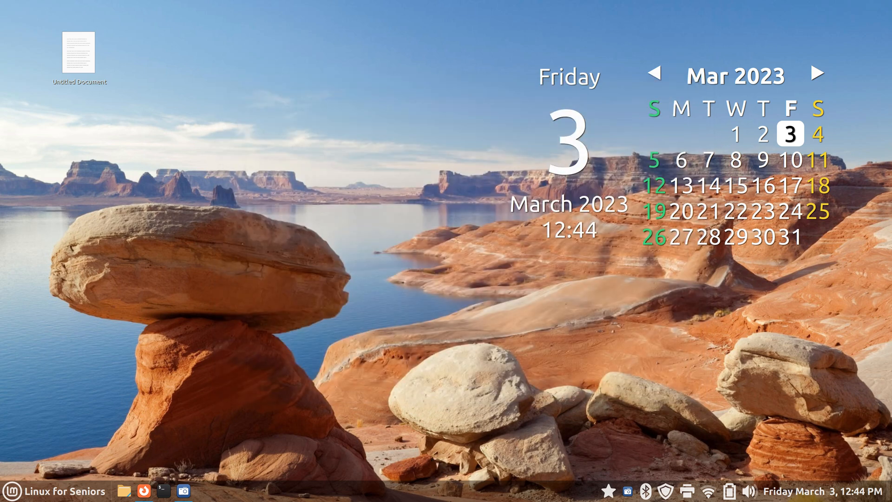
# Reach Keyboard > Shortcuts > System > Shut down in System Settings via the panel menu
pyautogui.rightClick(455, 490)
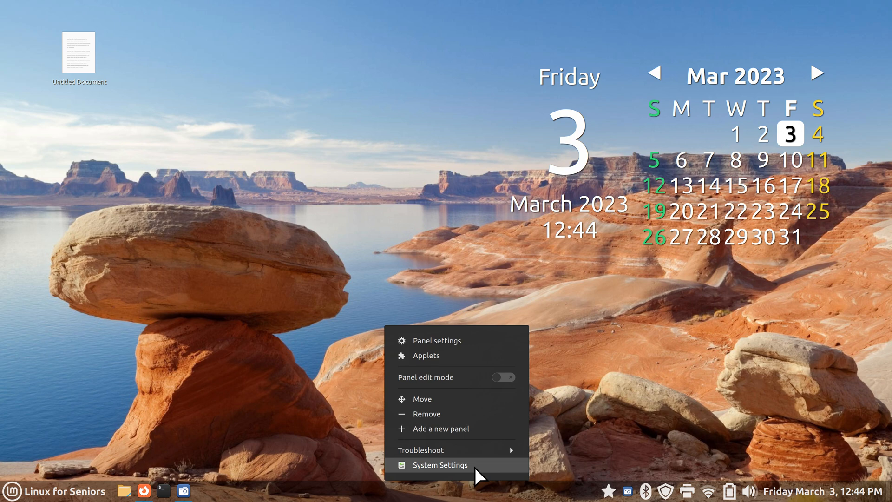
pyautogui.click(440, 465)
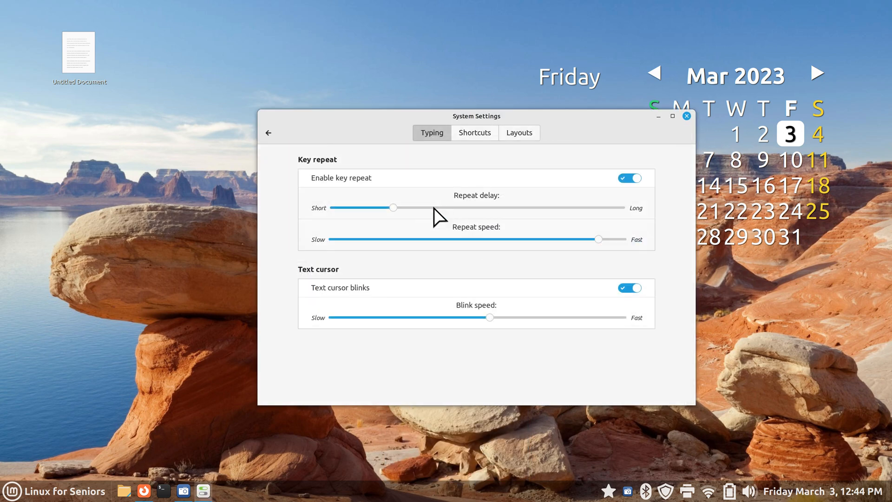
pyautogui.click(474, 133)
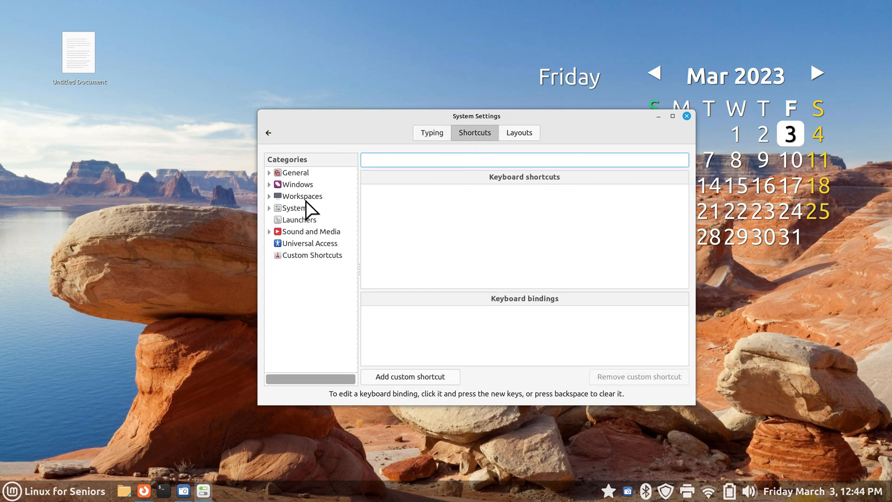
pyautogui.click(294, 208)
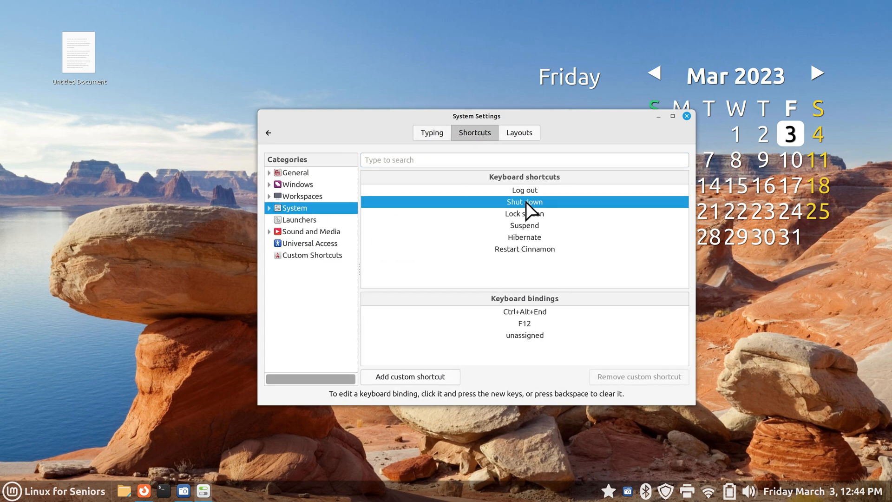
# Assign F11 as an extra Shut down binding, clear it back to unassigned, and close settings
pyautogui.click(524, 336)
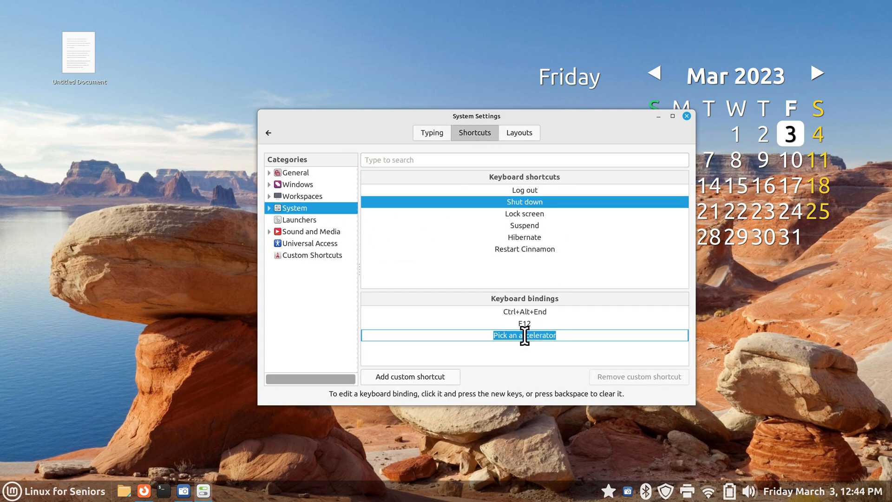
pyautogui.press('F11')
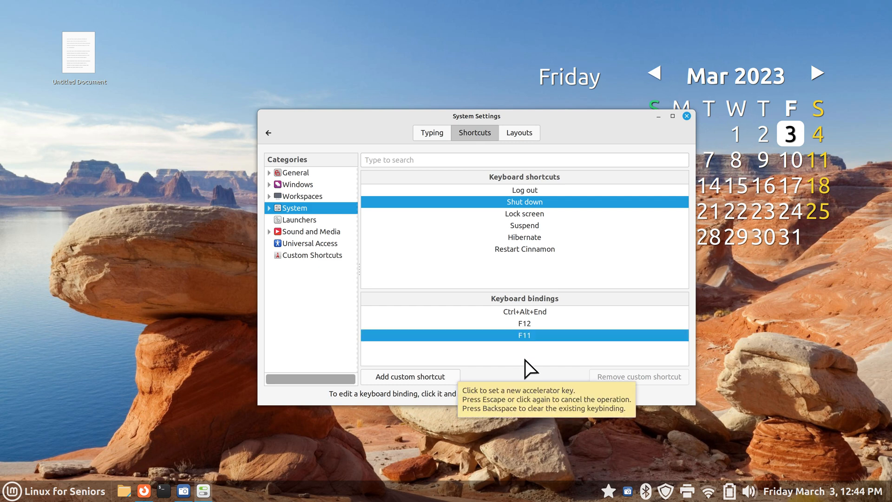
pyautogui.moveTo(535, 353)
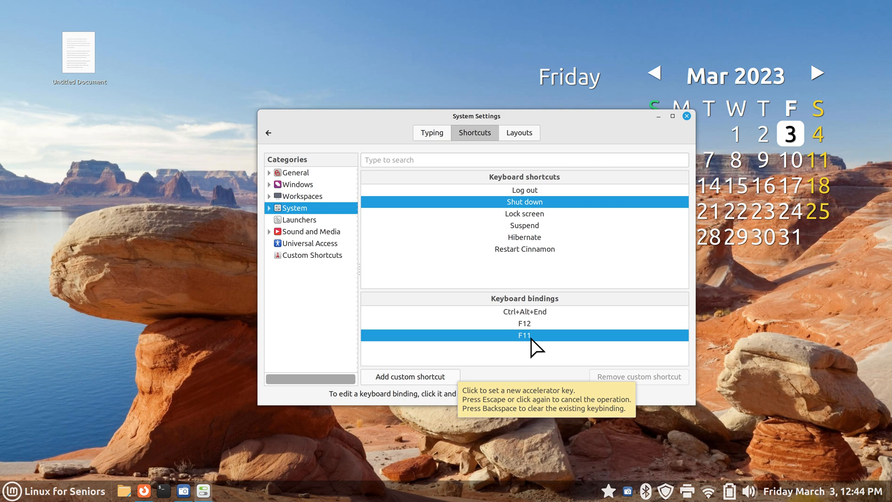
pyautogui.click(523, 335)
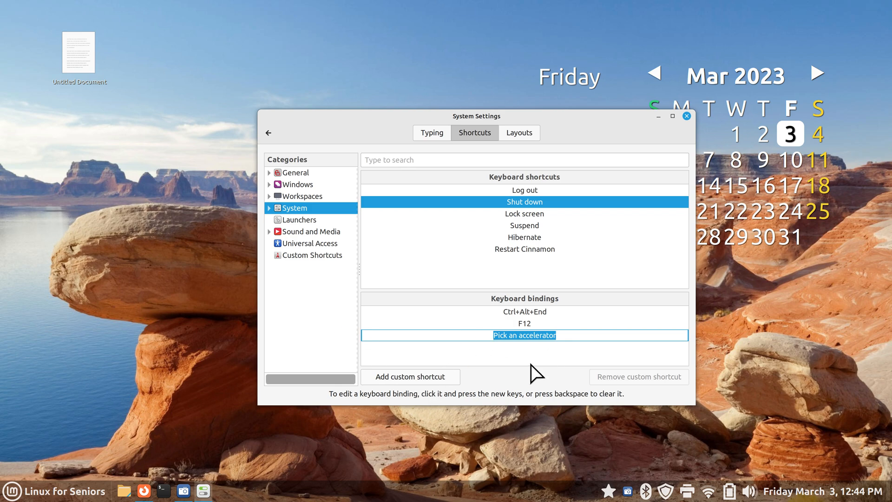
pyautogui.press('BackSpace')
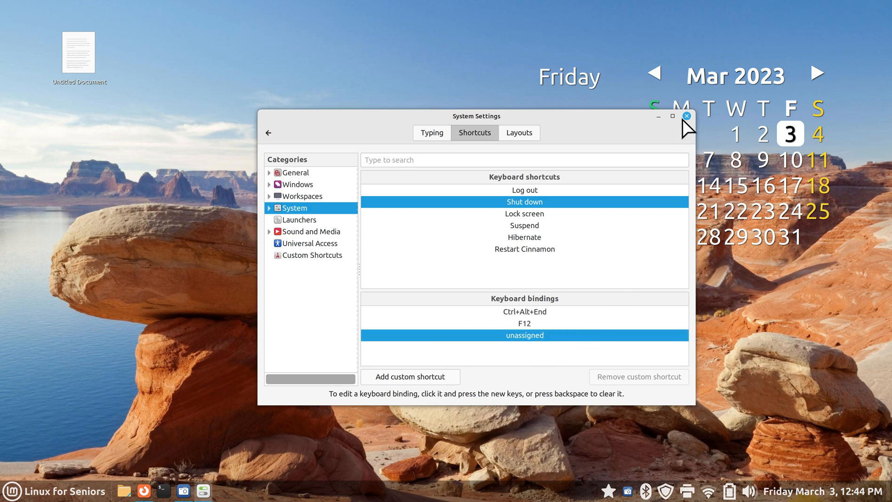
pyautogui.click(686, 116)
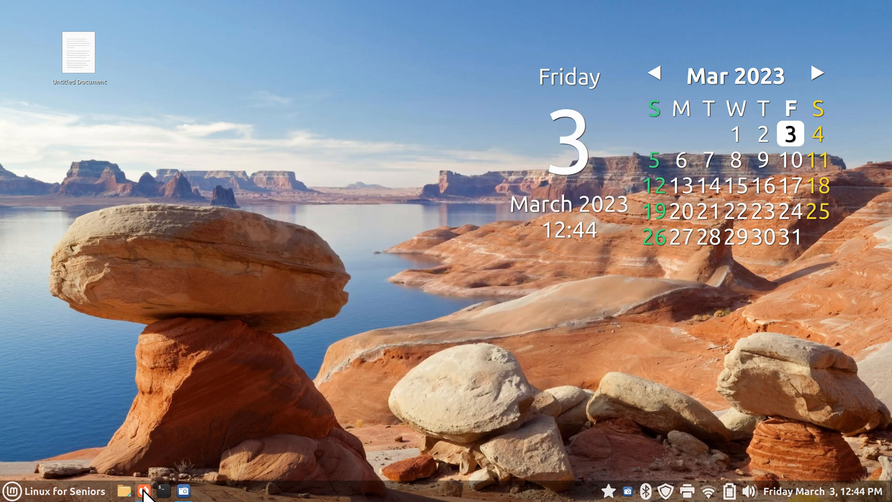
pyautogui.click(143, 491)
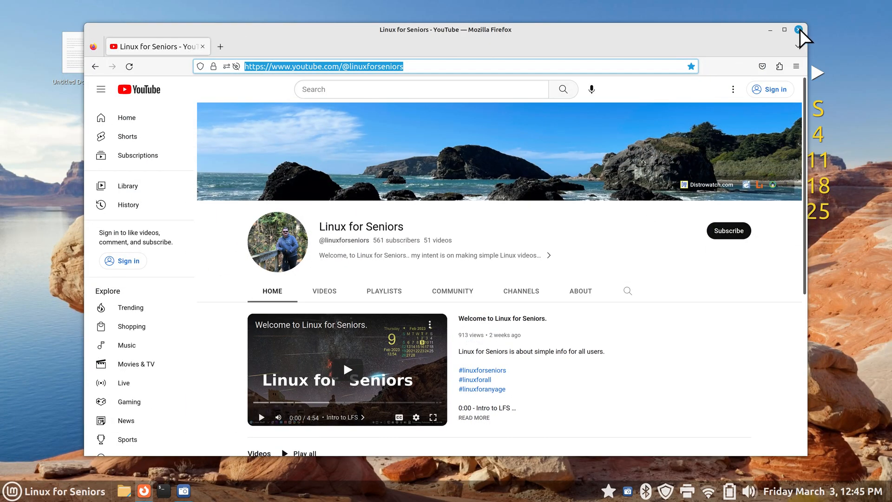
pyautogui.click(800, 30)
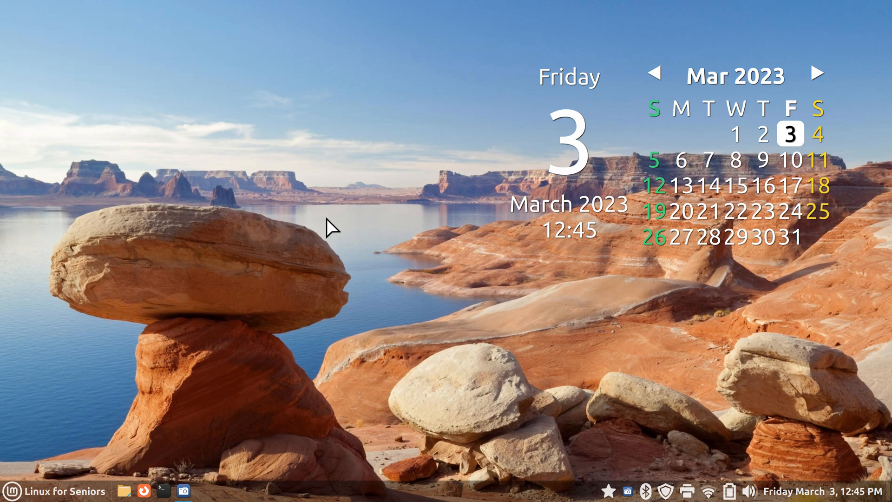
pyautogui.moveTo(475, 413)
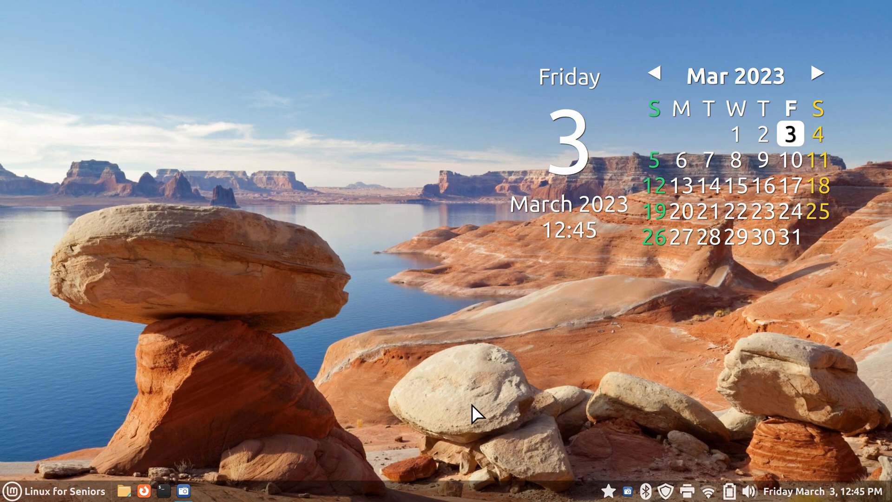
pyautogui.moveTo(852, 455)
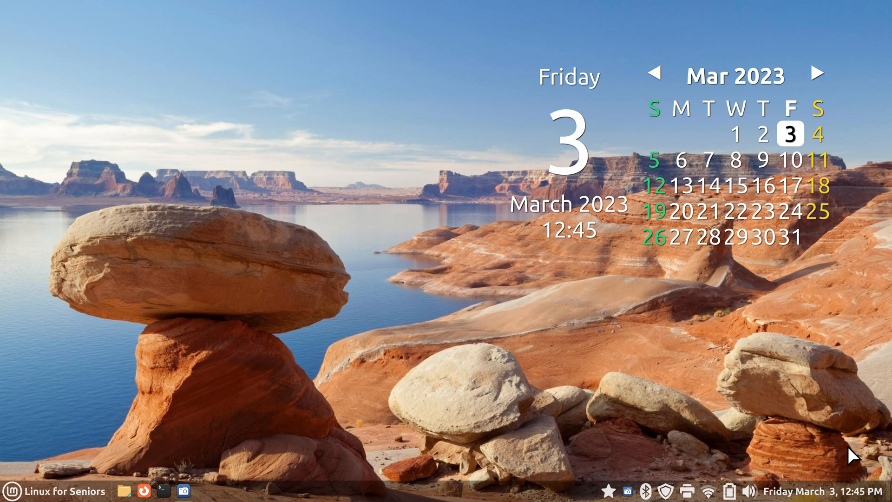
pyautogui.moveTo(482, 459)
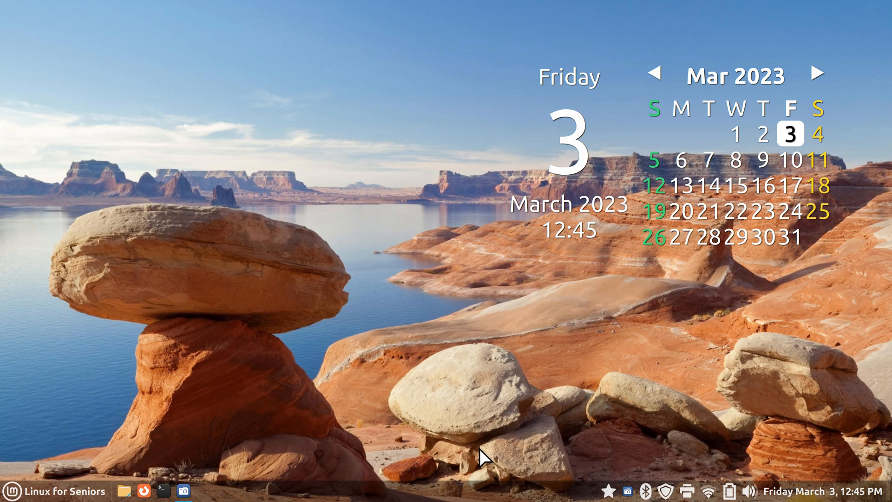